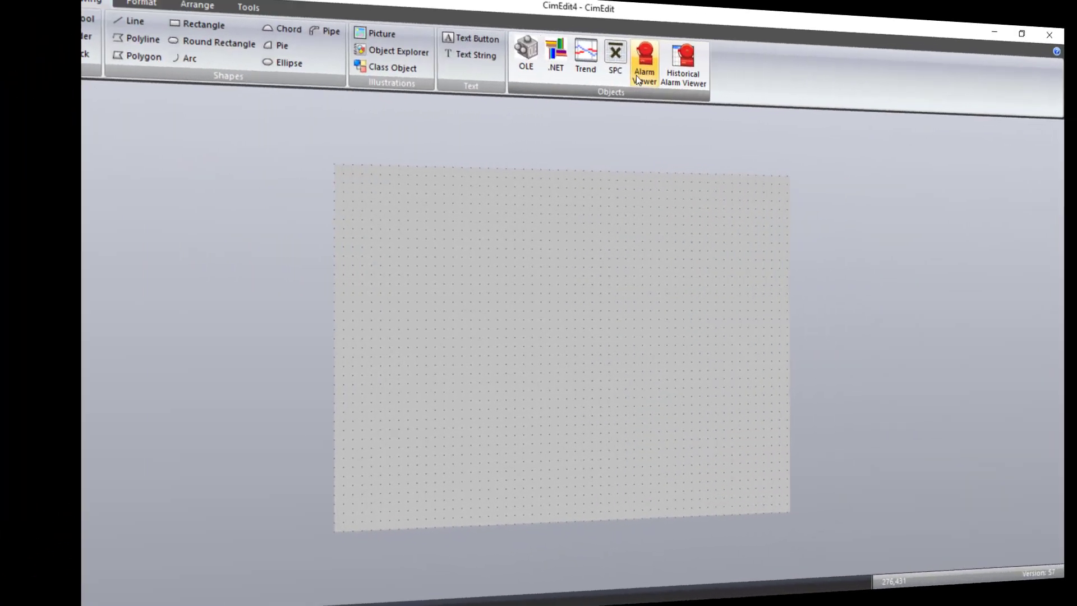
Insert an alarm viewer, enable its Last Comment field, and move it above Message
{"action": "left_click", "coordinate": [643, 55]}
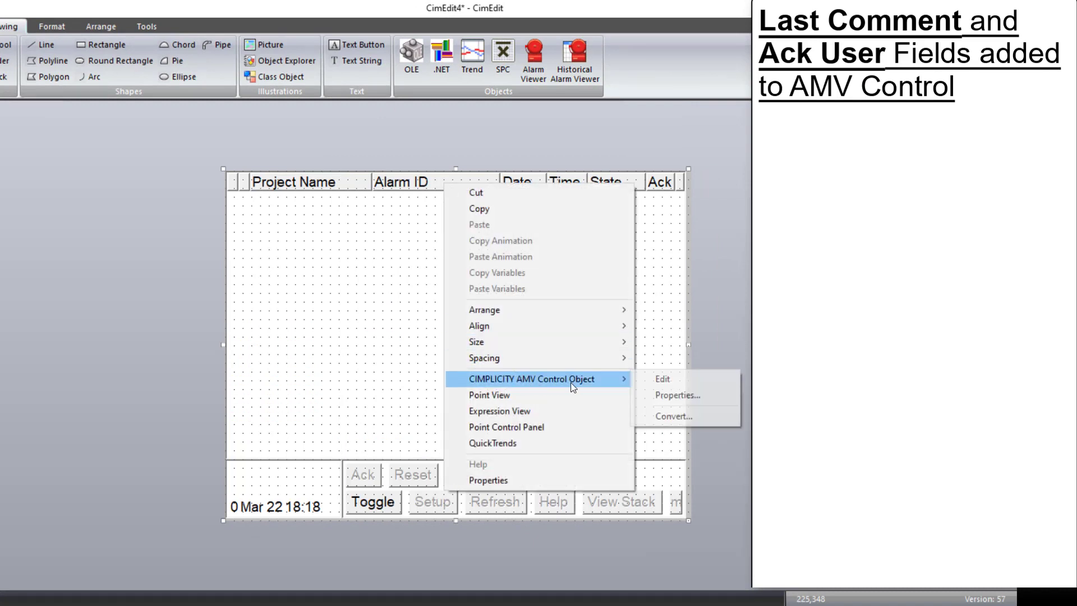
{"action": "left_click", "coordinate": [676, 395]}
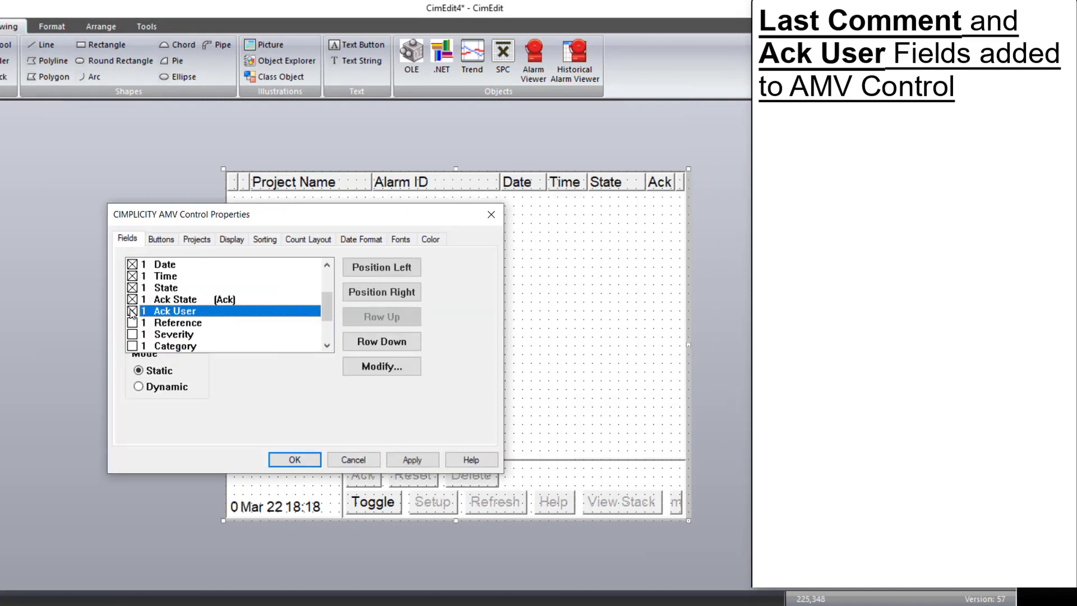
{"action": "scroll", "scroll_direction": "down", "scroll_amount": 3}
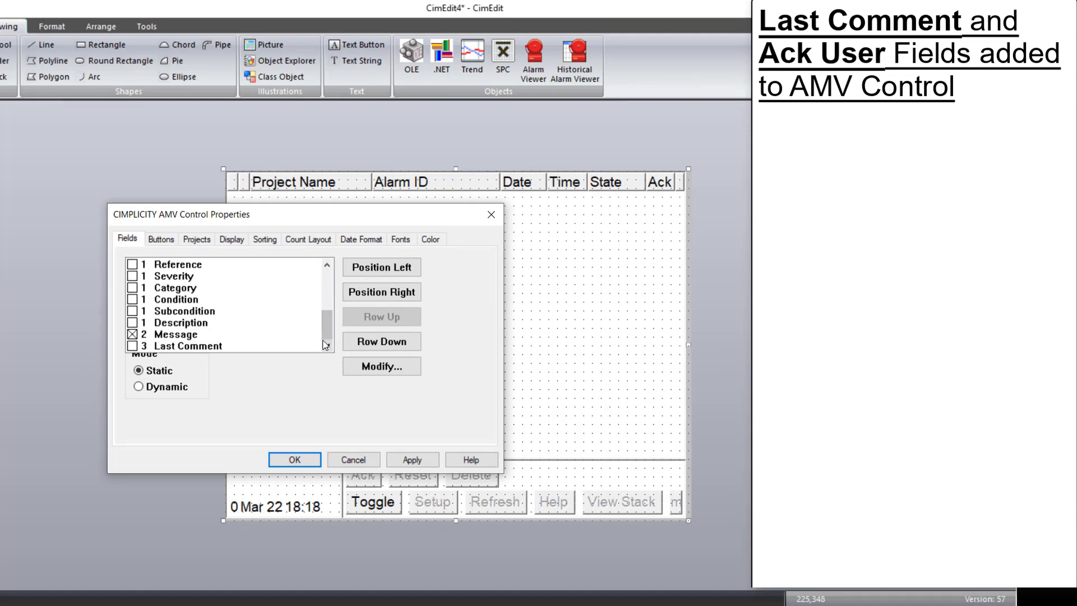
{"action": "left_click", "coordinate": [192, 345]}
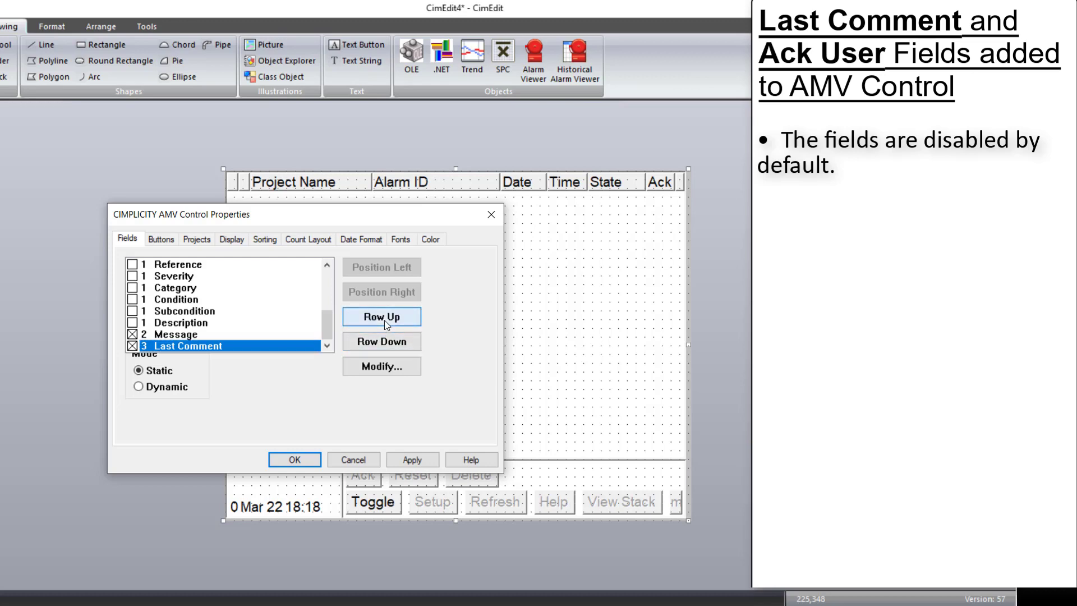
{"action": "left_click", "coordinate": [381, 316]}
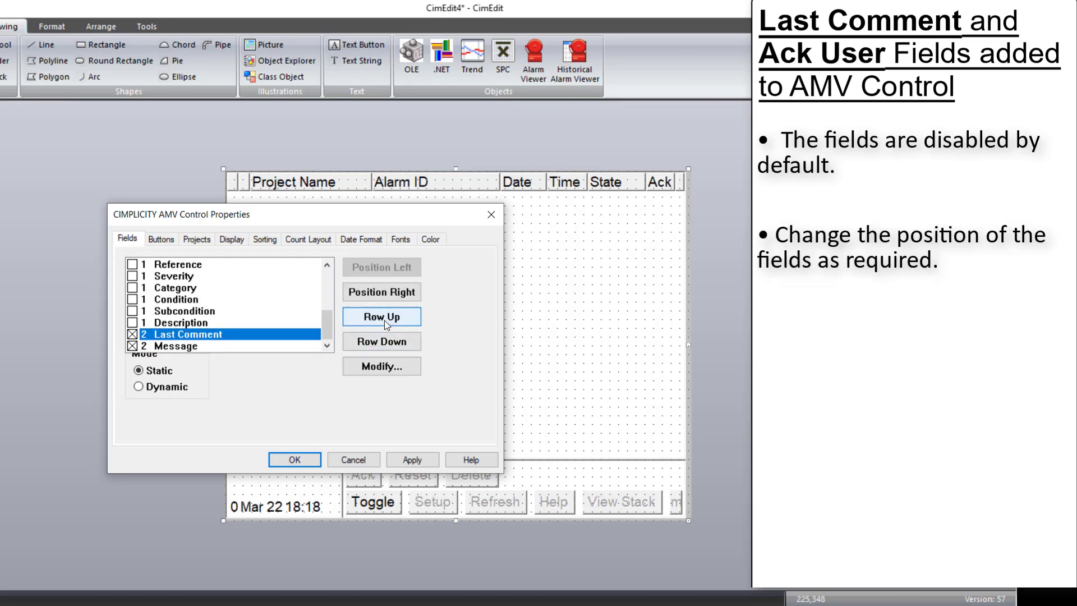
{"action": "left_click", "coordinate": [438, 133]}
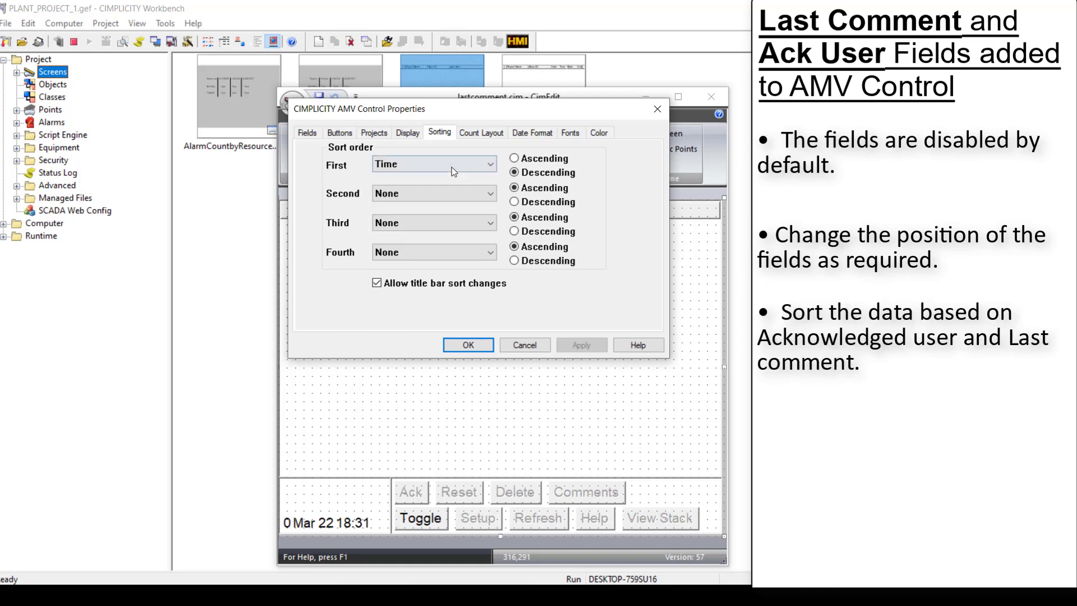
Set the alarm viewer's first sort key to Ack User
{"action": "left_click", "coordinate": [489, 164]}
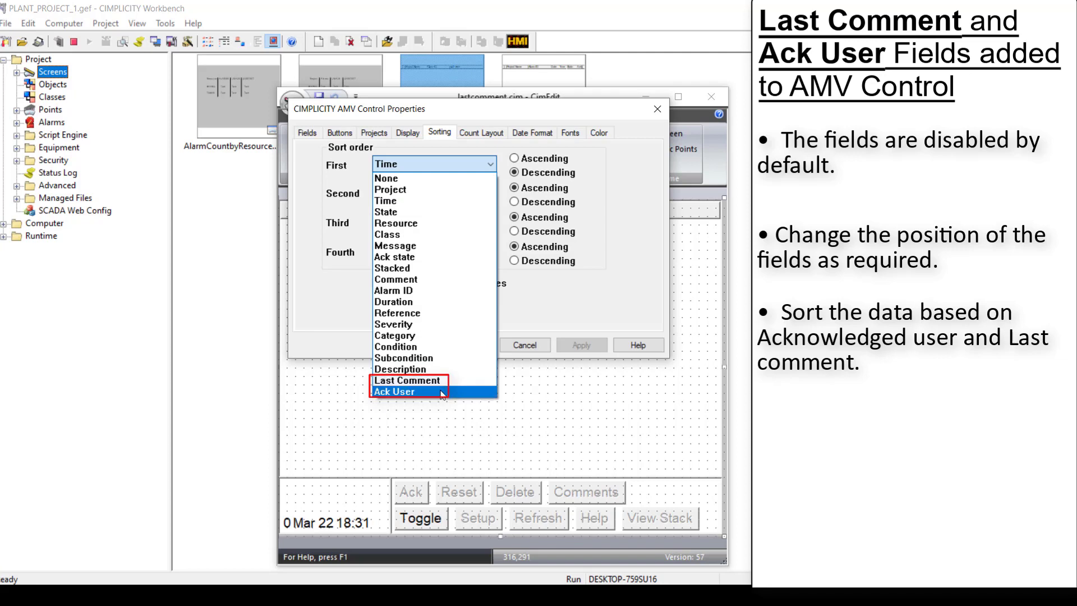
{"action": "left_click", "coordinate": [328, 121]}
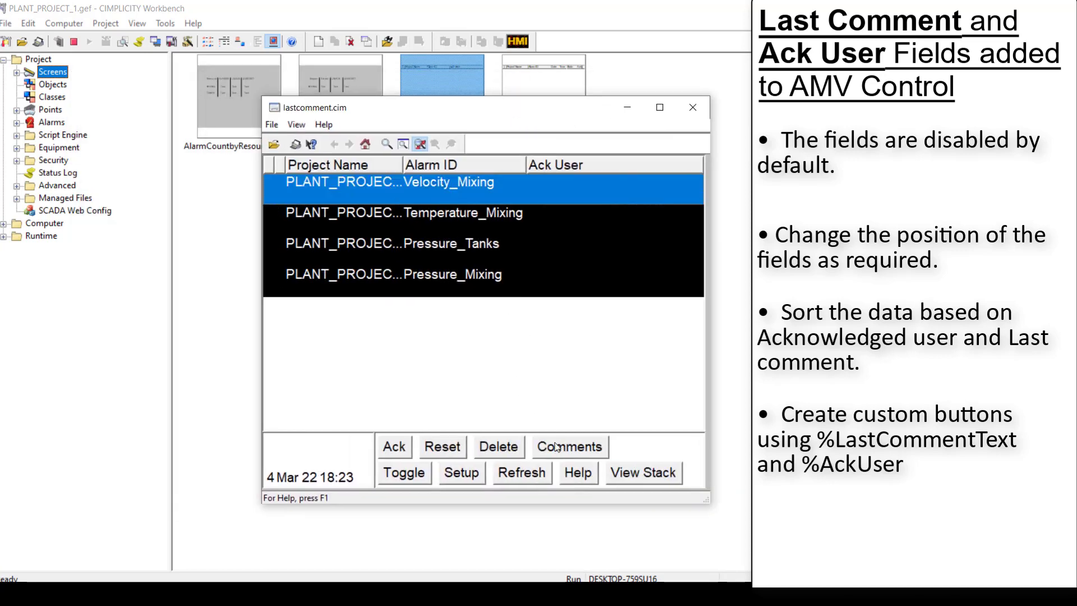
Save the comment 'The velocity is high' on Velocity_Mixing, then review the other alarms
{"action": "left_click", "coordinate": [570, 447]}
{"action": "type", "text": "The ve"}
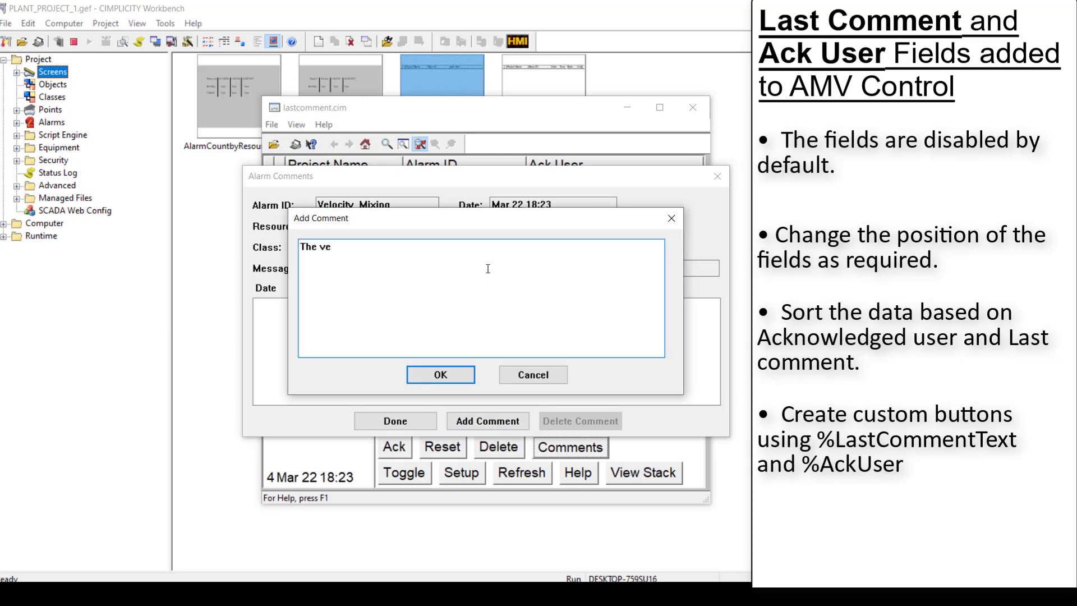
{"action": "left_click", "coordinate": [440, 374]}
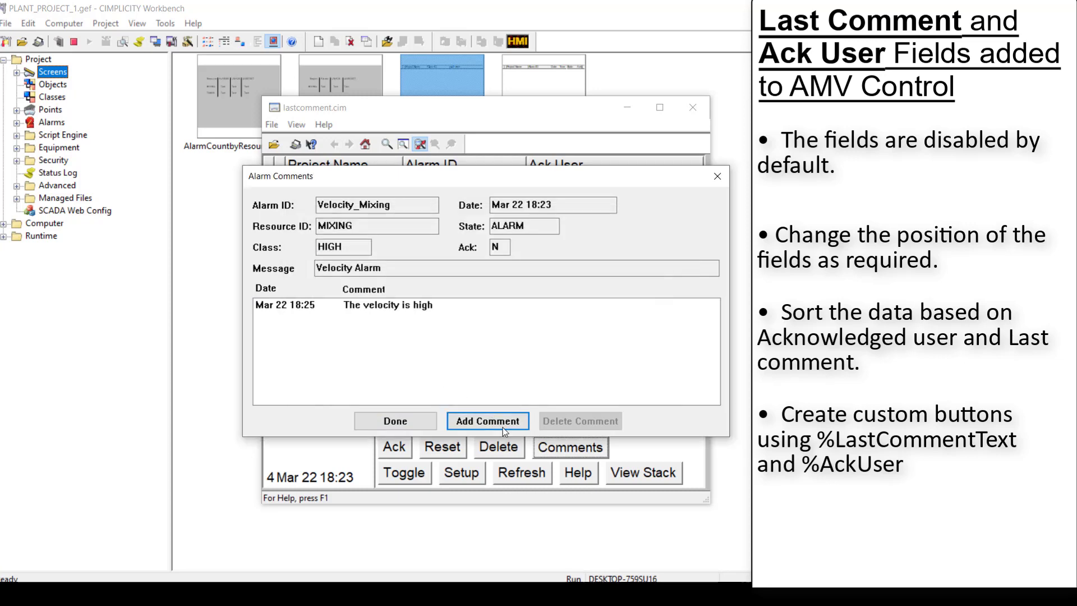
{"action": "left_click", "coordinate": [395, 421]}
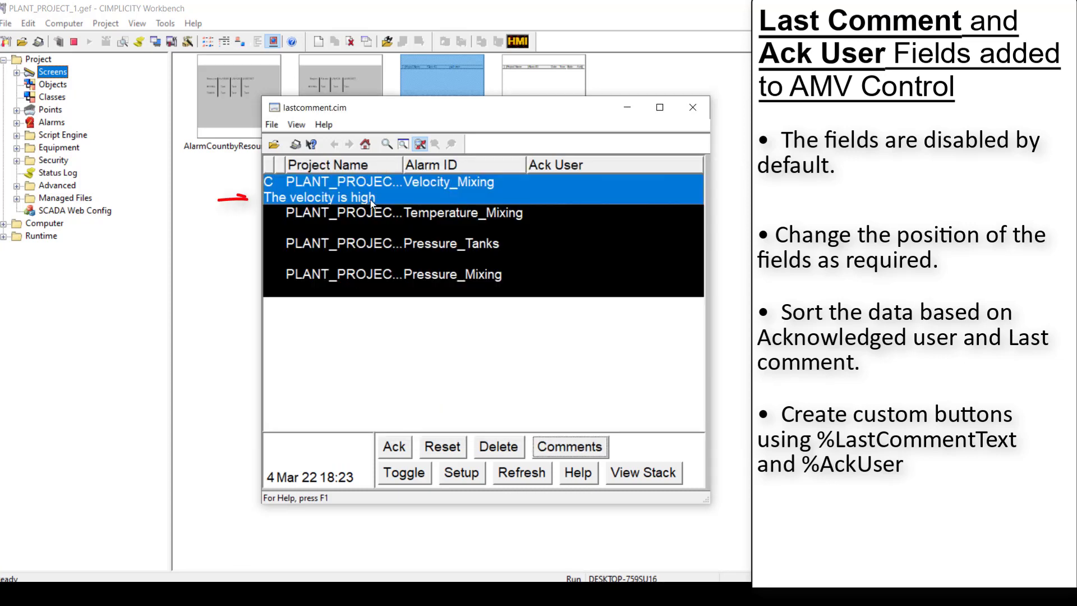
{"action": "left_click", "coordinate": [570, 447]}
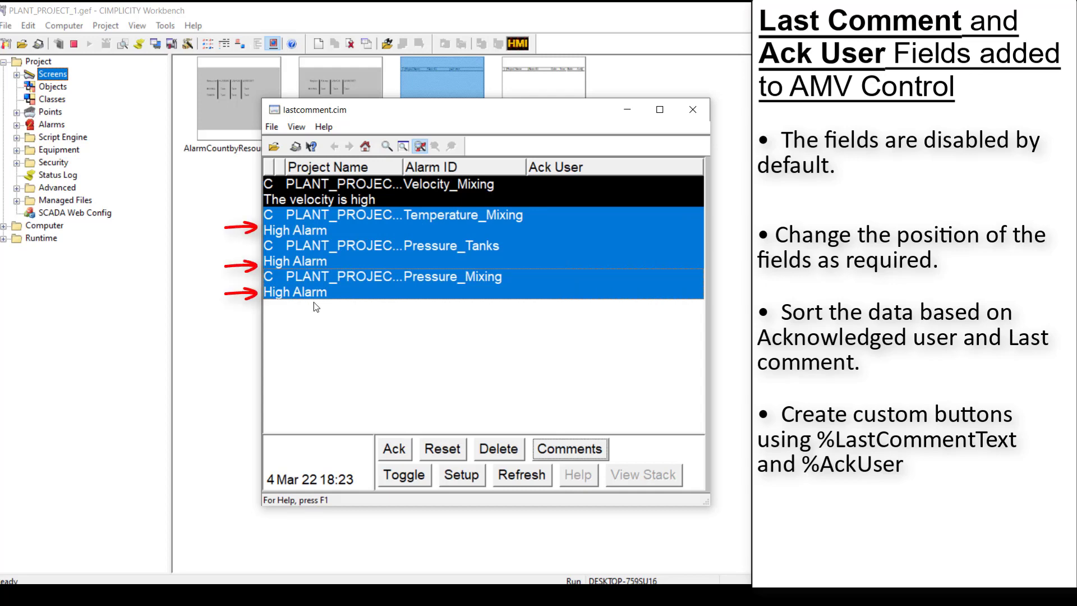
{"action": "left_click", "coordinate": [416, 375]}
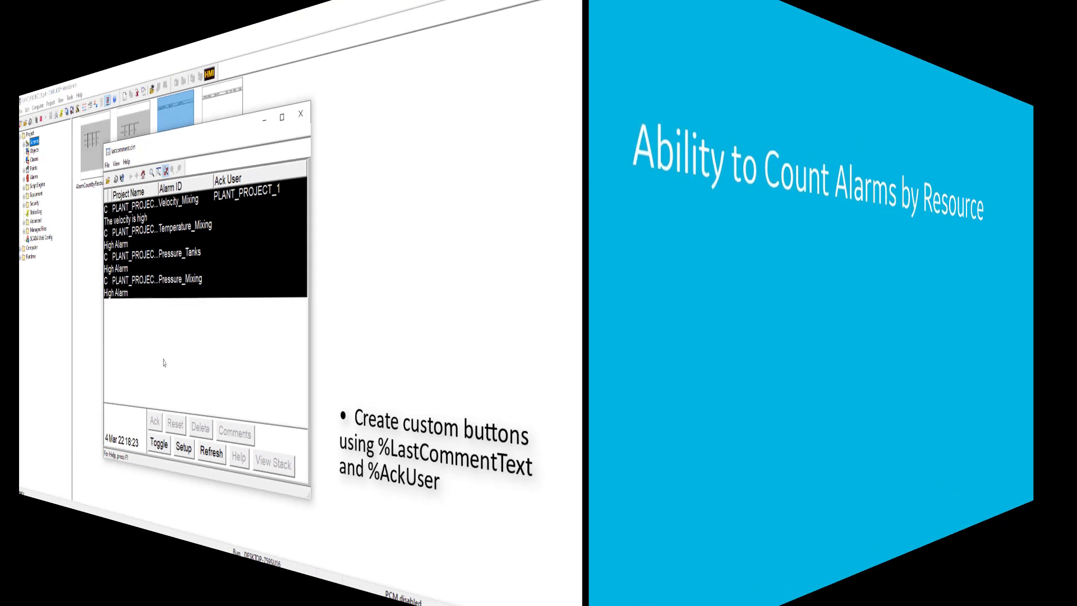
Create a new security resource with the ID MIXING
{"action": "right_click", "coordinate": [65, 198]}
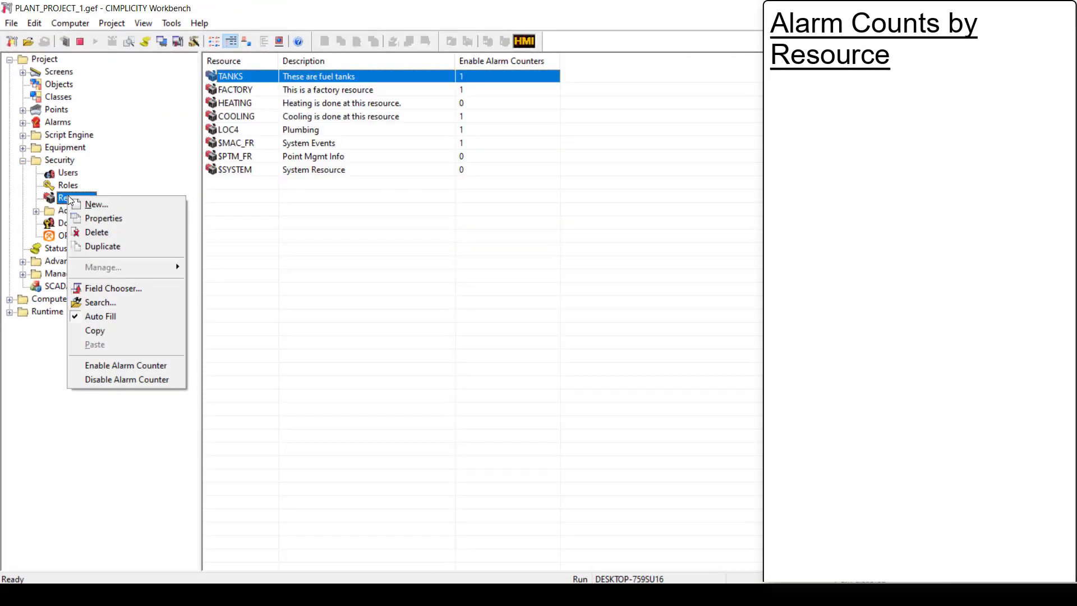
{"action": "left_click", "coordinate": [96, 204]}
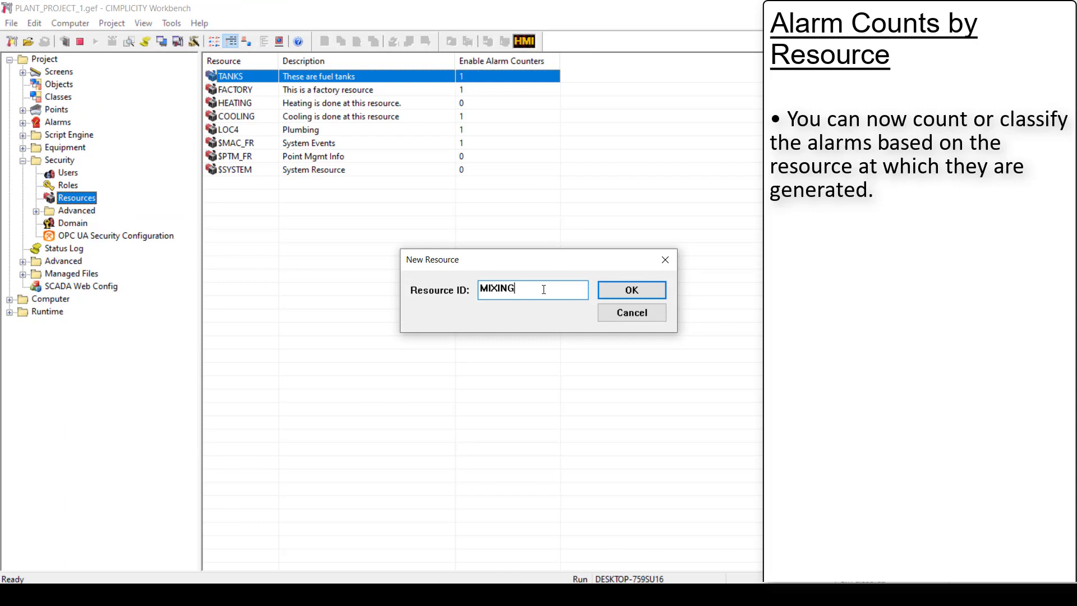
{"action": "left_click", "coordinate": [629, 290]}
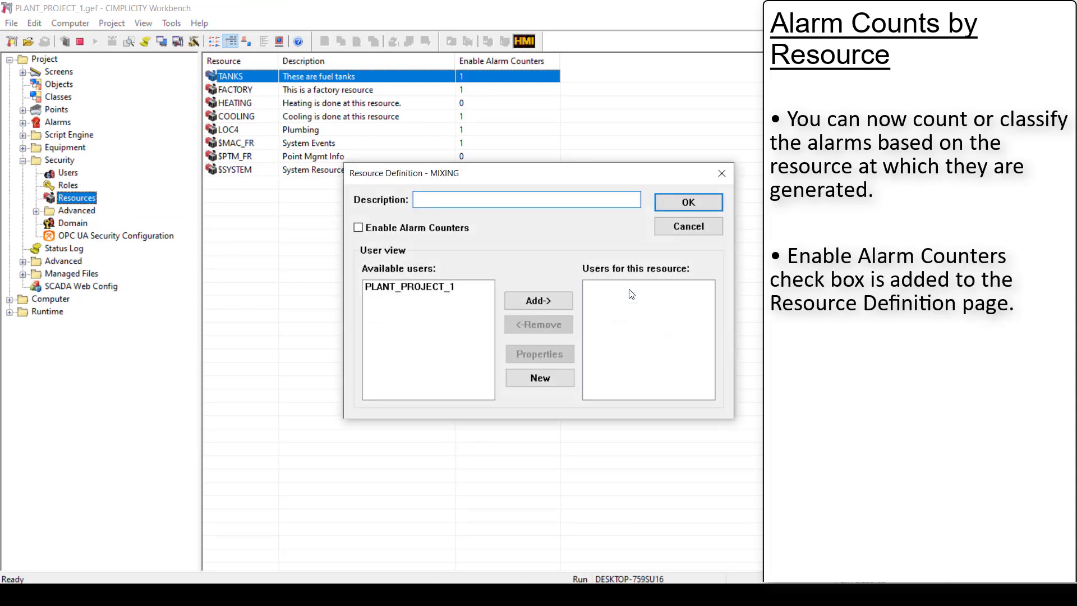
{"action": "mouse_move", "coordinate": [422, 233]}
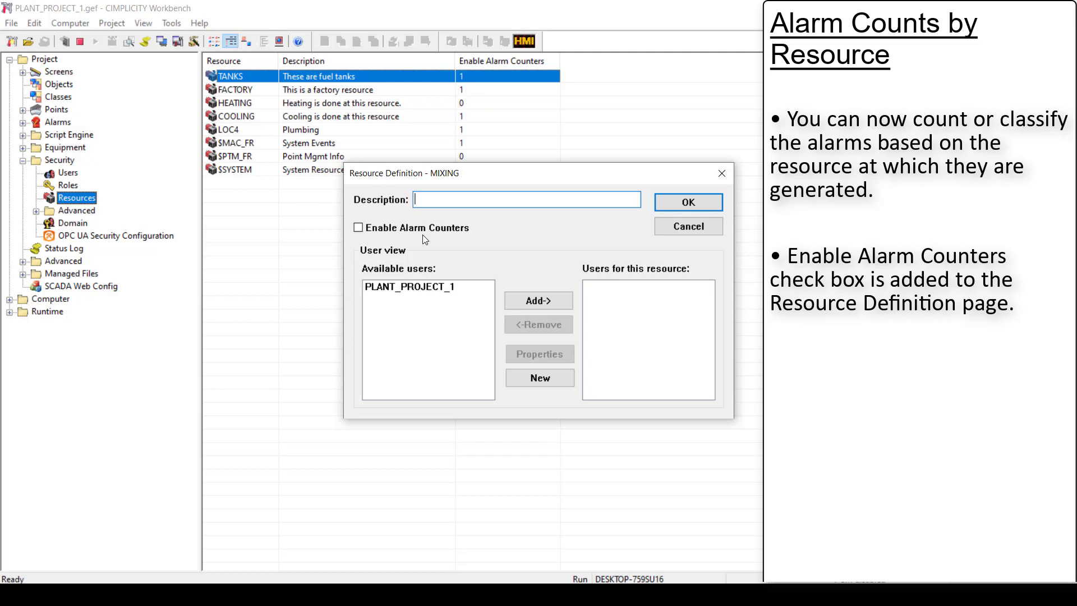
Enable alarm counters, describe it as MIXING RESOURCE, and add user PLANT_PROJECT_1
{"action": "left_click", "coordinate": [359, 227]}
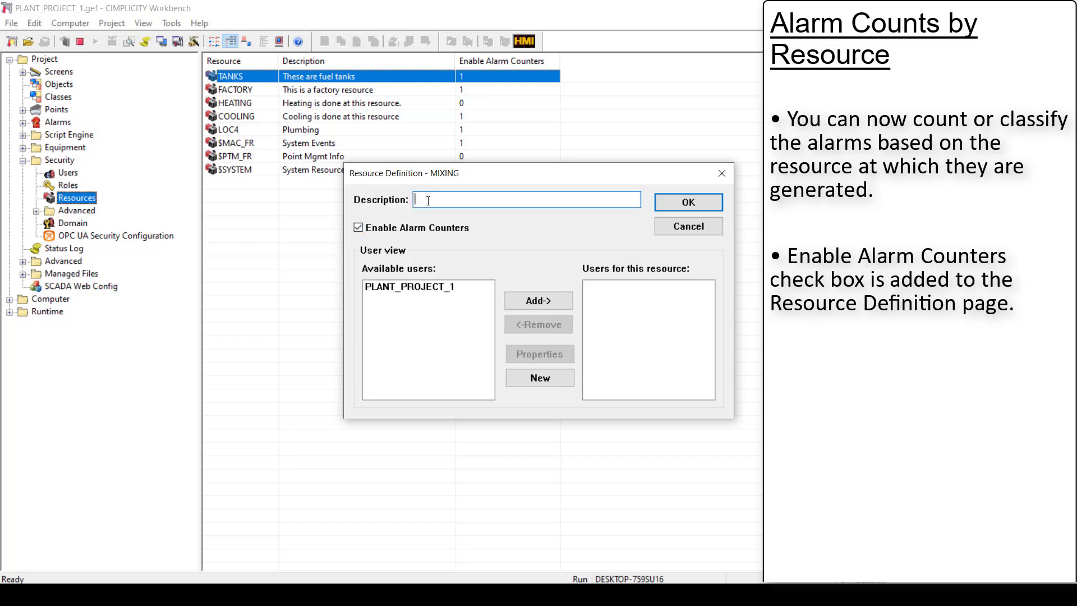
{"action": "left_click", "coordinate": [539, 300]}
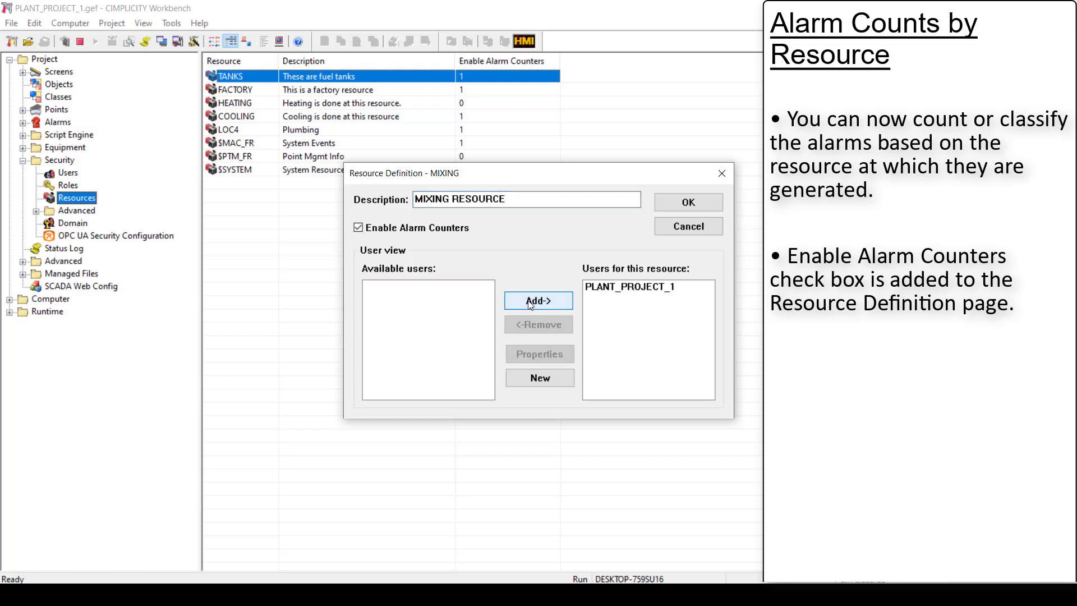
{"action": "left_click", "coordinate": [686, 202]}
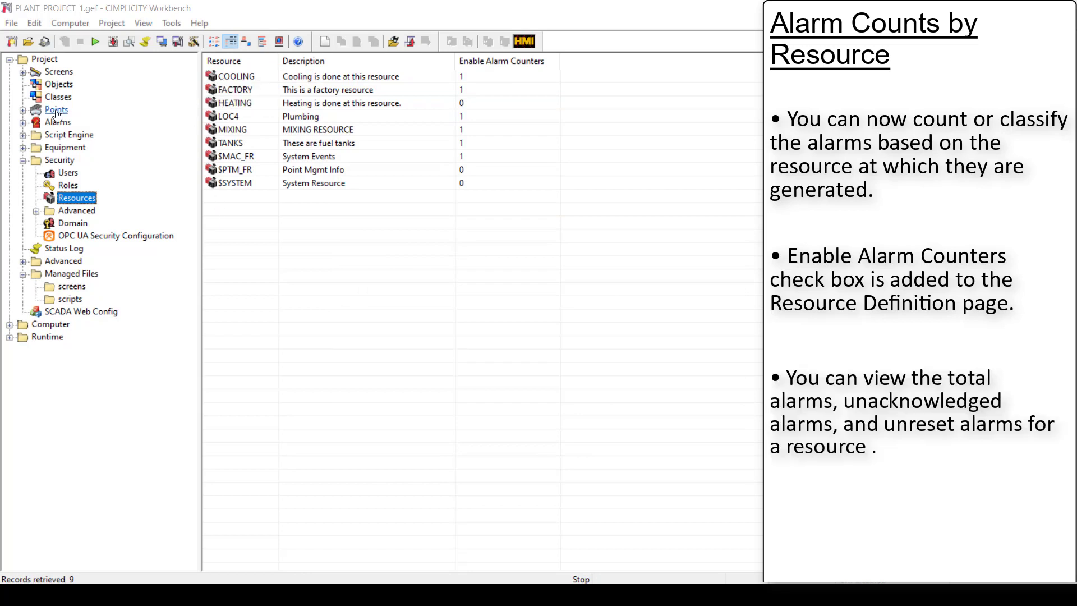
List project points and expand $RES_MIXING to its ALARMS, UNACKED, UNRESET counters
{"action": "left_click", "coordinate": [56, 109]}
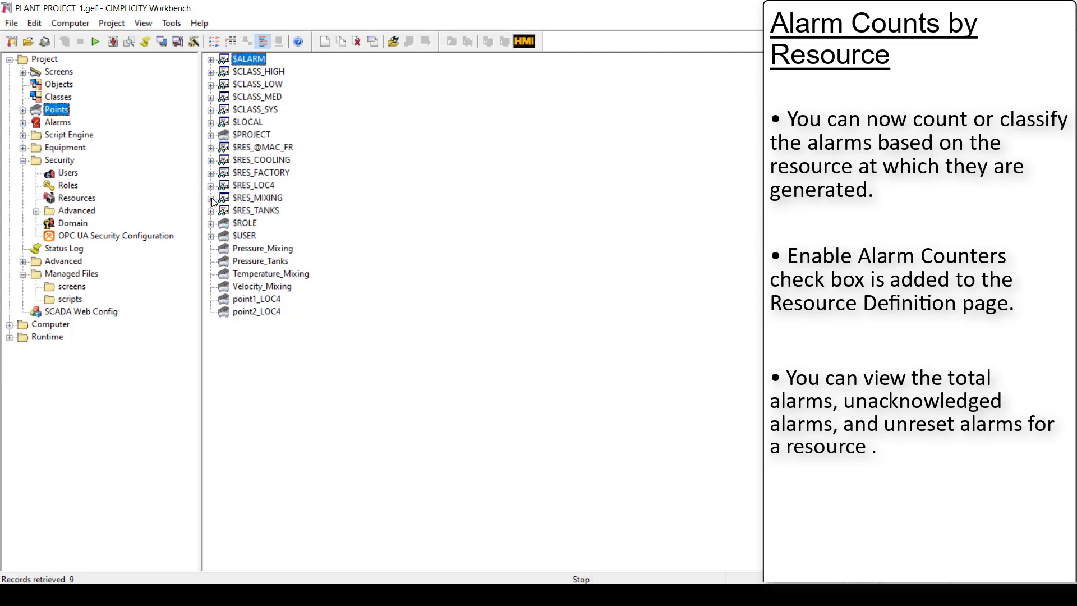
{"action": "left_click", "coordinate": [211, 198]}
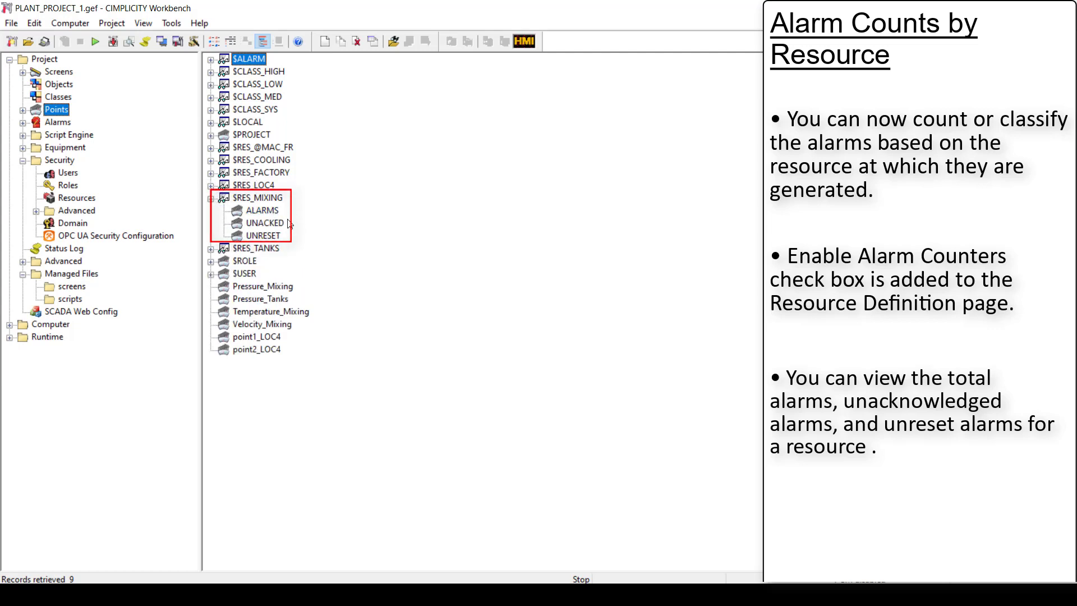
{"action": "mouse_move", "coordinate": [261, 235]}
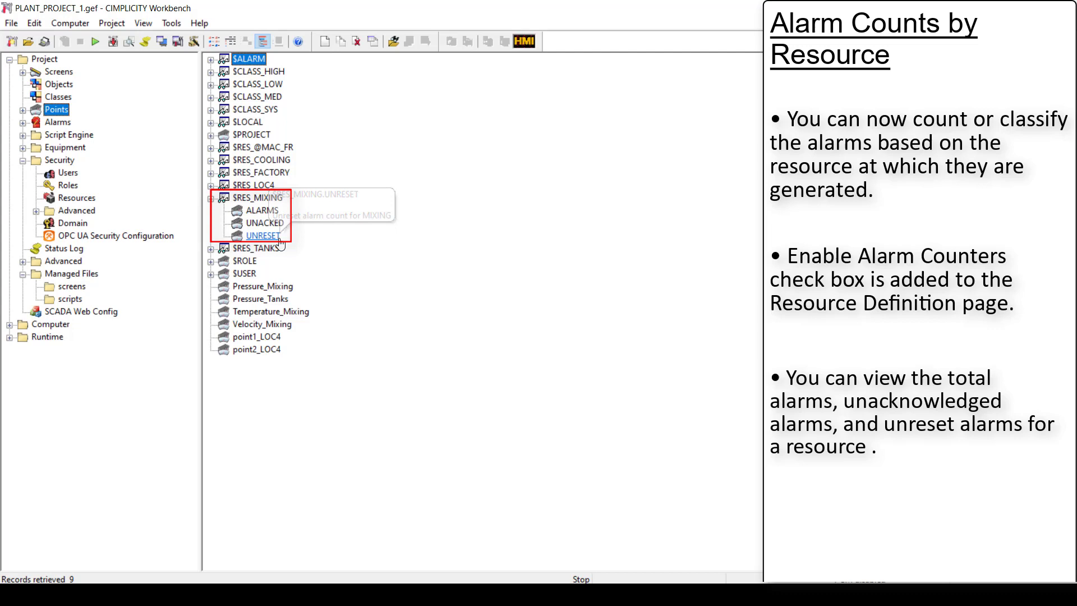
{"action": "mouse_move", "coordinate": [302, 248]}
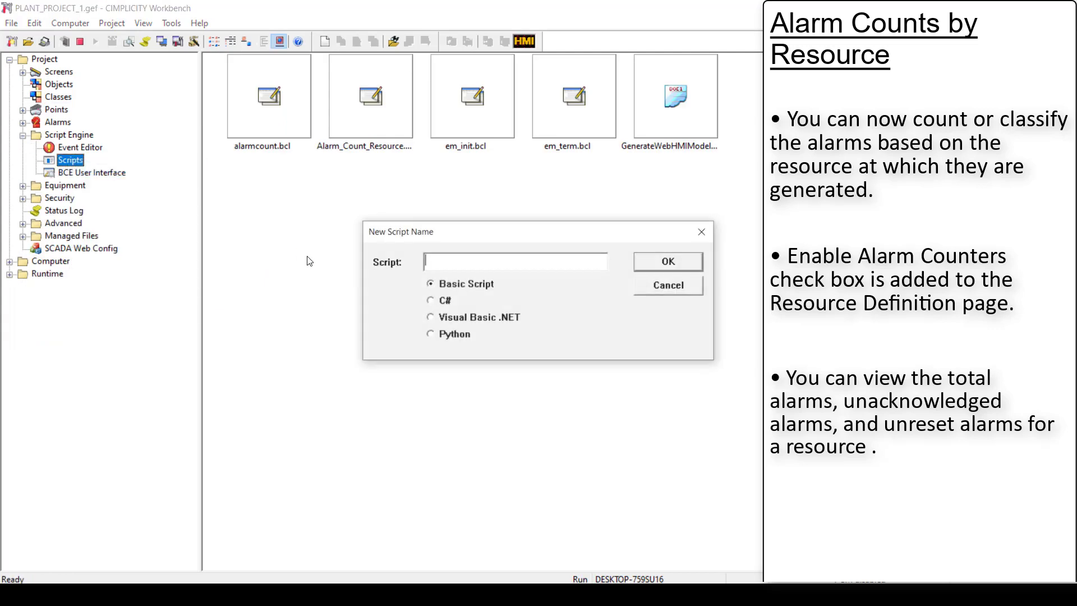
Create a Basic script named alarmcounters, then show the project's Security Resources
{"action": "type", "text": "alarmcounters"}
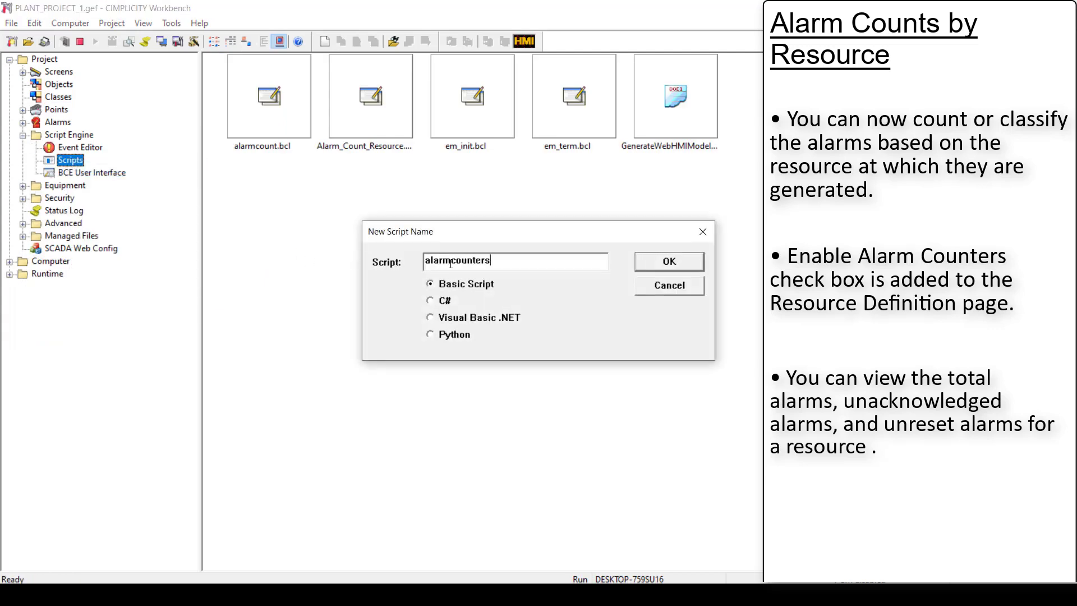
{"action": "left_click", "coordinate": [667, 261]}
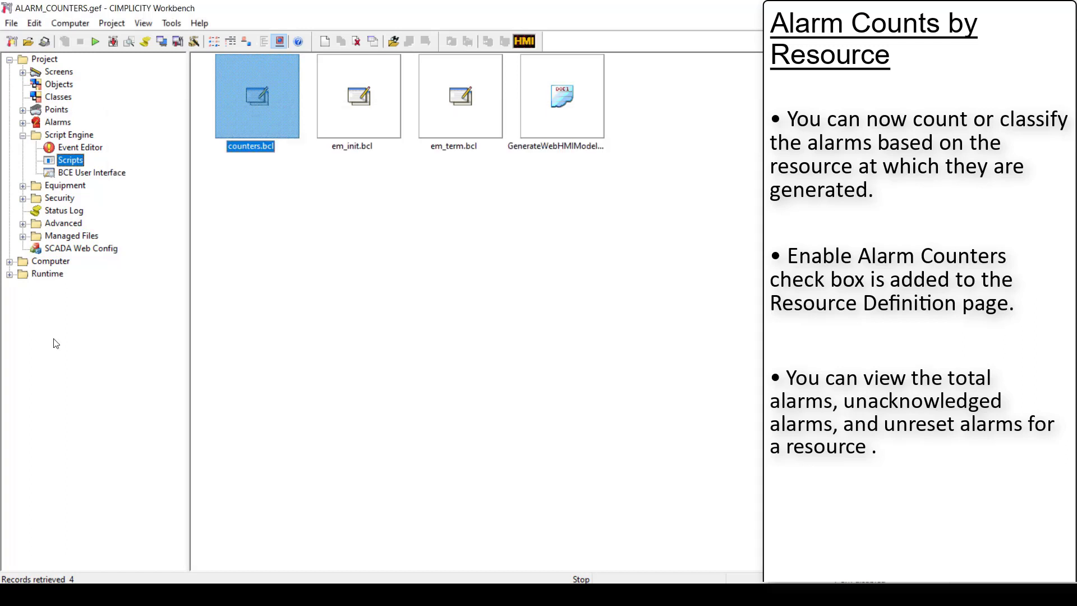
{"action": "left_click", "coordinate": [24, 198]}
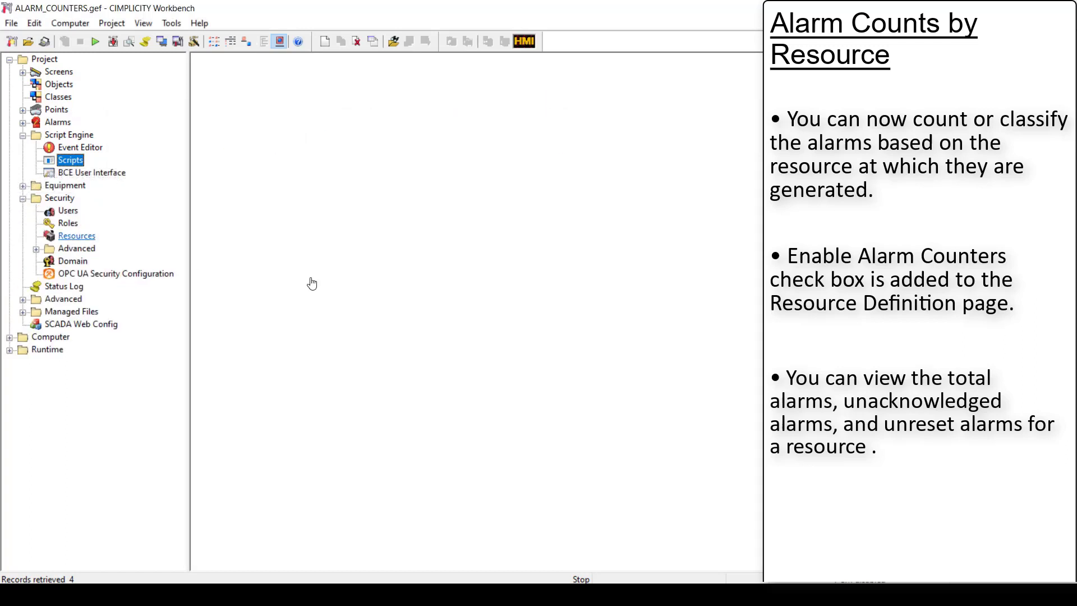
{"action": "left_click", "coordinate": [77, 235]}
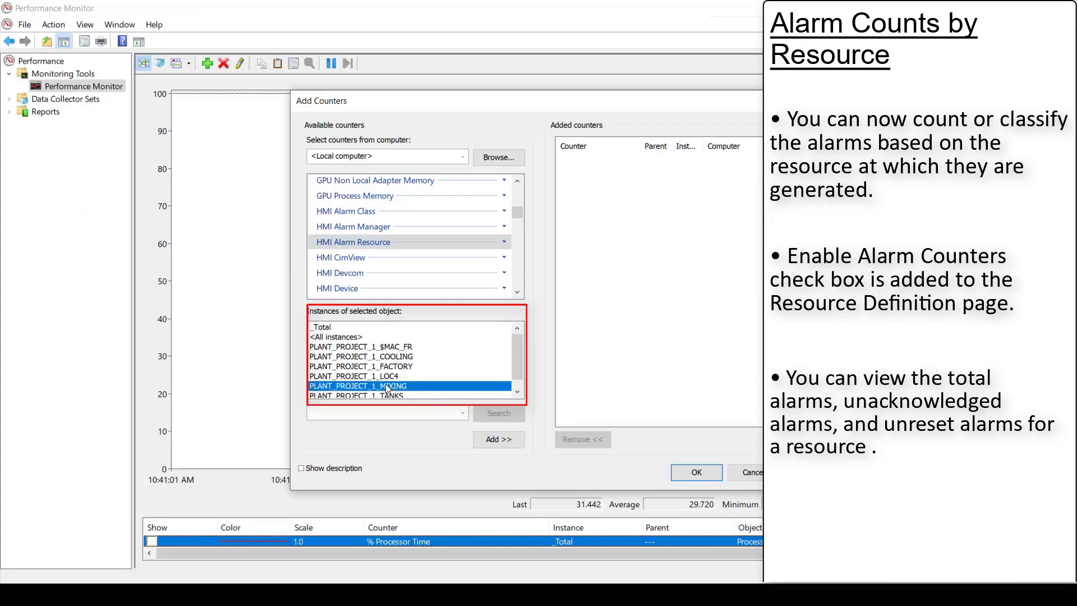
Select the PLANT_PROJECT_1_MIXING instance of the HMI Alarm Resource counters
{"action": "left_click", "coordinate": [695, 473]}
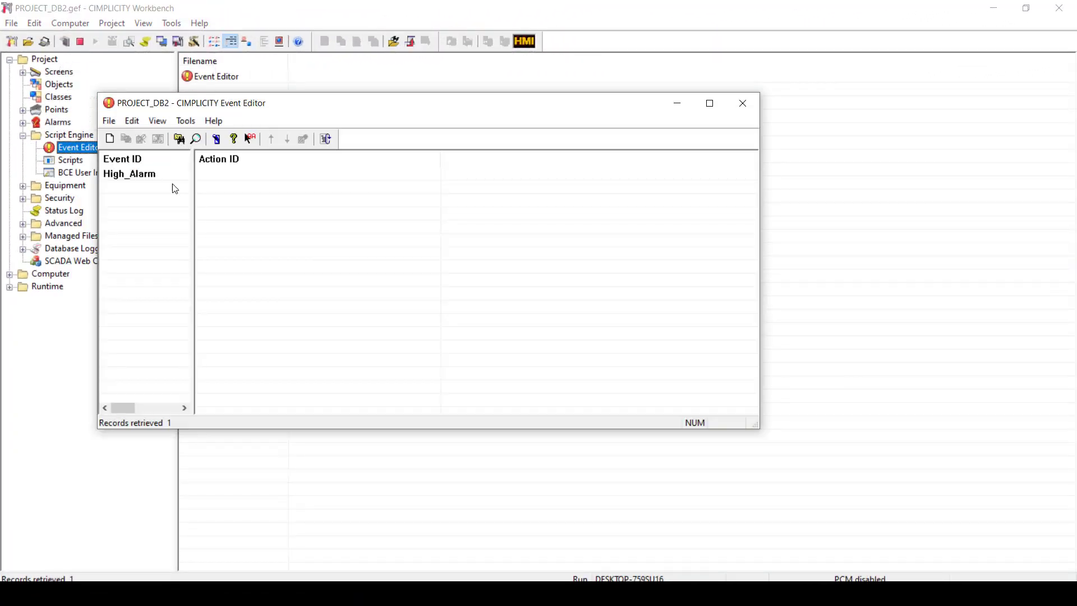
Add a new action named scriptforalarm2 to the High_Alarm event
{"action": "double_click", "coordinate": [129, 173]}
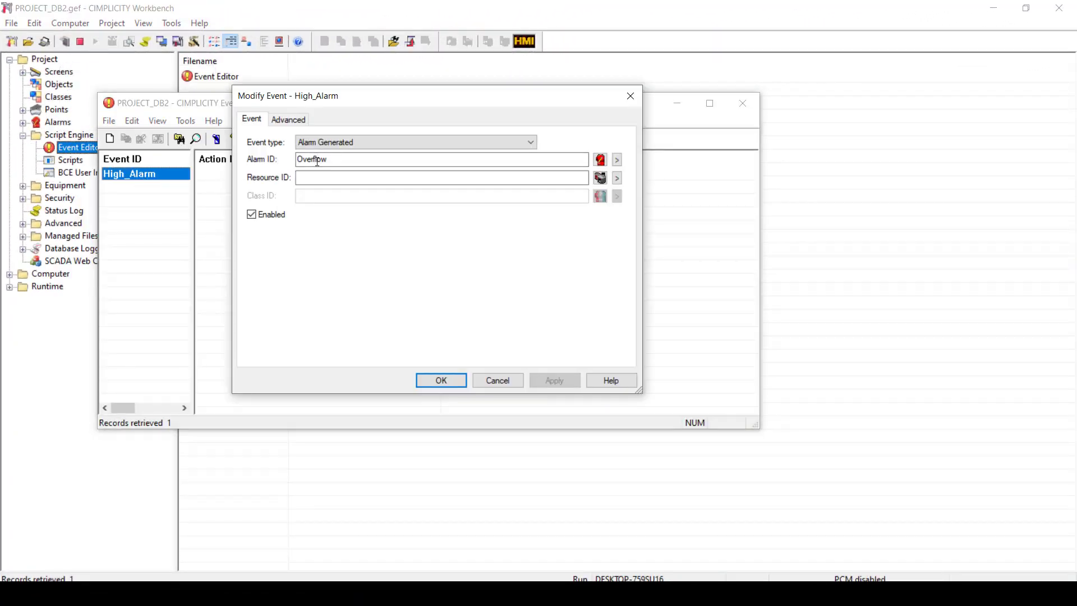
{"action": "left_click", "coordinate": [440, 380]}
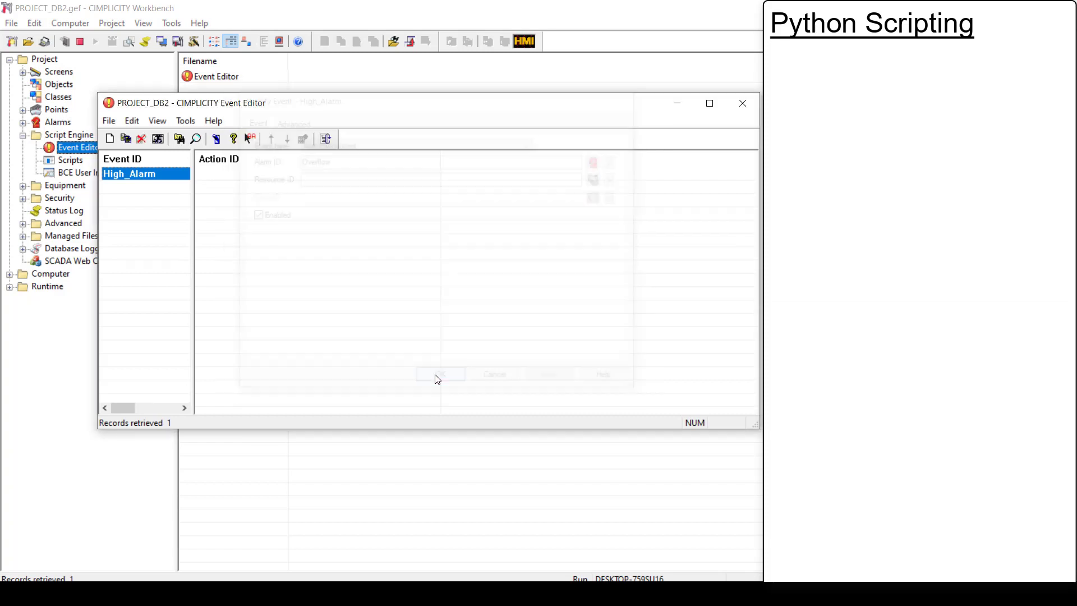
{"action": "left_click", "coordinate": [110, 139]}
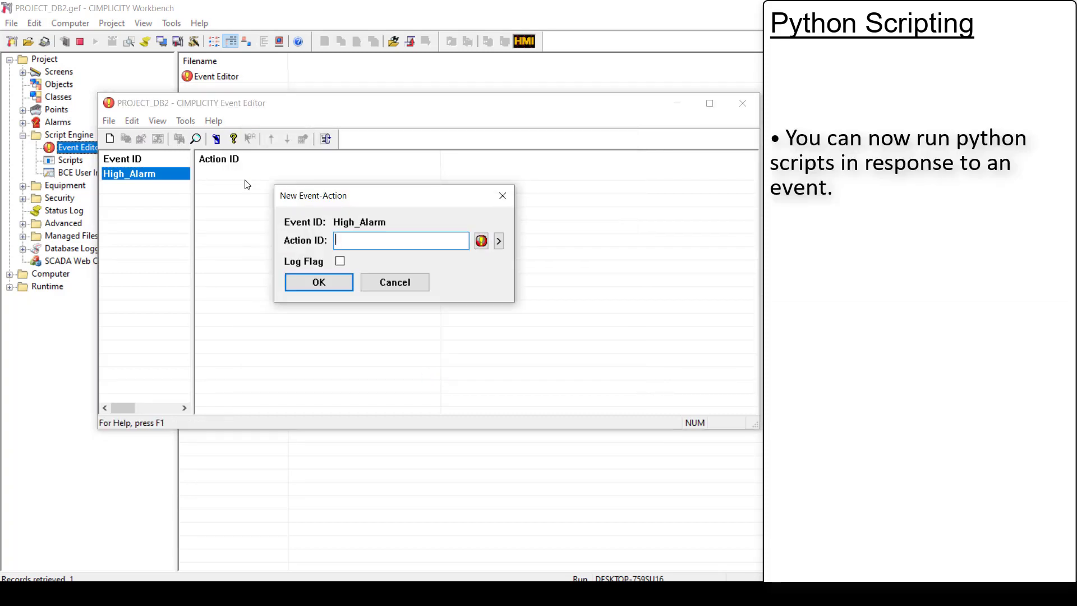
{"action": "left_click", "coordinate": [498, 241]}
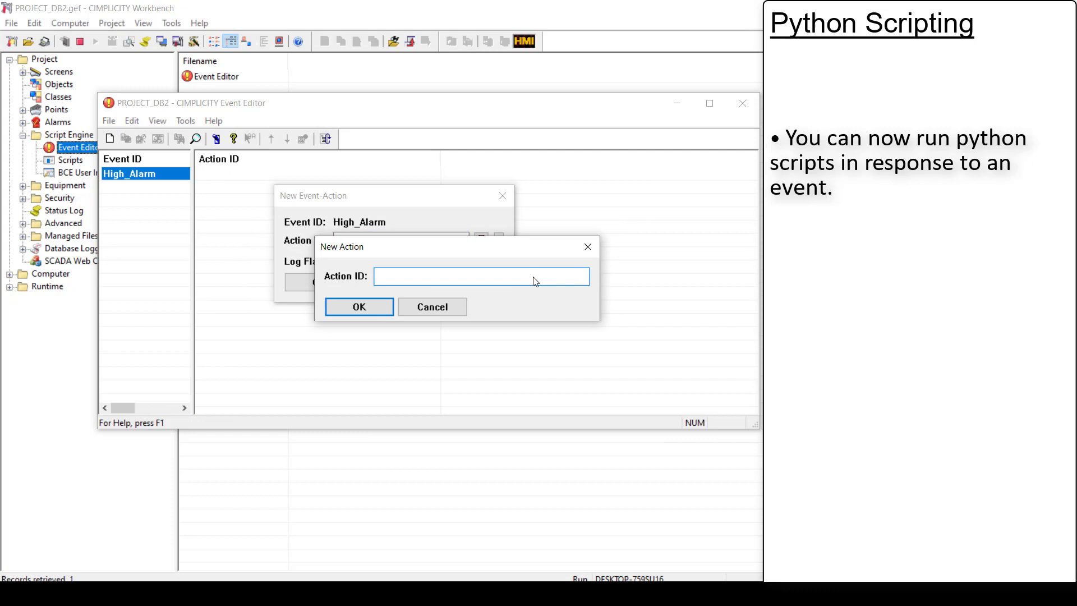
{"action": "type", "text": "scriptforalarm2"}
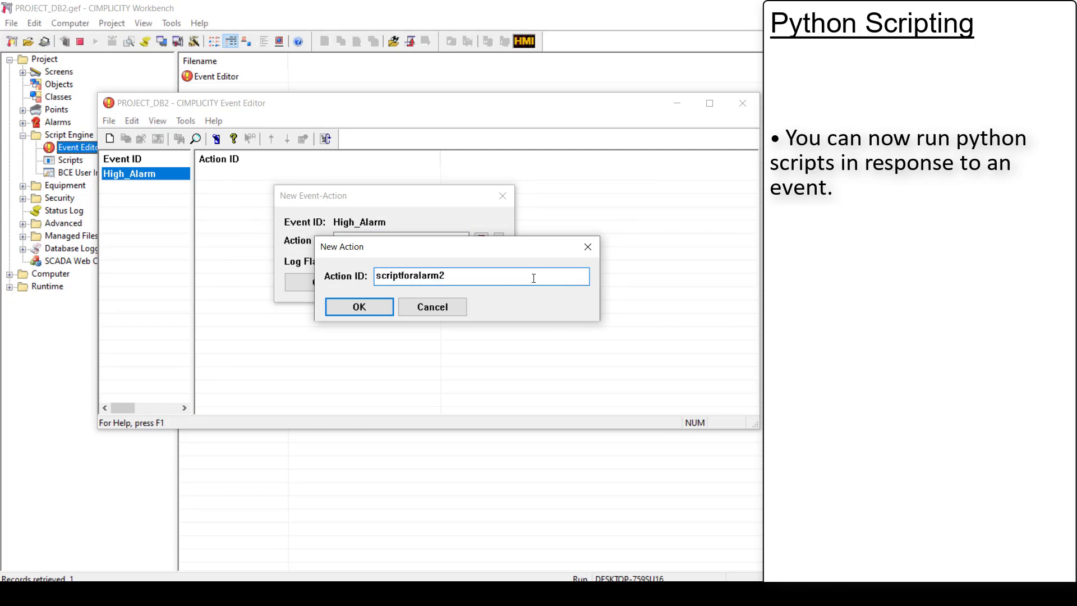
{"action": "left_click", "coordinate": [358, 306]}
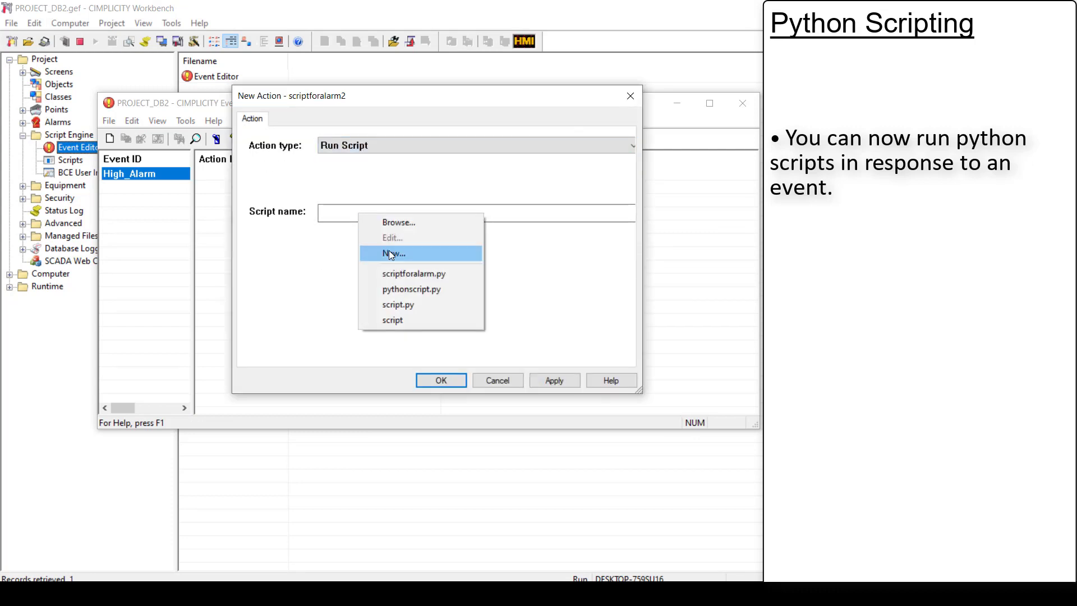
Make the action run a new Python script named scriptforalarm2
{"action": "left_click", "coordinate": [394, 253]}
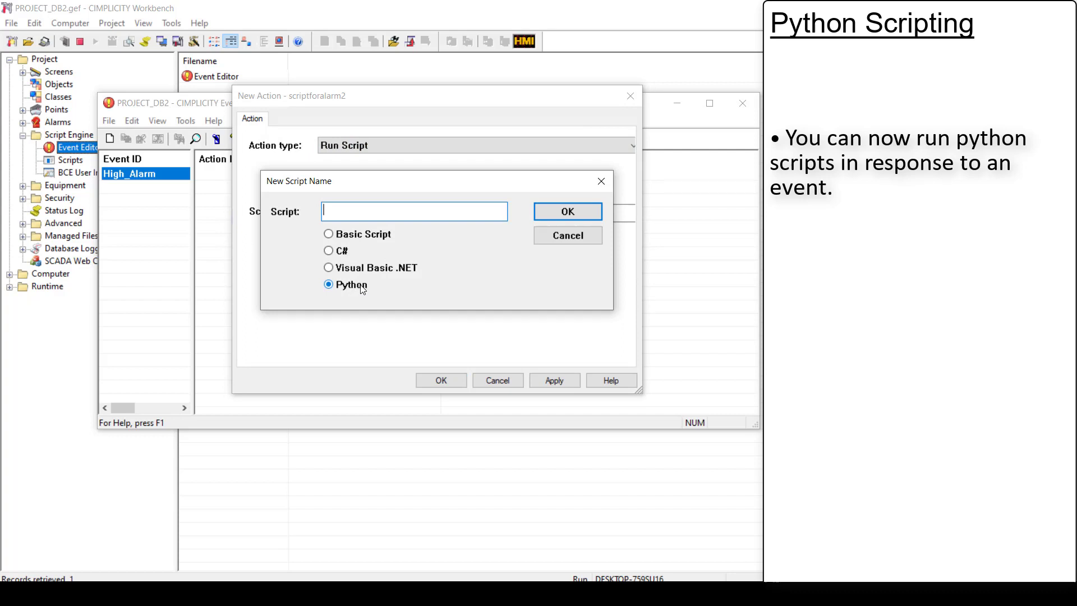
{"action": "type", "text": "scriptforalarm2"}
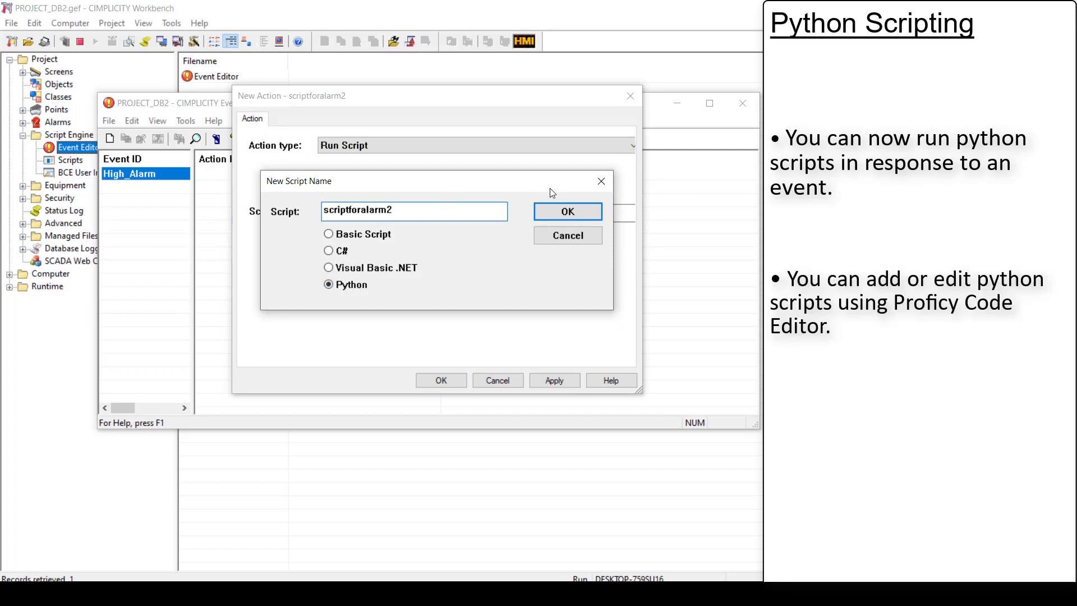
{"action": "left_click", "coordinate": [567, 211]}
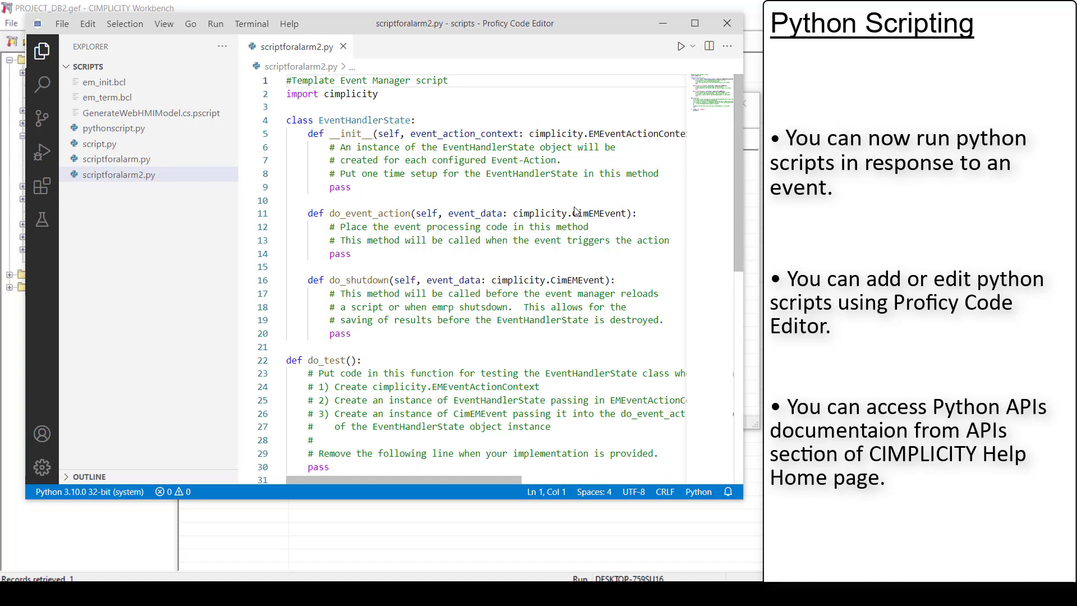
{"action": "mouse_move", "coordinate": [594, 105]}
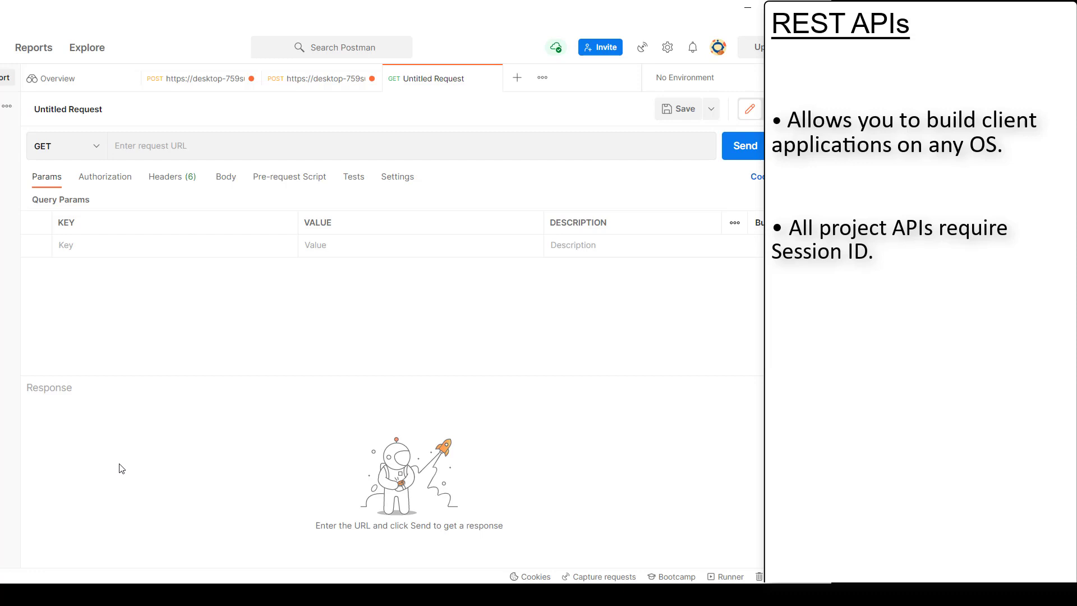
Make the request a POST to the PROJECT_DB2 sessions URL
{"action": "left_click", "coordinate": [61, 145]}
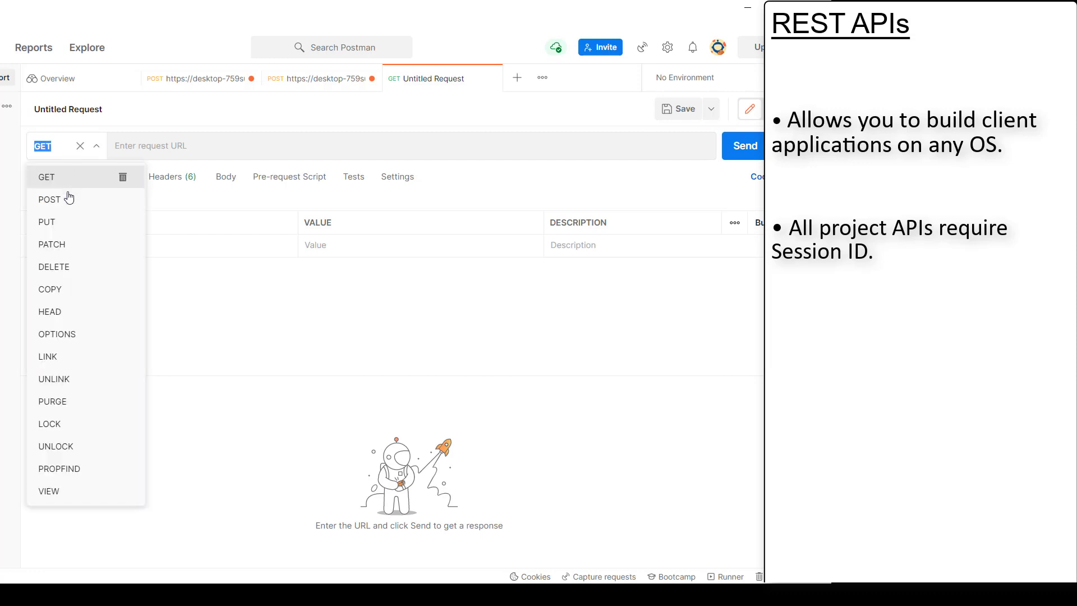
{"action": "left_click", "coordinate": [49, 199]}
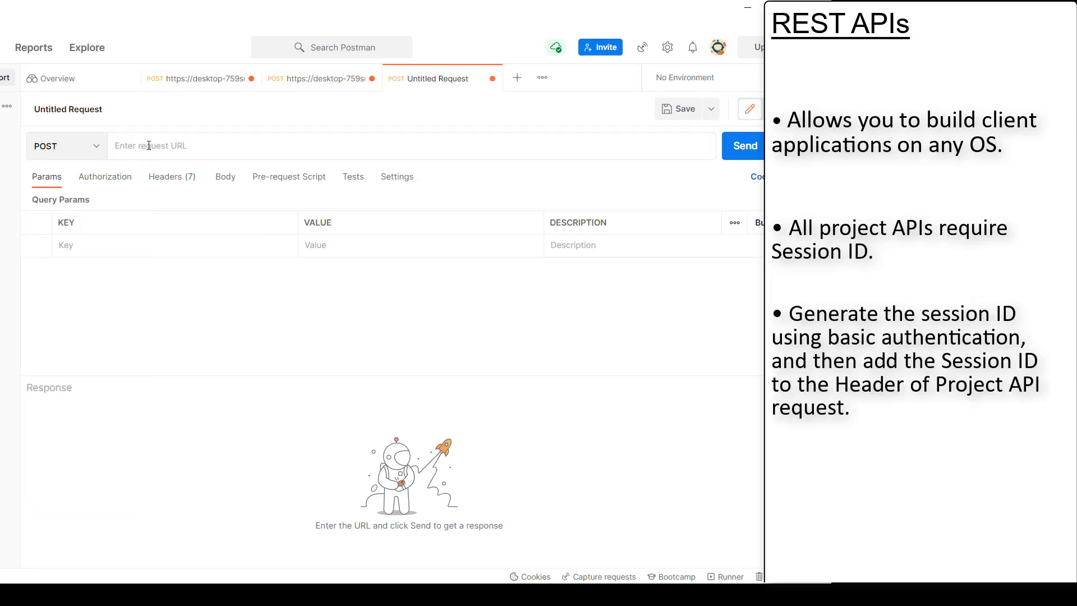
{"action": "type", "text": "https://desktop-759su16.logon.ds.ge.com:9443/cim-config/v1/projects/PROJECT_DB2/session"}
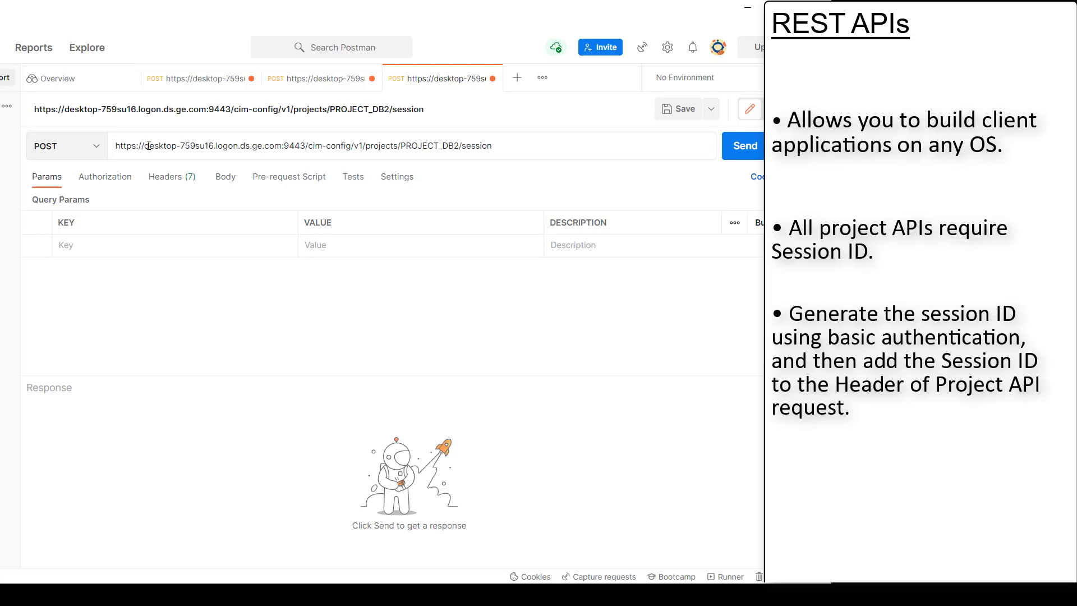
Send it with Basic Auth to get a session ID, then start a blank request
{"action": "left_click", "coordinate": [104, 177]}
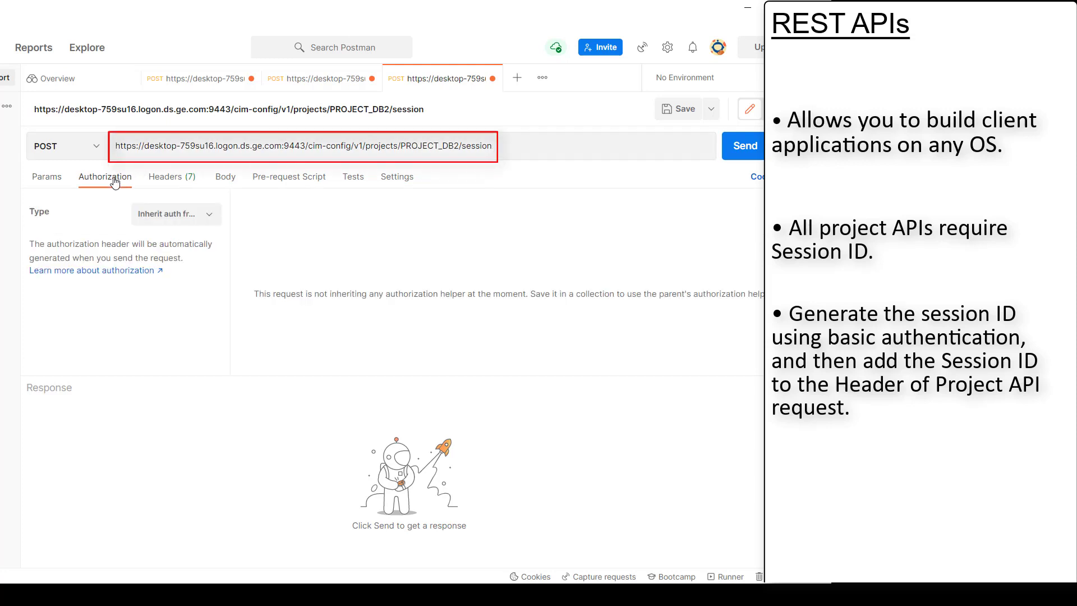
{"action": "left_click", "coordinate": [175, 213]}
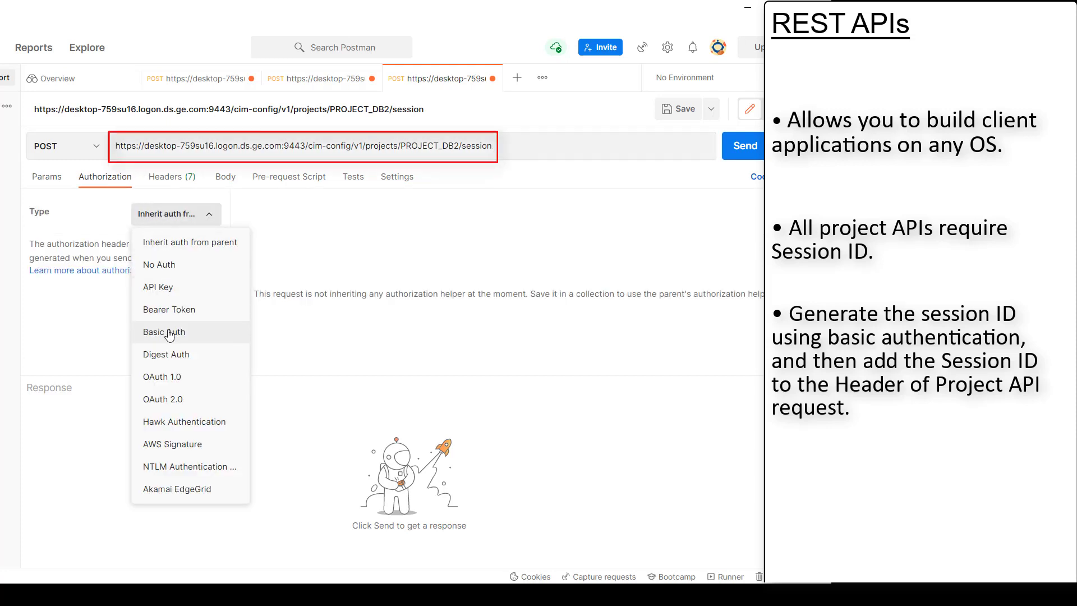
{"action": "mouse_move", "coordinate": [169, 337]}
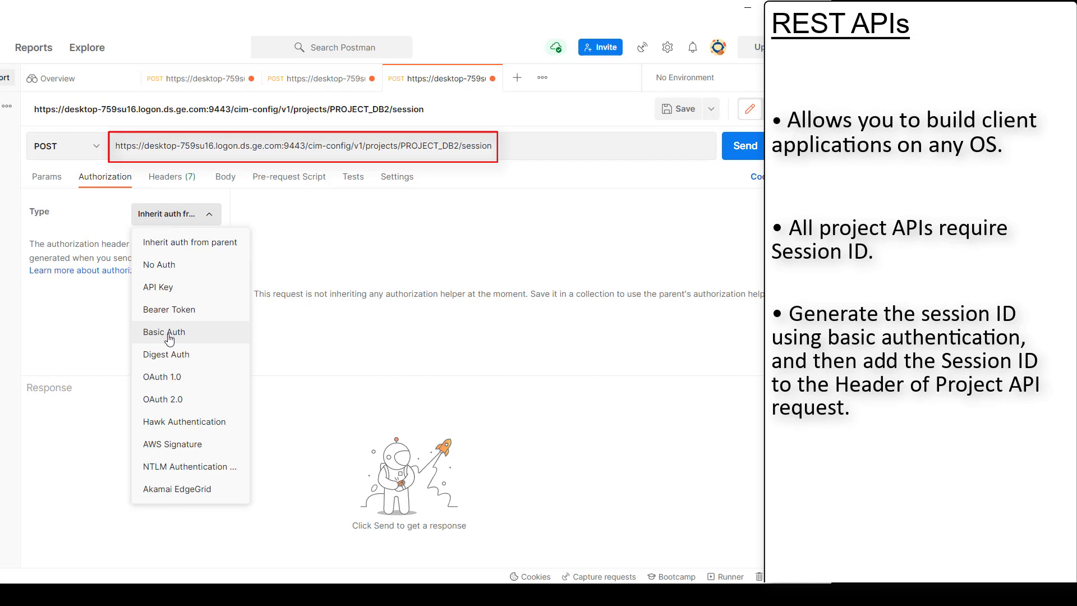
{"action": "left_click", "coordinate": [164, 331]}
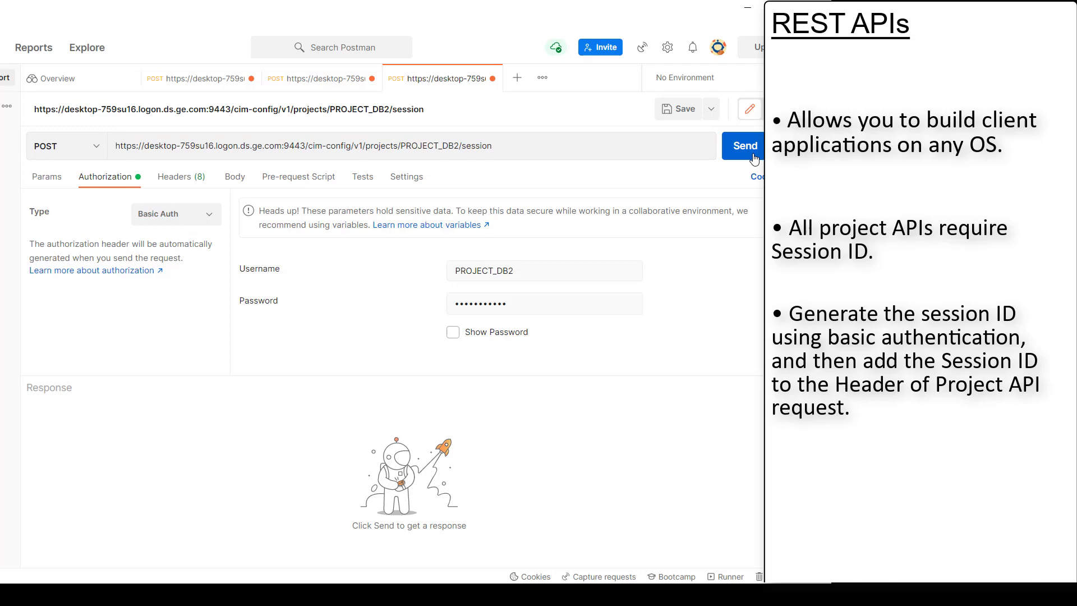
{"action": "left_click", "coordinate": [744, 145]}
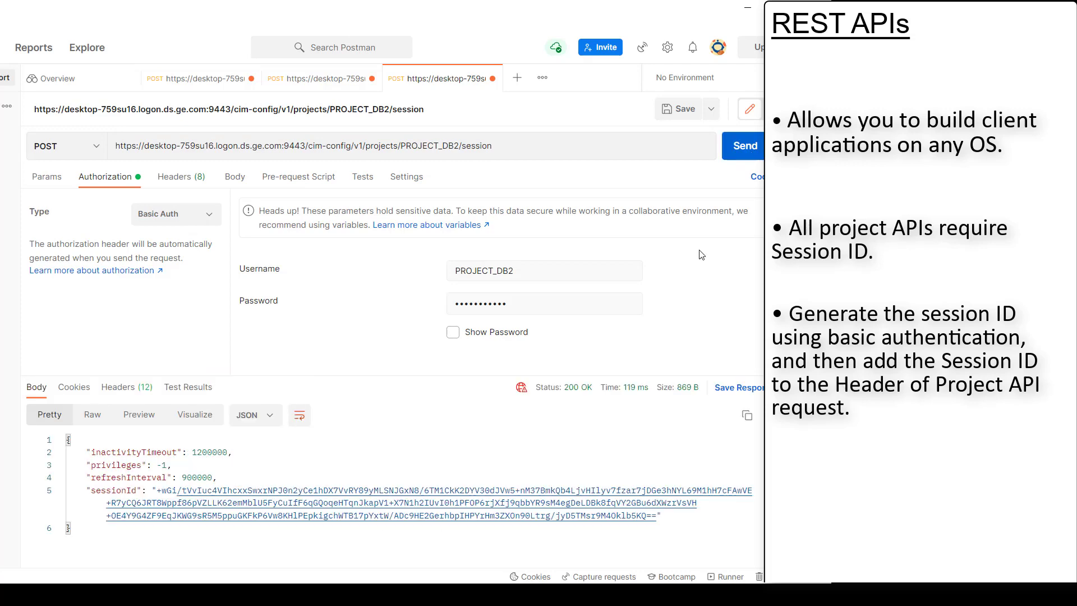
{"action": "left_click", "coordinate": [517, 77]}
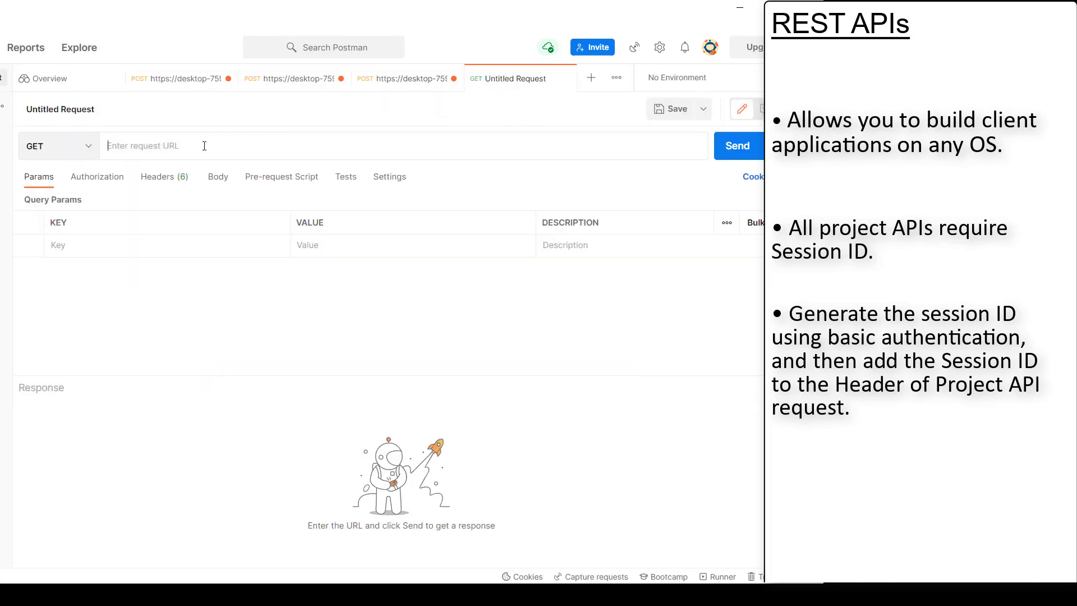
Make the points:read request a POST with an Authorization header
{"action": "left_click", "coordinate": [51, 146]}
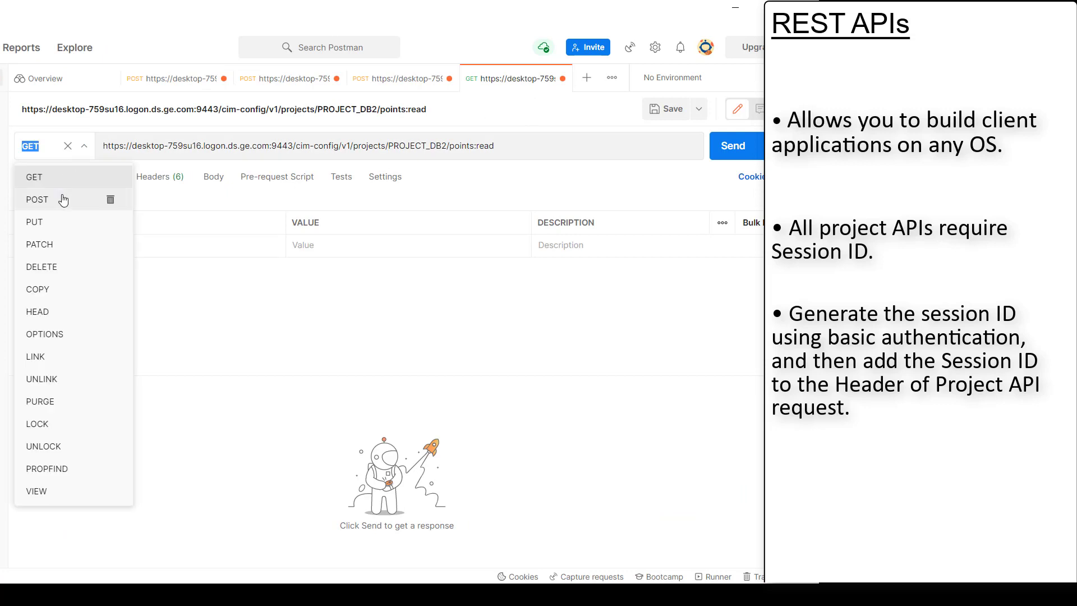
{"action": "left_click", "coordinate": [37, 200]}
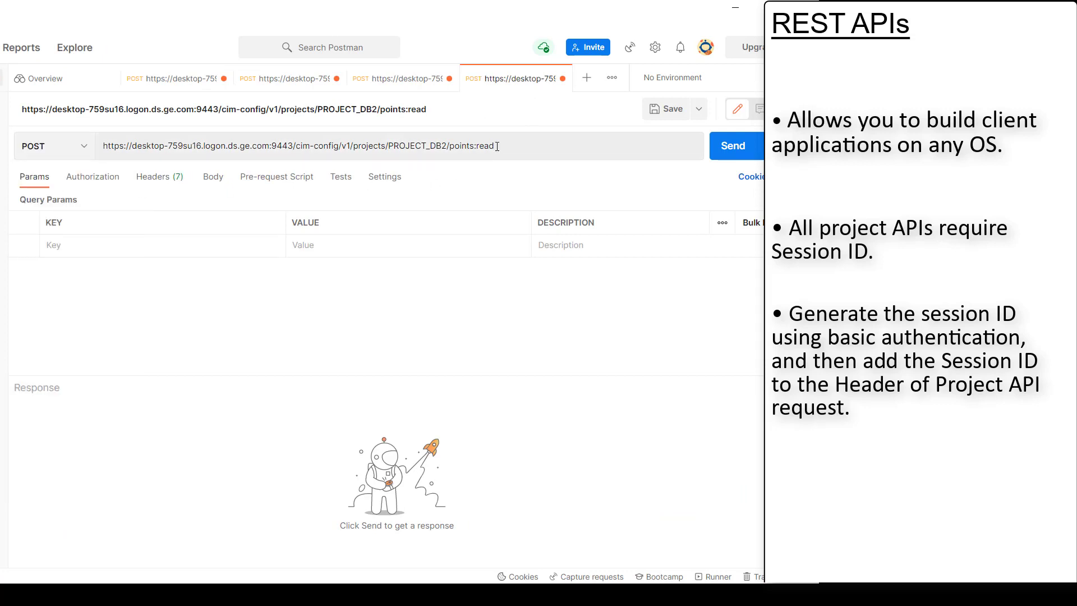
{"action": "left_click", "coordinate": [148, 176]}
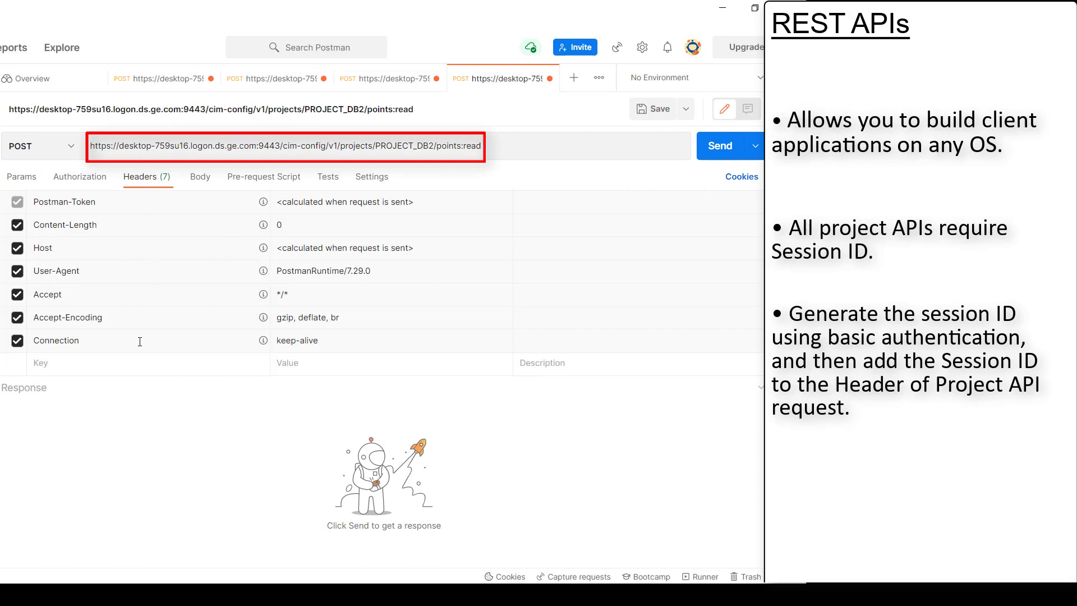
{"action": "left_click", "coordinate": [103, 364]}
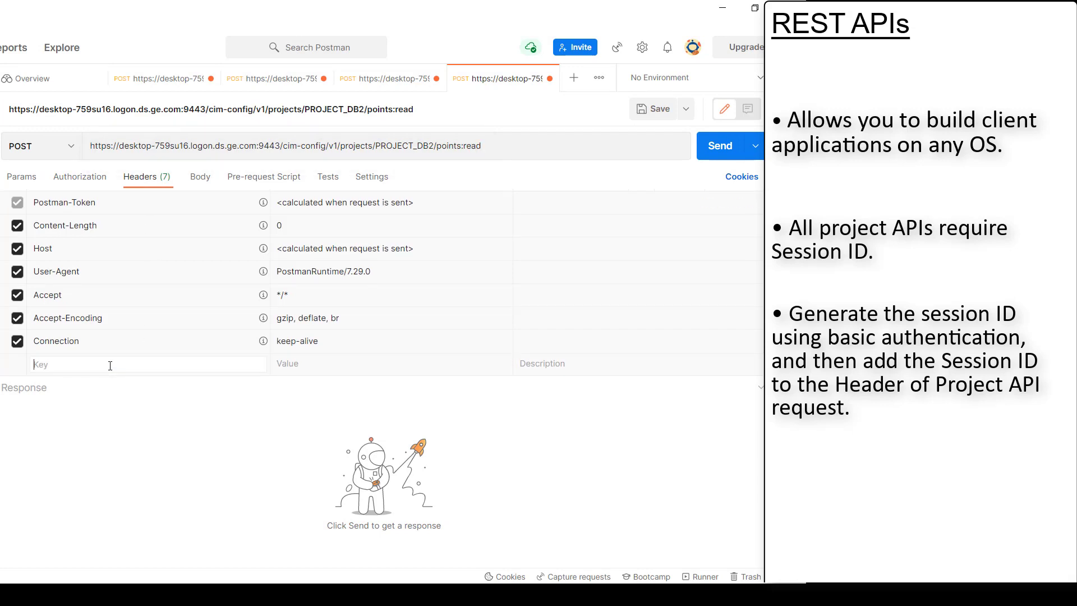
{"action": "type", "text": "au"}
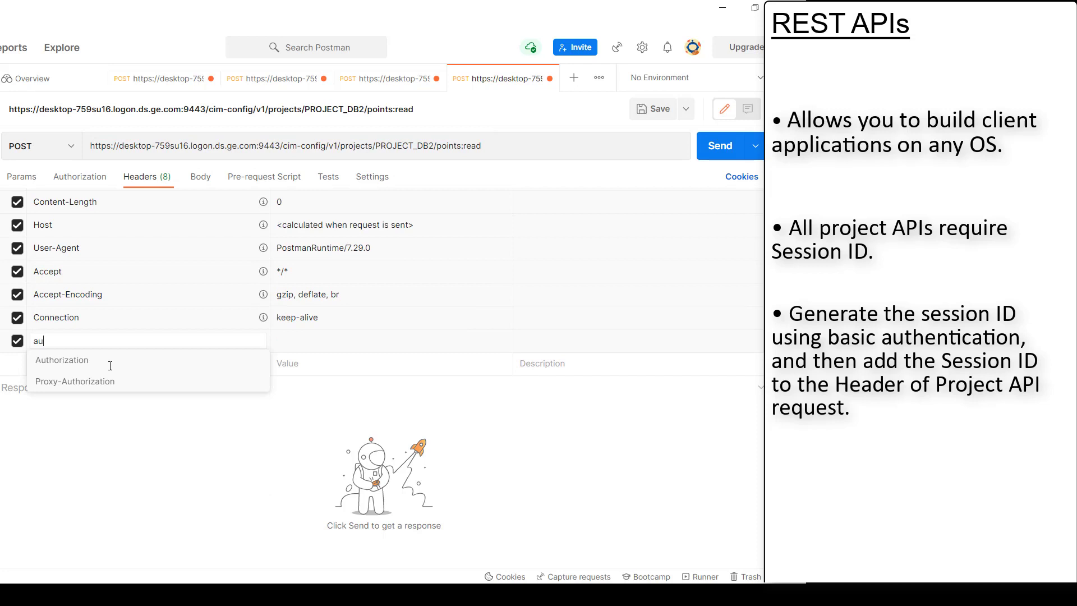
{"action": "type", "text": "tho"}
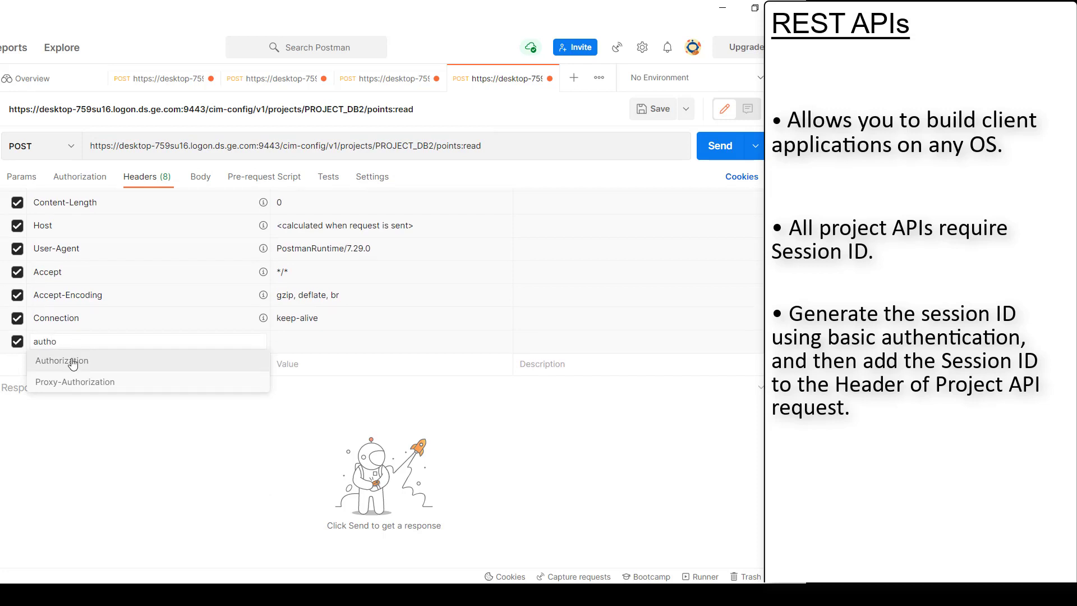
{"action": "left_click", "coordinate": [62, 361]}
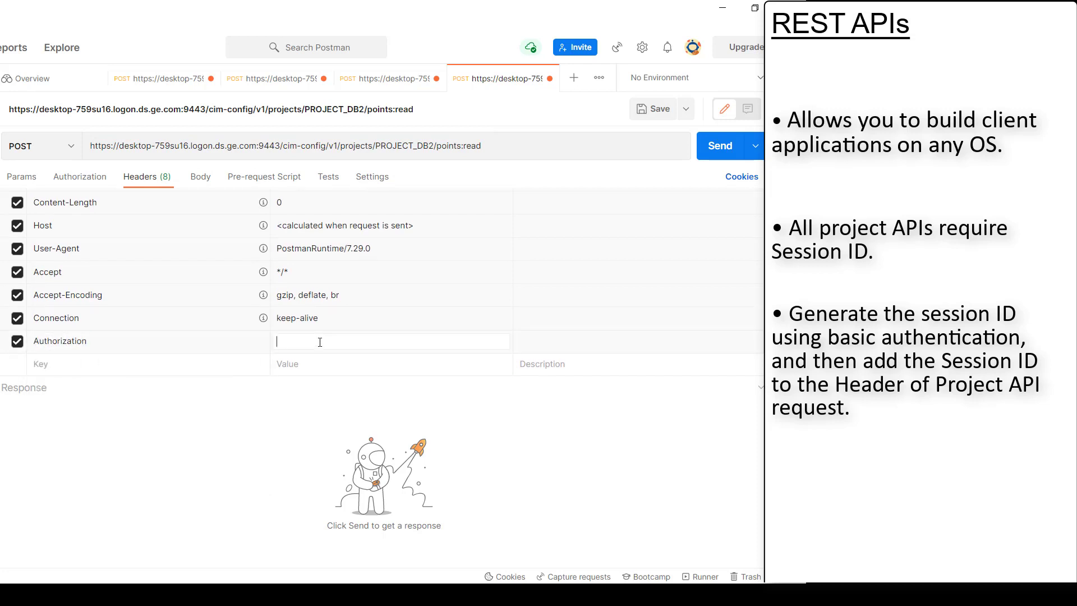
Set the Authorization header value to Basic plus the session ID from the session response
{"action": "type", "text": "Basi"}
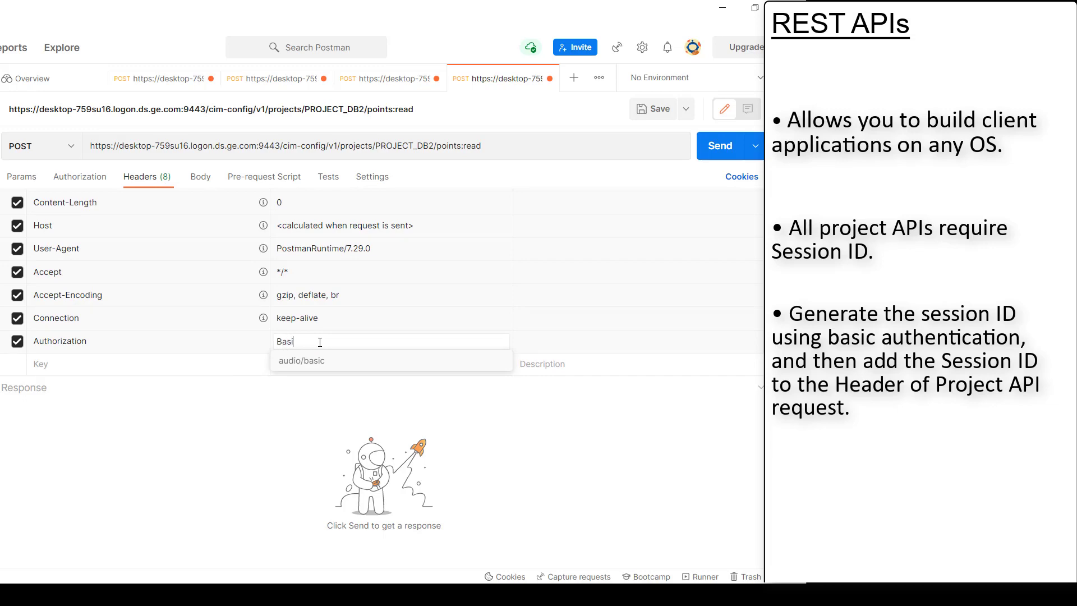
{"action": "left_click", "coordinate": [389, 77]}
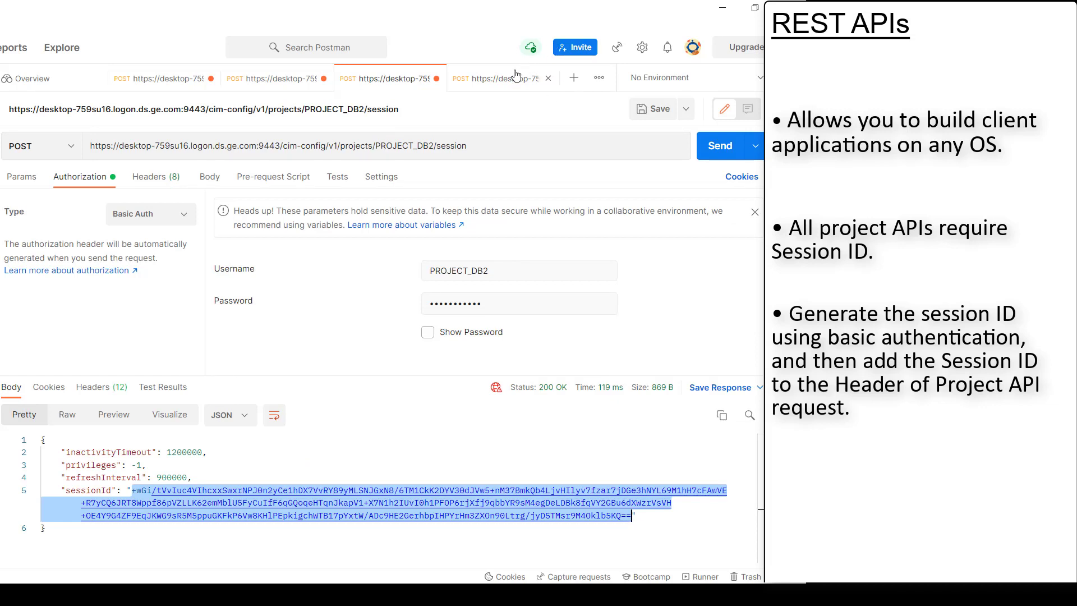
{"action": "left_click", "coordinate": [502, 77]}
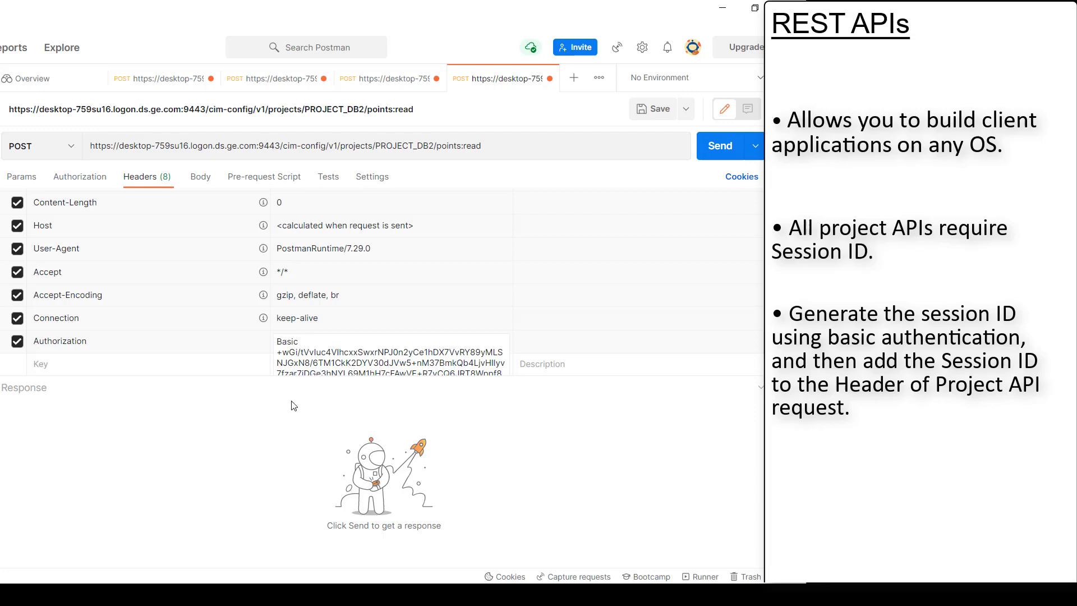
{"action": "left_click", "coordinate": [719, 146]}
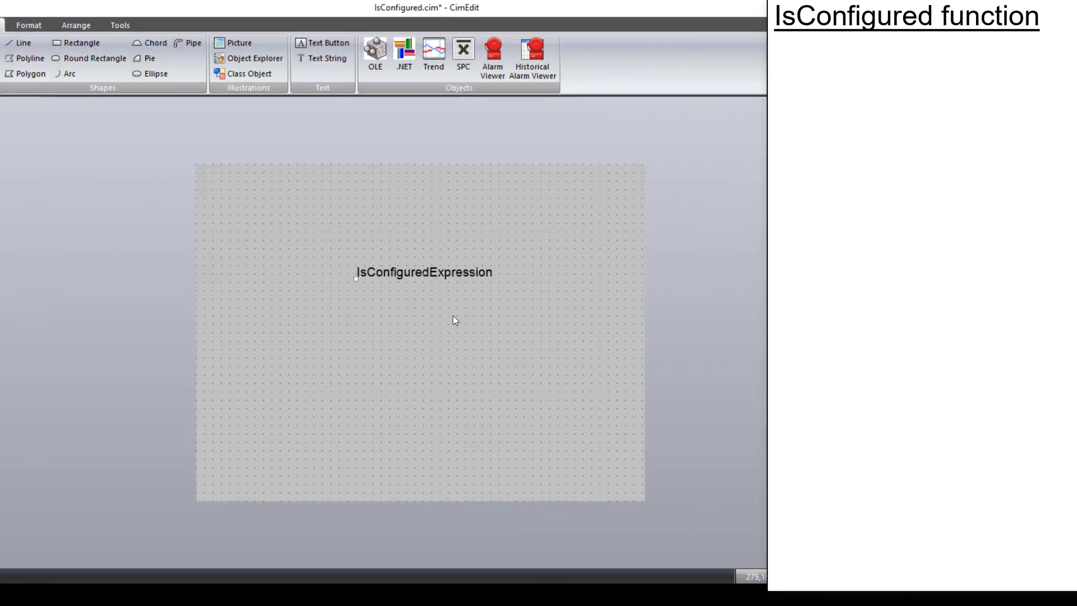
Inspect the IsConfigured(Analog12) expression's properties and confirm its green check in Expression View
{"action": "right_click", "coordinate": [453, 320]}
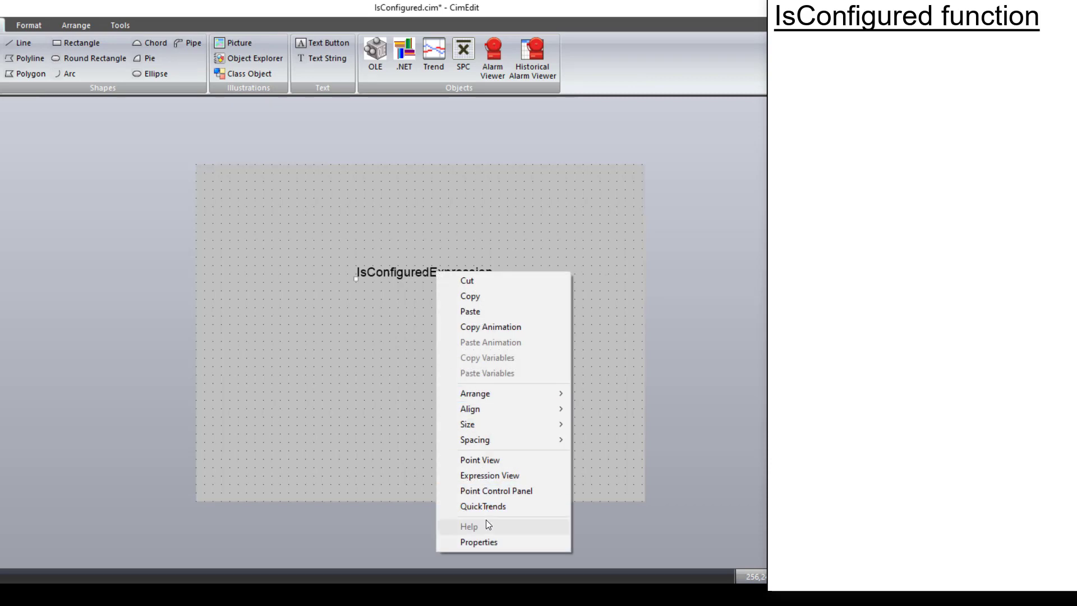
{"action": "left_click", "coordinate": [477, 542]}
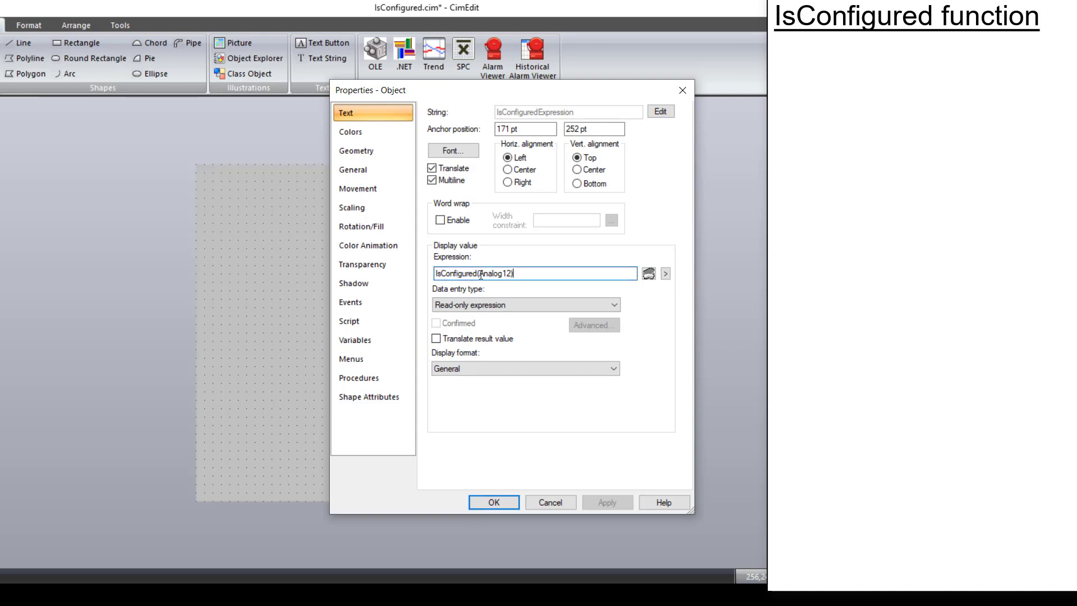
{"action": "double_click", "coordinate": [490, 273]}
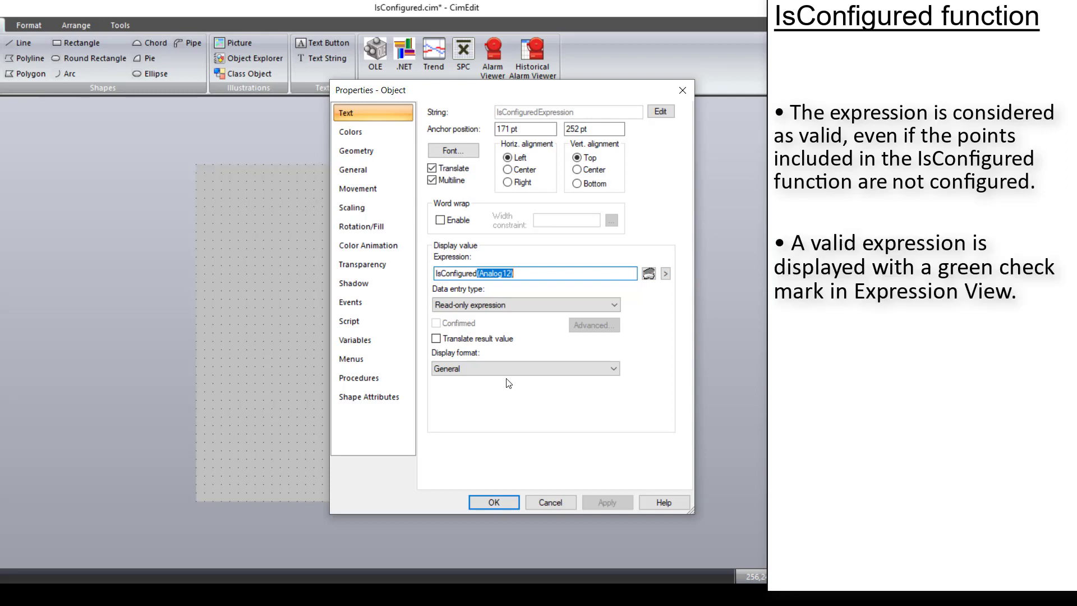
{"action": "mouse_move", "coordinate": [508, 428]}
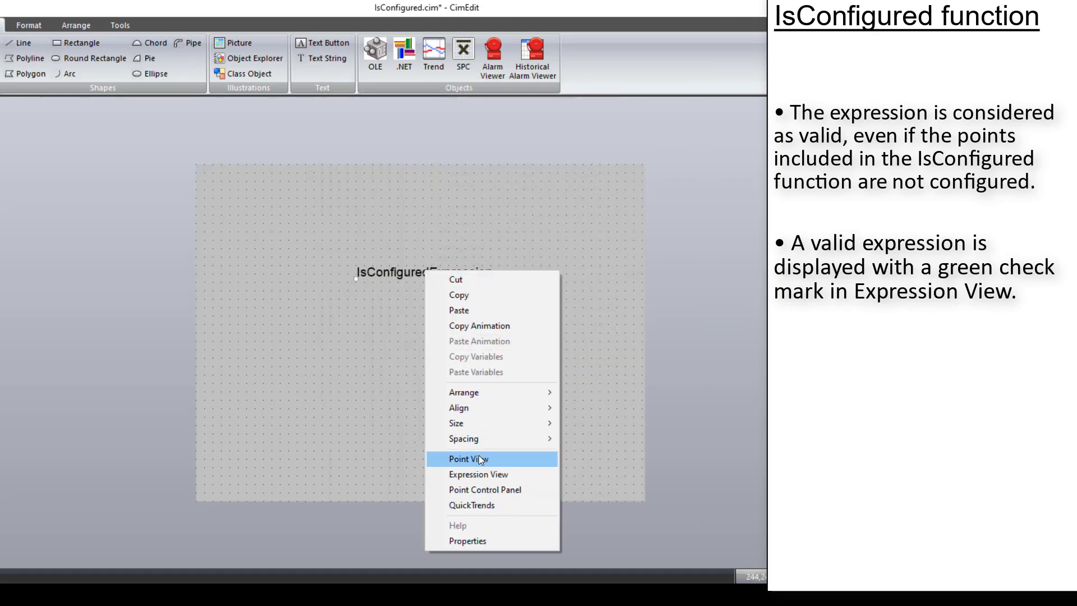
{"action": "left_click", "coordinate": [478, 474]}
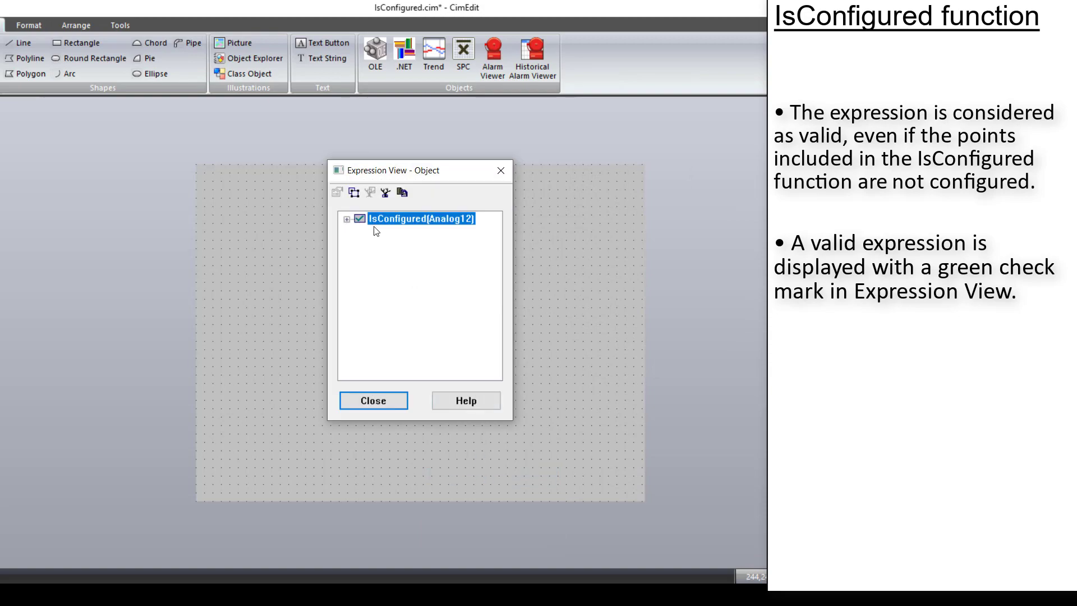
{"action": "mouse_move", "coordinate": [383, 230]}
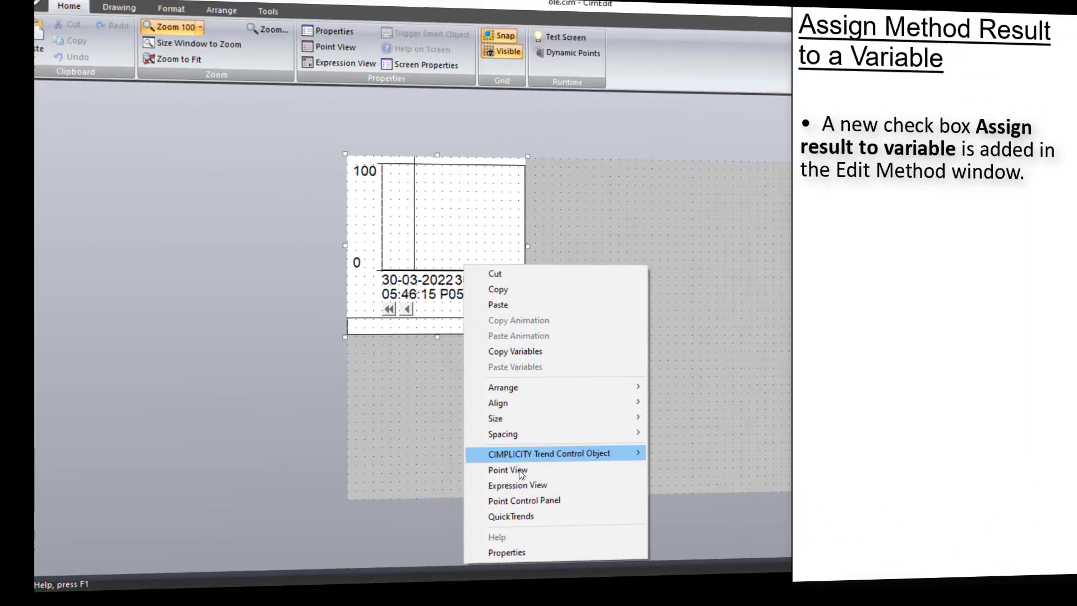
Set the trend's procedure action to invoke AddLoggedLine with its result assigned to a variable
{"action": "left_click", "coordinate": [506, 552]}
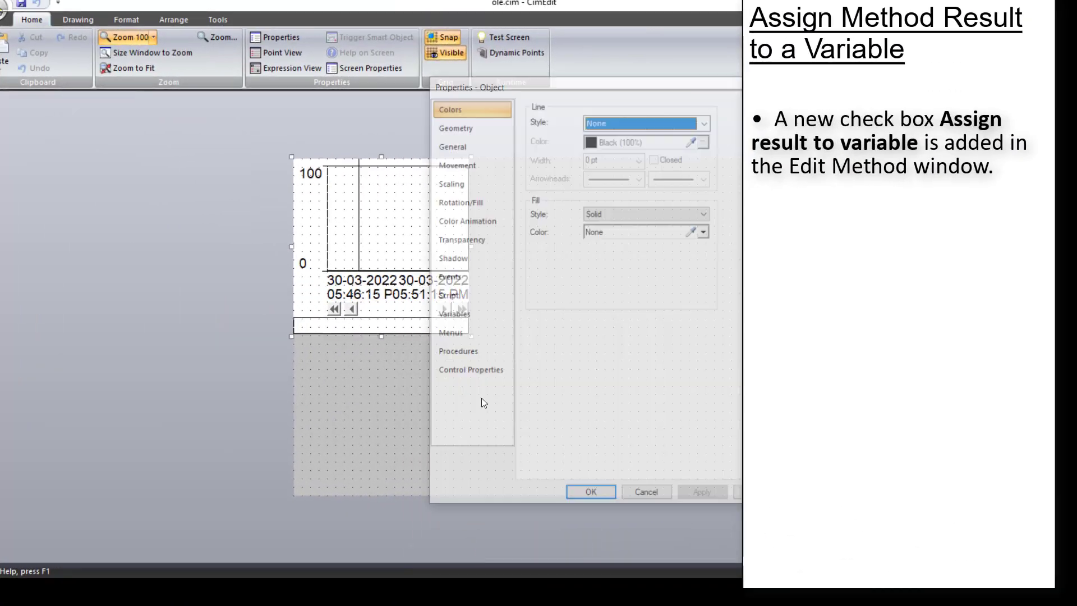
{"action": "left_click", "coordinate": [311, 278]}
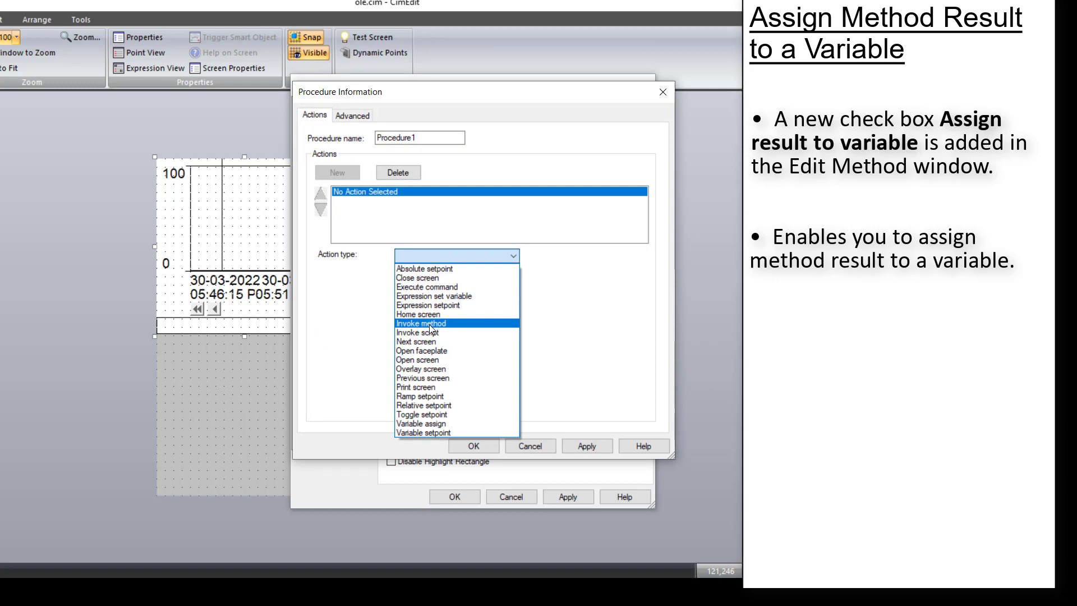
{"action": "left_click", "coordinate": [422, 323]}
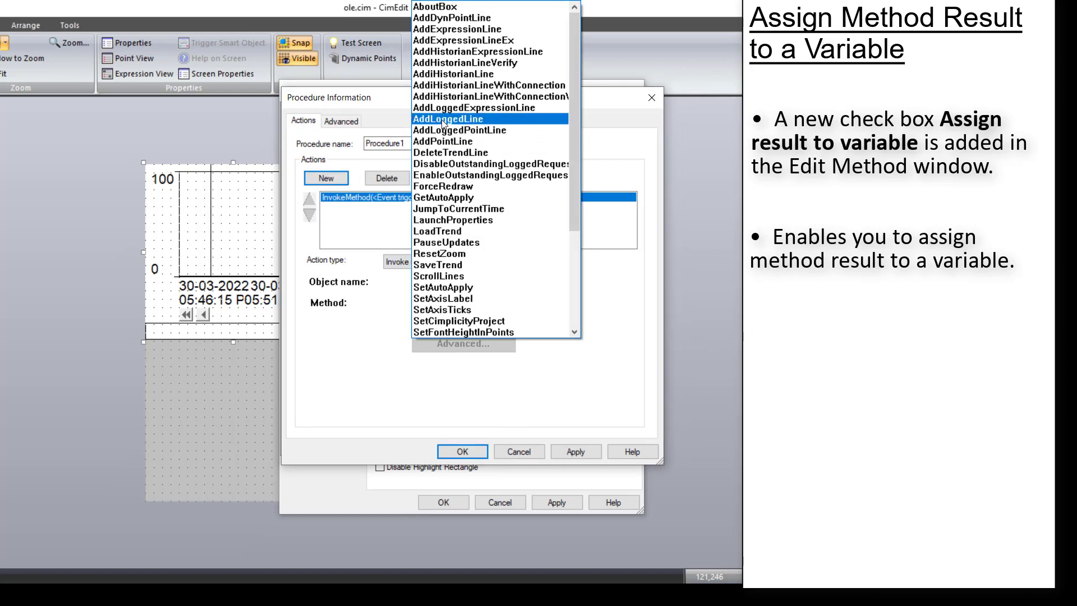
{"action": "left_click", "coordinate": [462, 119]}
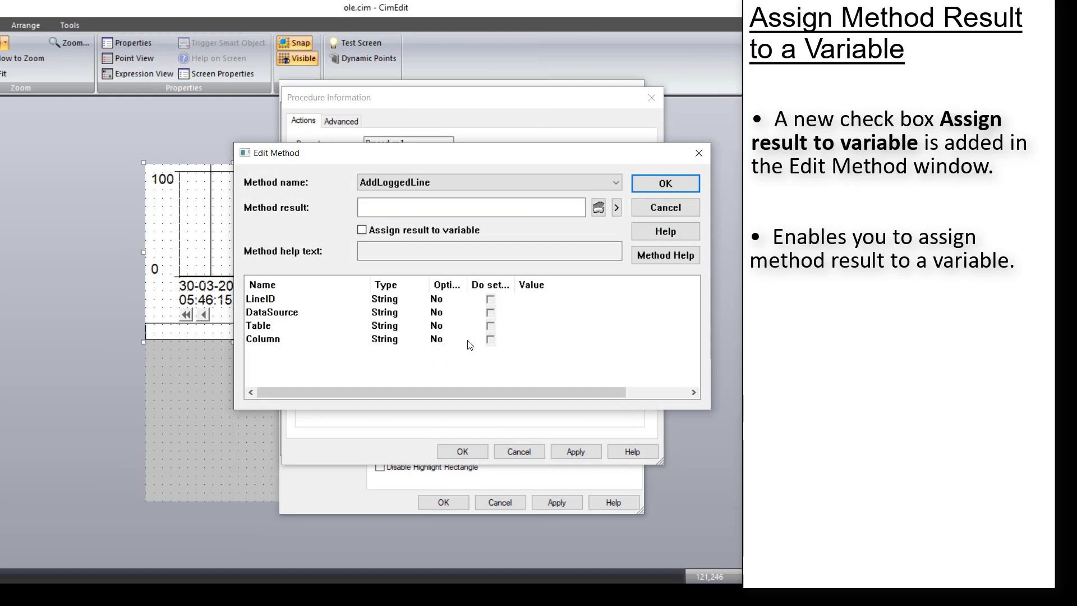
{"action": "left_click", "coordinate": [362, 230]}
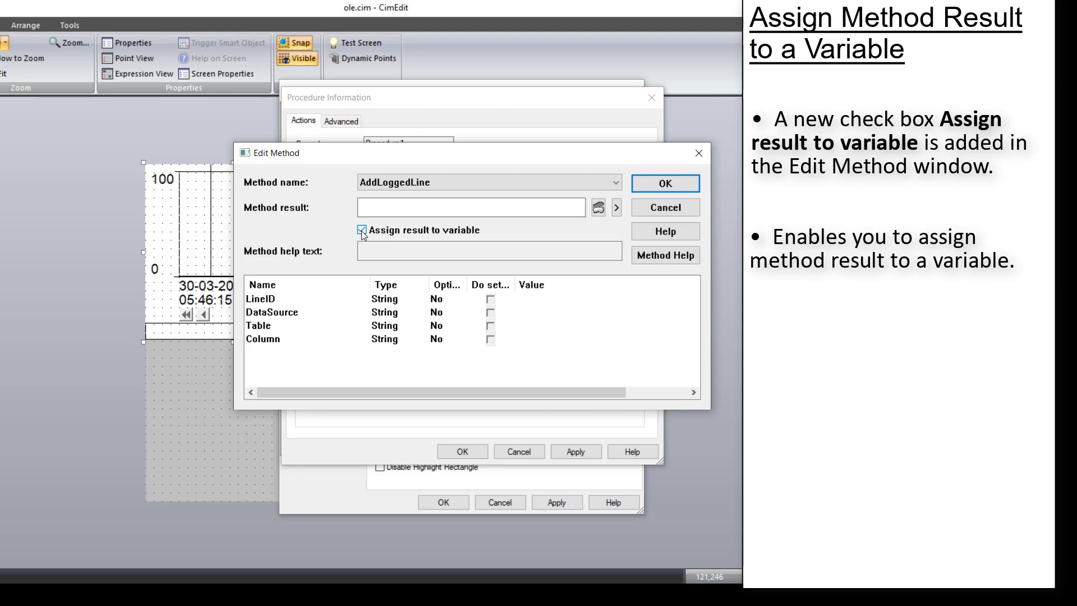
Browse screen variables for the AddLoggedLine result and expand the third variable group
{"action": "left_click", "coordinate": [362, 230]}
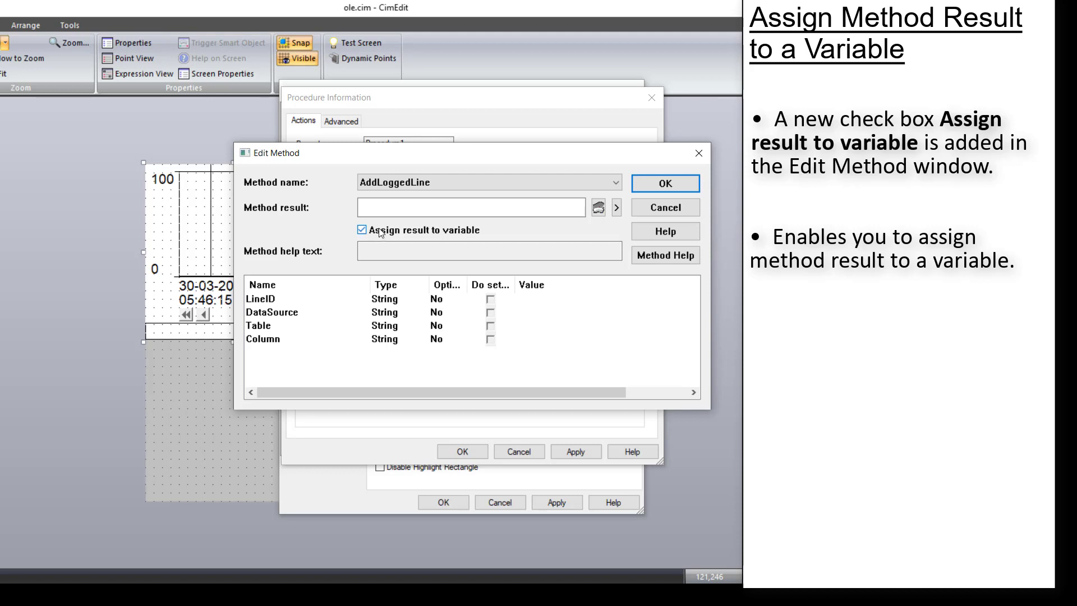
{"action": "left_click", "coordinate": [611, 205]}
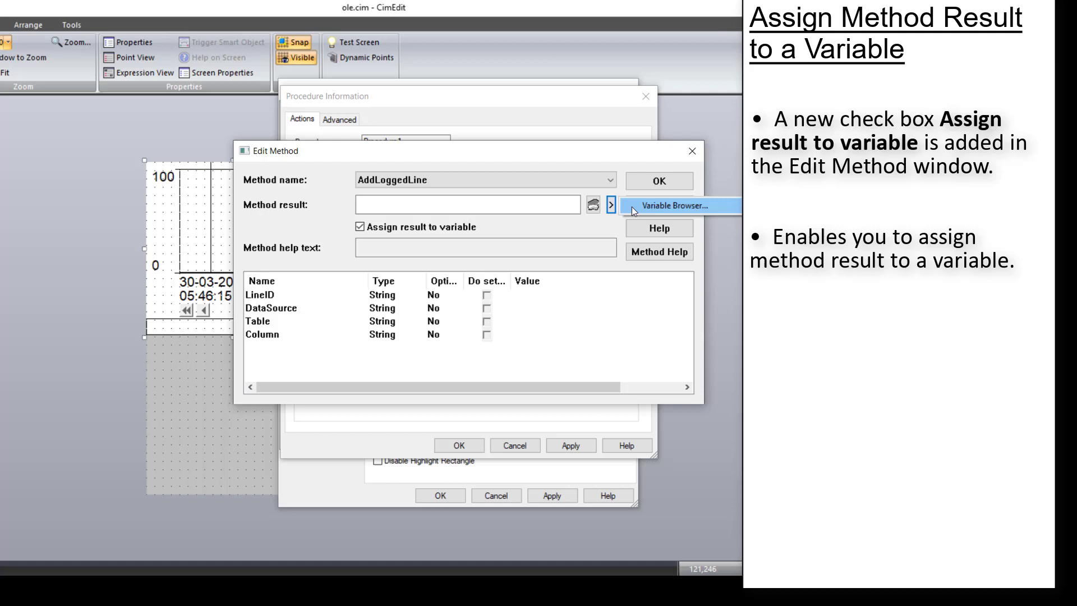
{"action": "left_click", "coordinate": [682, 206]}
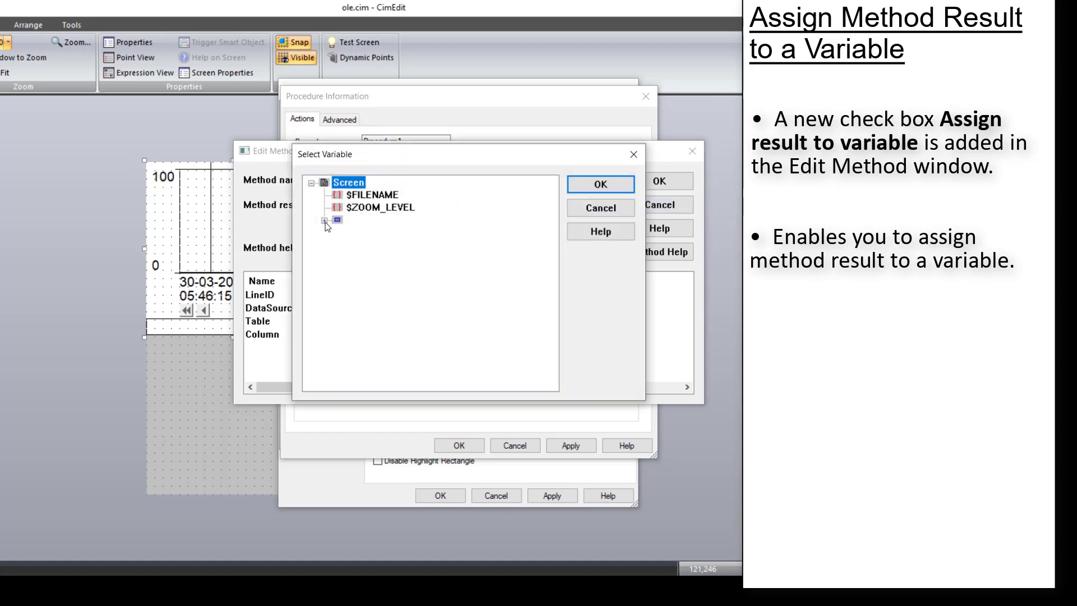
{"action": "left_click", "coordinate": [327, 219]}
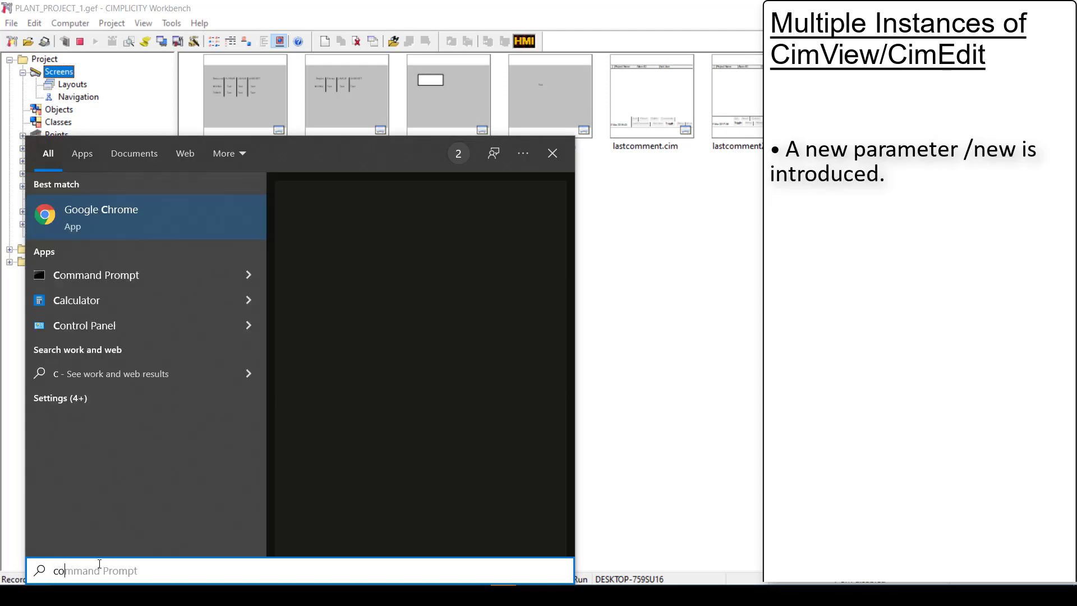
Search Windows Start for the Command Prompt app
{"action": "left_click", "coordinate": [96, 275]}
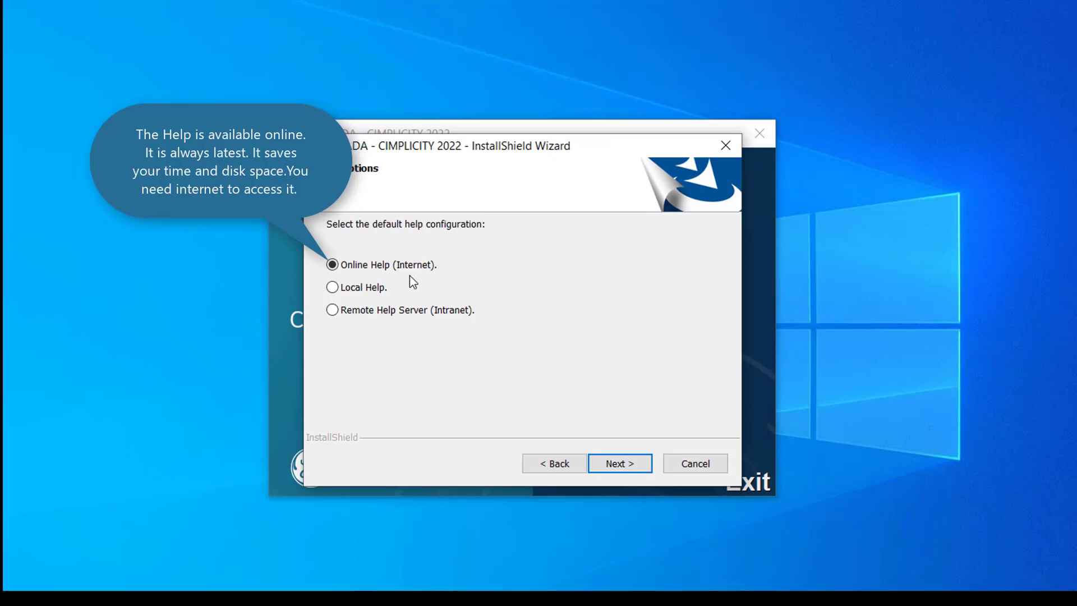
Choose Remote Help Server (Intranet) as the installer's default help option
{"action": "left_click", "coordinate": [332, 287]}
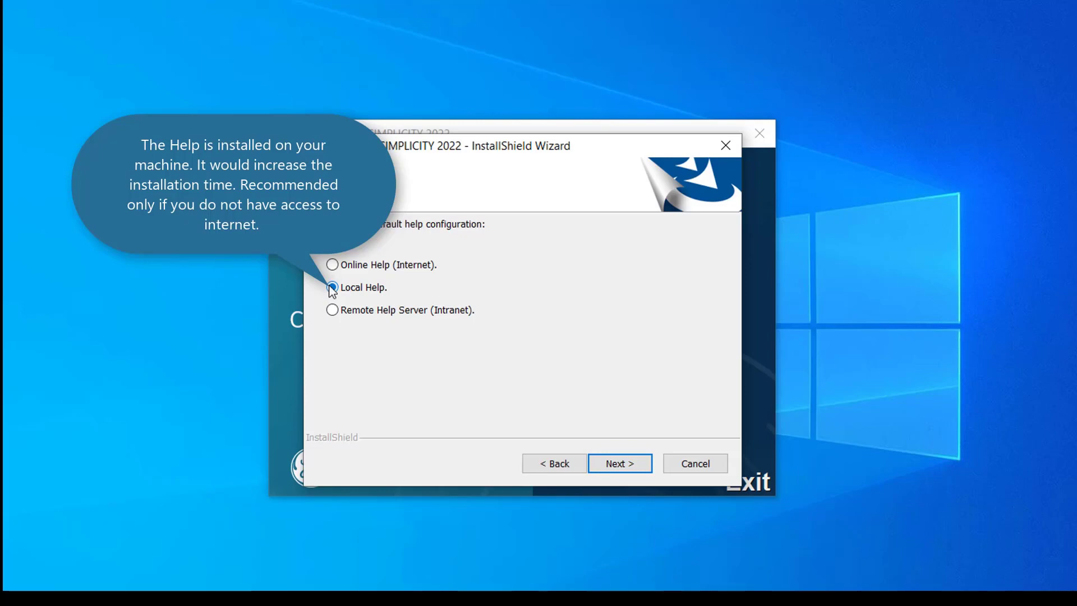
{"action": "left_click", "coordinate": [333, 309]}
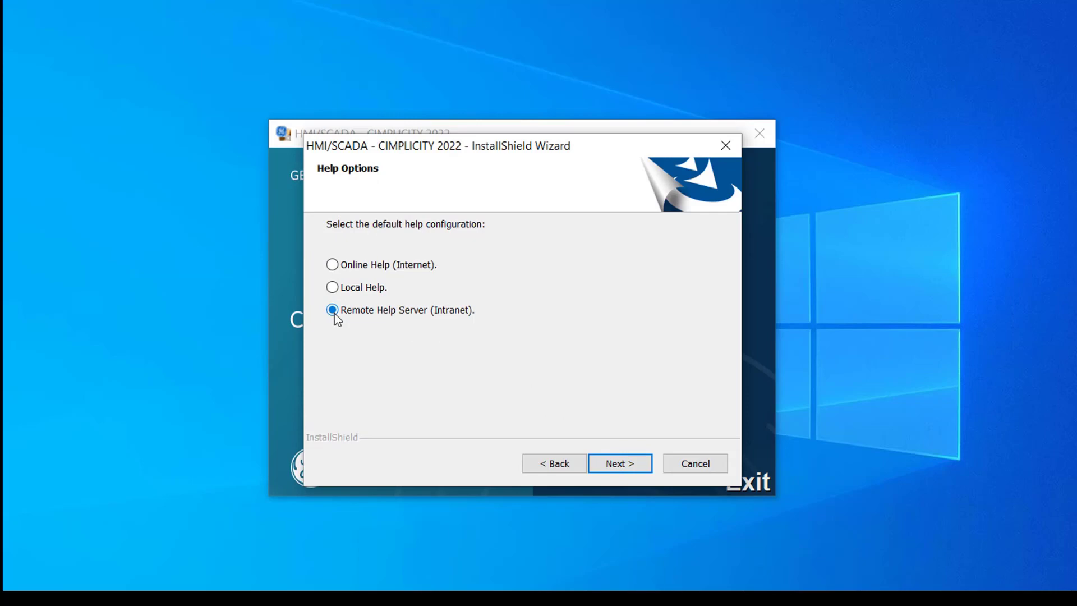
{"action": "mouse_move", "coordinate": [333, 309]}
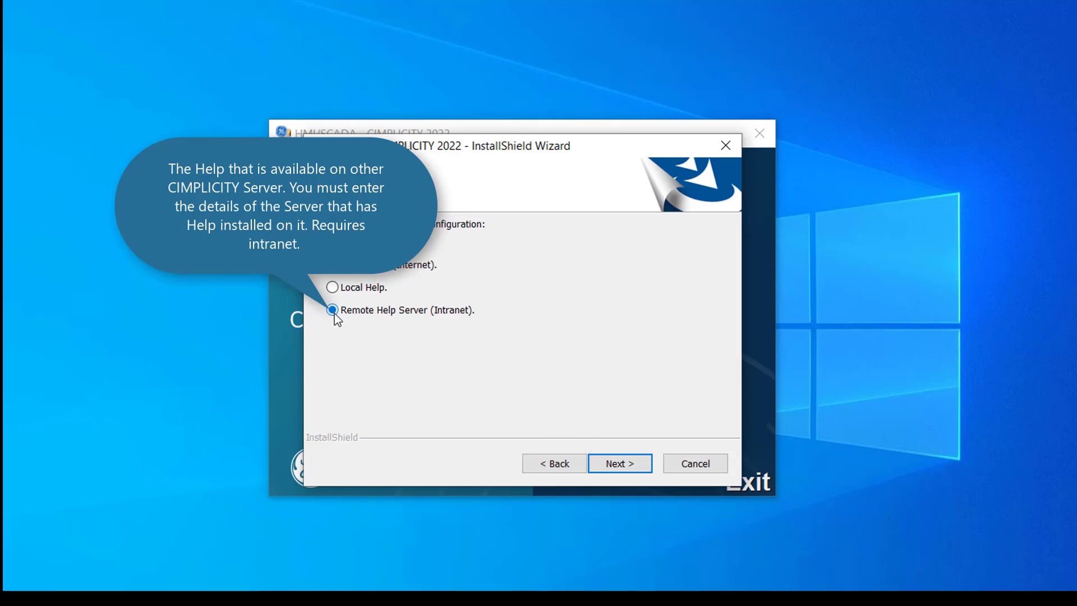
{"action": "left_click", "coordinate": [619, 463]}
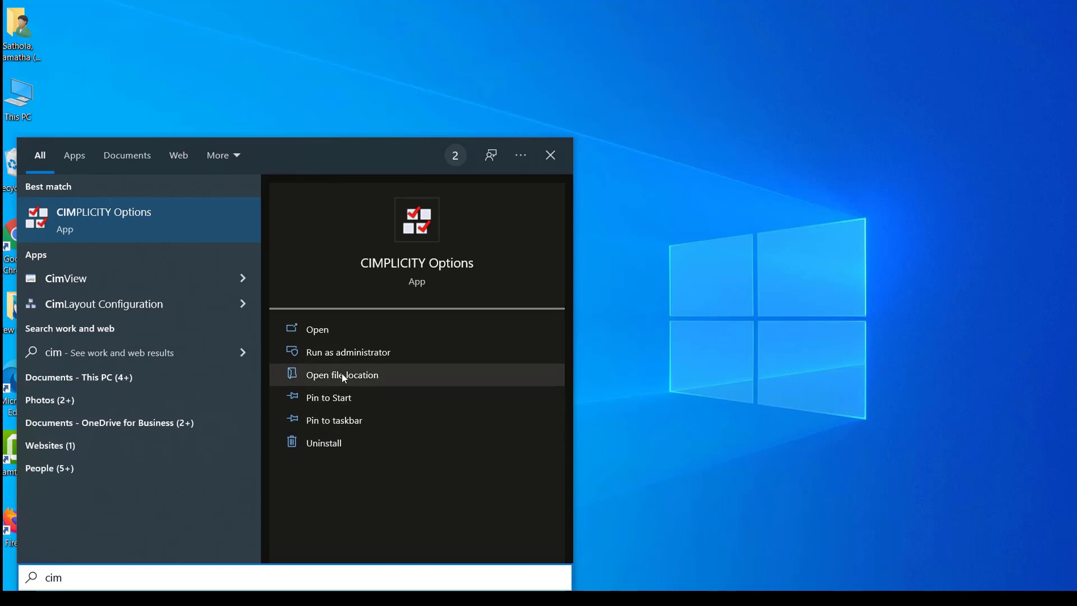
Launch CIMPLICITY Options from the 'cim' Start search results
{"action": "left_click", "coordinate": [317, 329]}
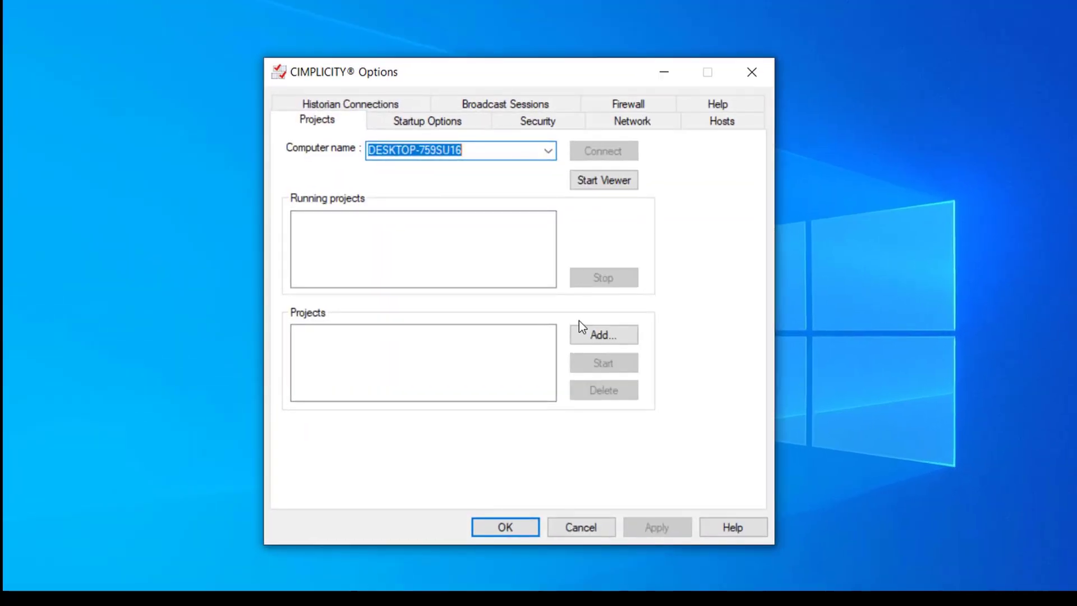
{"action": "left_click", "coordinate": [717, 103]}
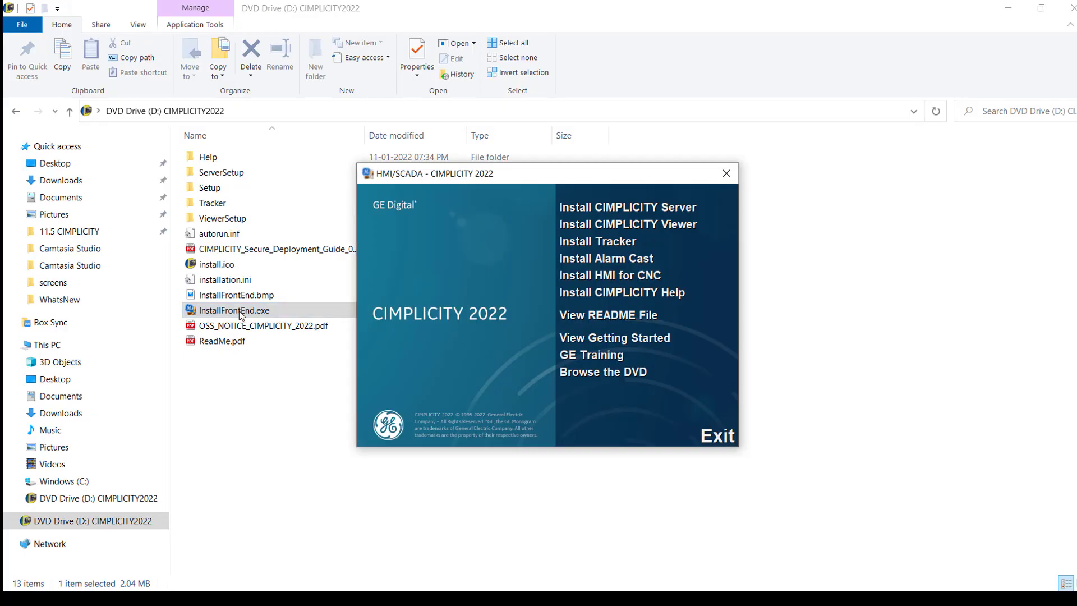
{"action": "mouse_move", "coordinate": [586, 299]}
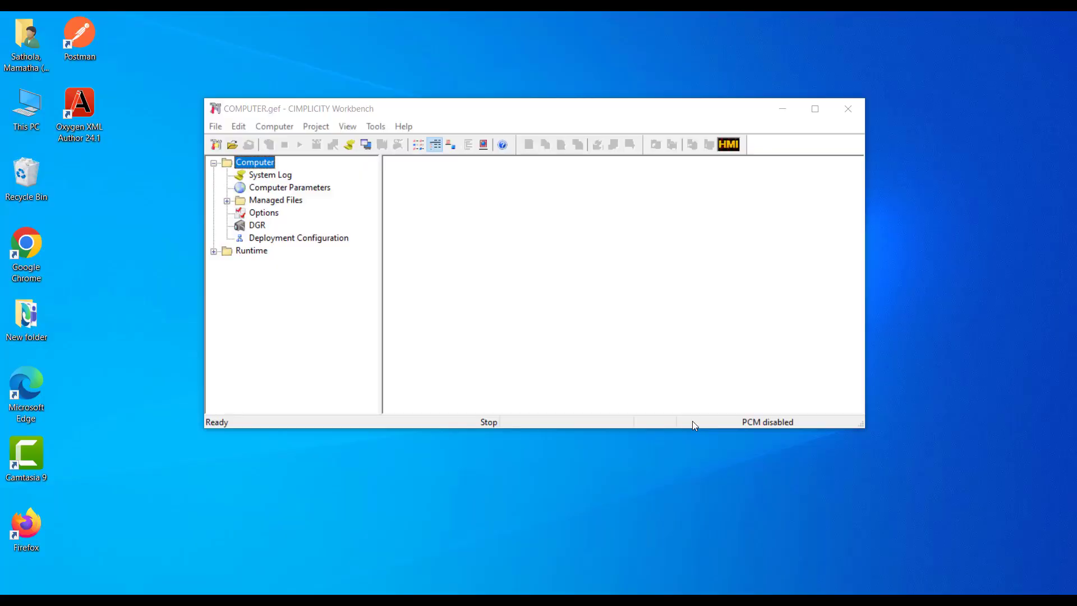
{"action": "mouse_move", "coordinate": [684, 366]}
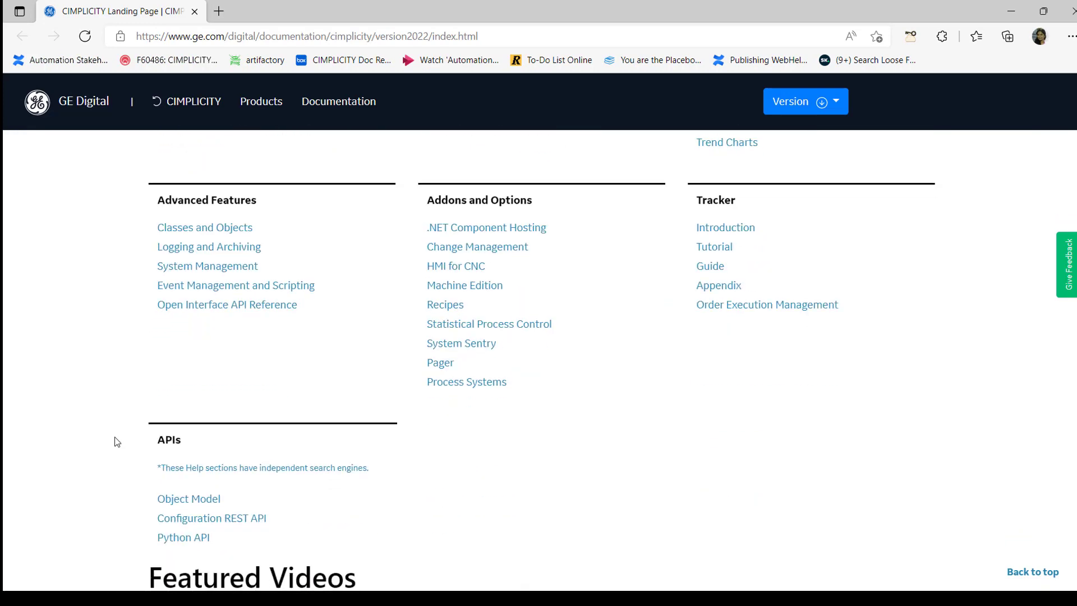
{"action": "mouse_move", "coordinate": [146, 441]}
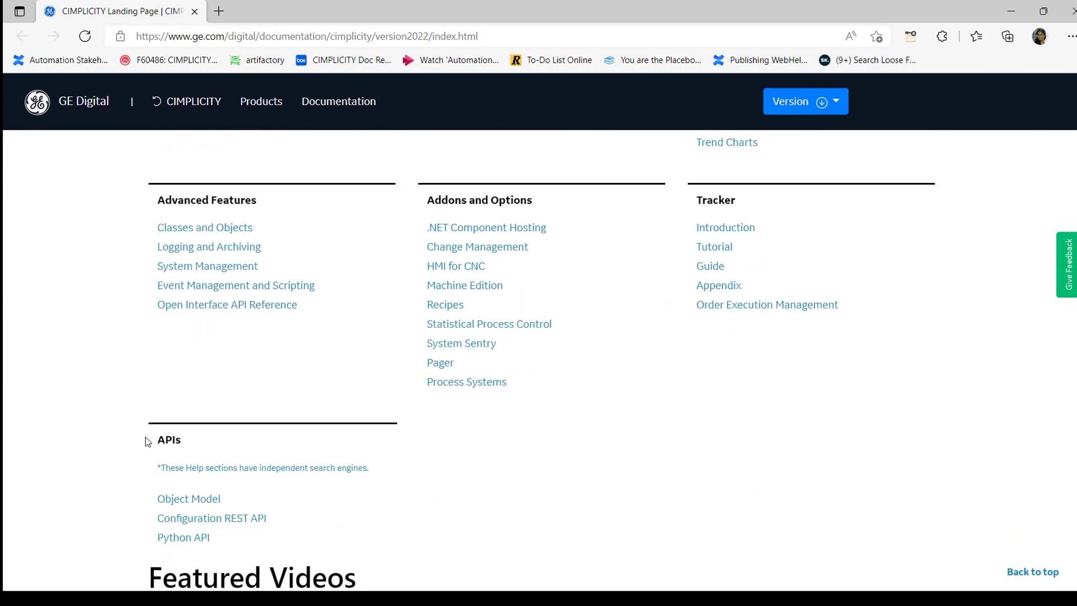
Open the Object Model API documentation and search it for 'amv'
{"action": "double_click", "coordinate": [169, 440]}
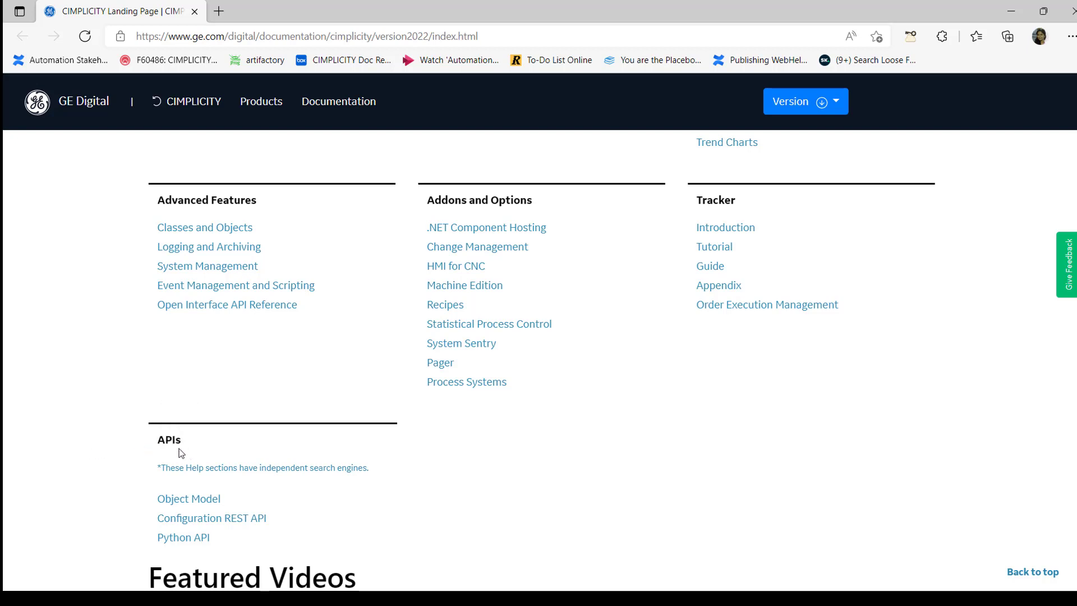
{"action": "mouse_move", "coordinate": [155, 448]}
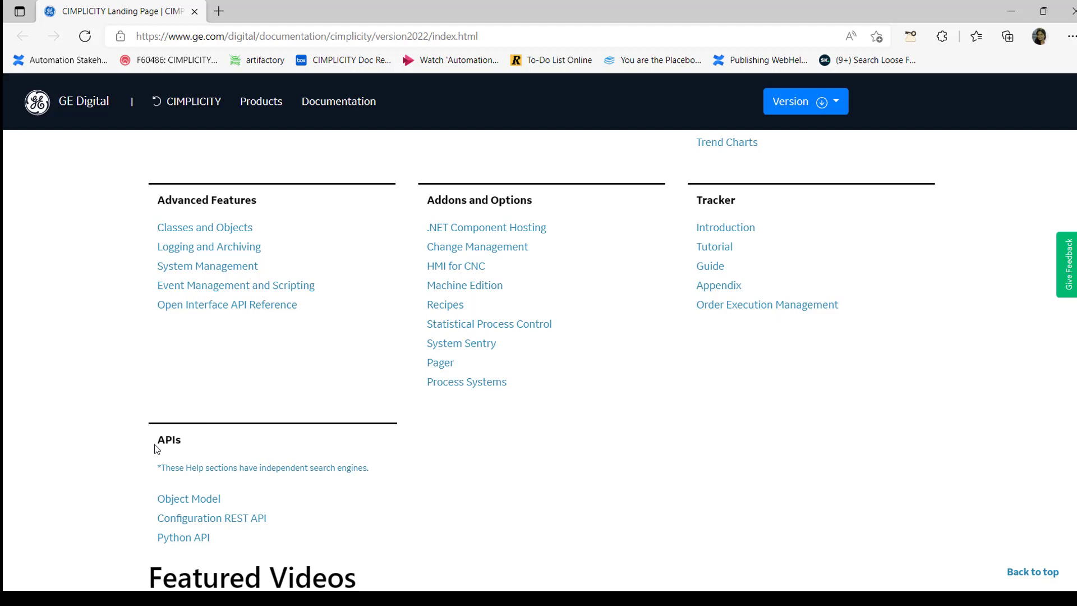
{"action": "left_click", "coordinate": [188, 498]}
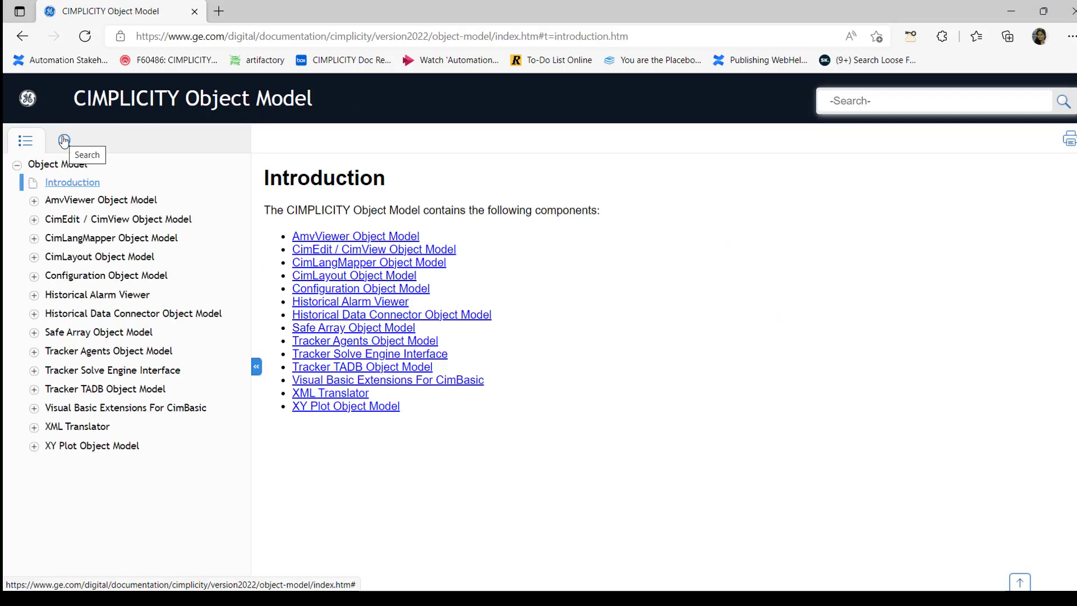
{"action": "type", "text": "amv"}
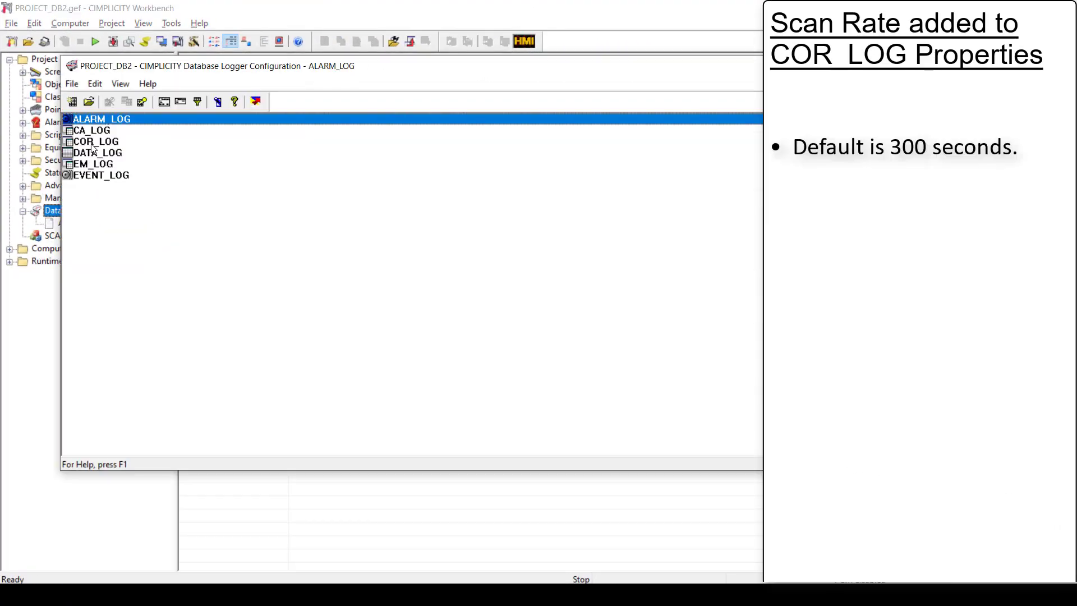
Accept COR_LOG's table properties with the Advanced scan rate at 300 seconds
{"action": "double_click", "coordinate": [92, 141]}
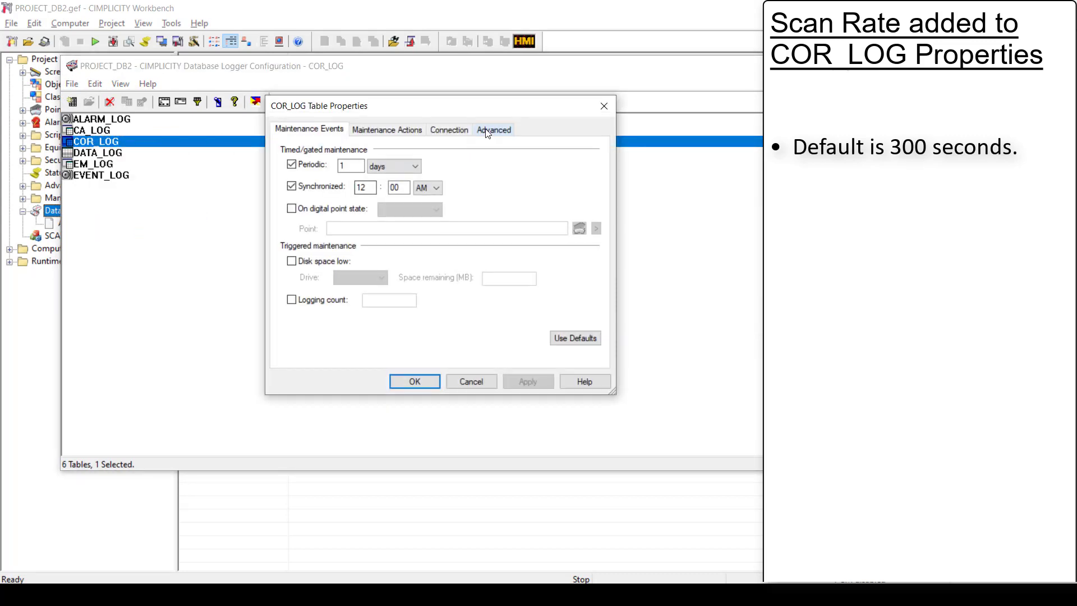
{"action": "left_click", "coordinate": [493, 129]}
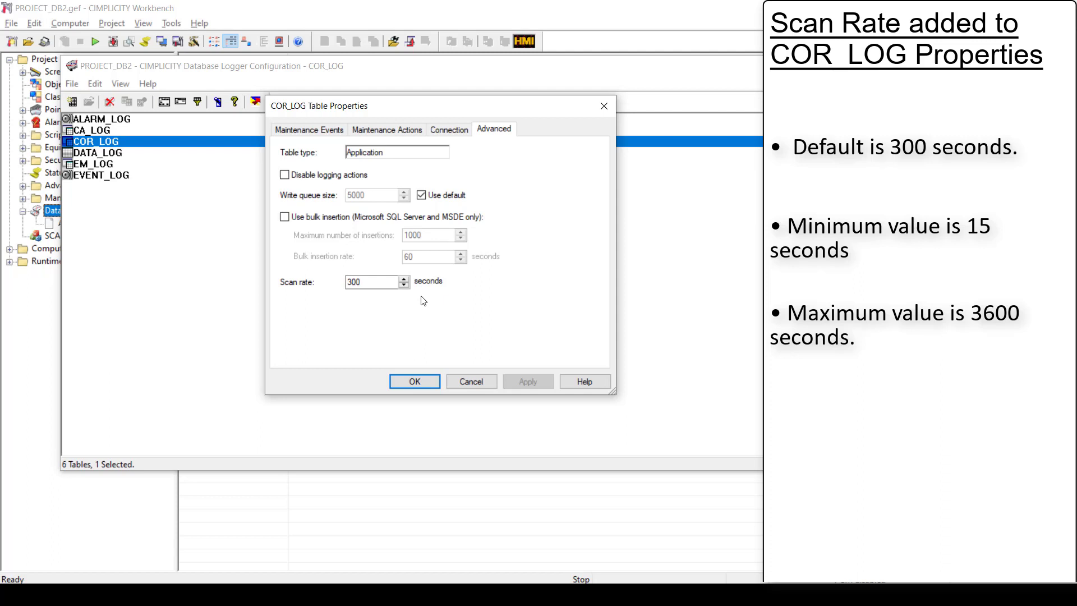
{"action": "mouse_move", "coordinate": [413, 393]}
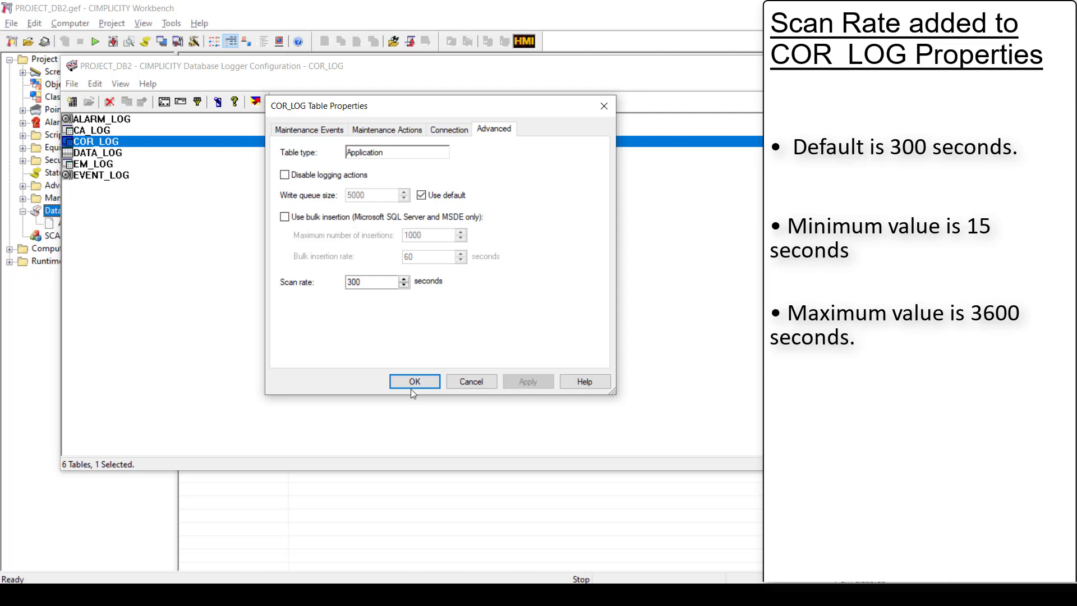
{"action": "left_click", "coordinate": [414, 382]}
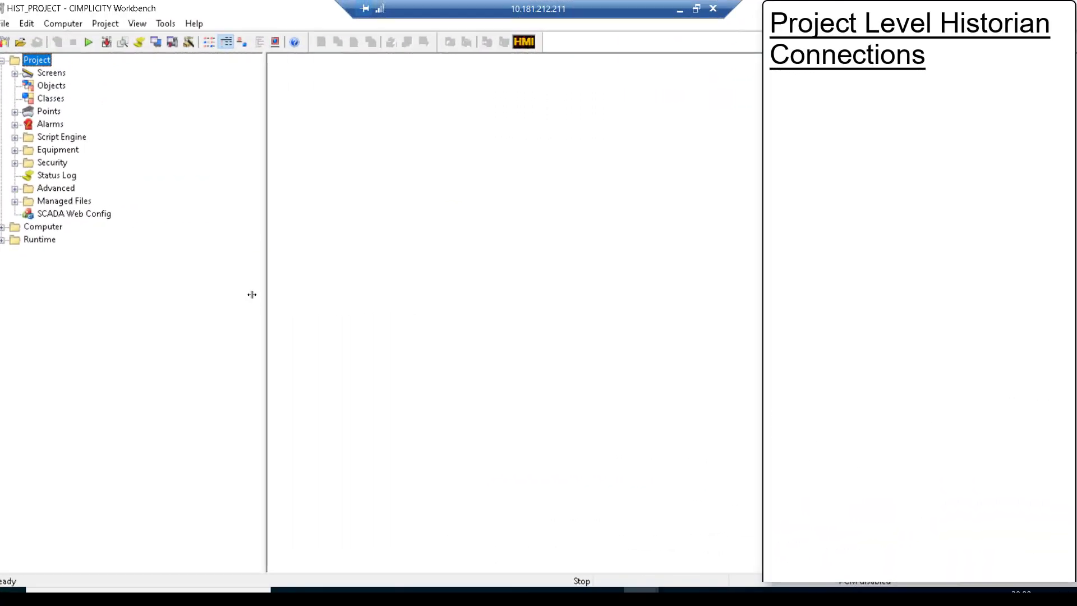
{"action": "mouse_move", "coordinate": [105, 24]}
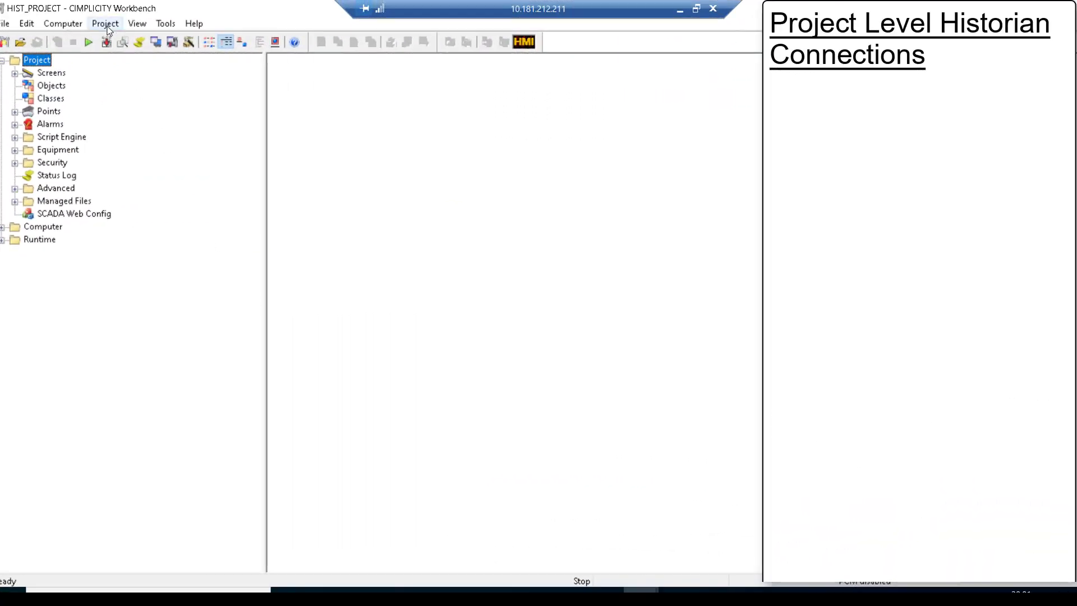
Add project historian connection HistorianSouthServer on hydcimwin10-02 with description 'Historian Connection' and username Admin
{"action": "left_click", "coordinate": [105, 23]}
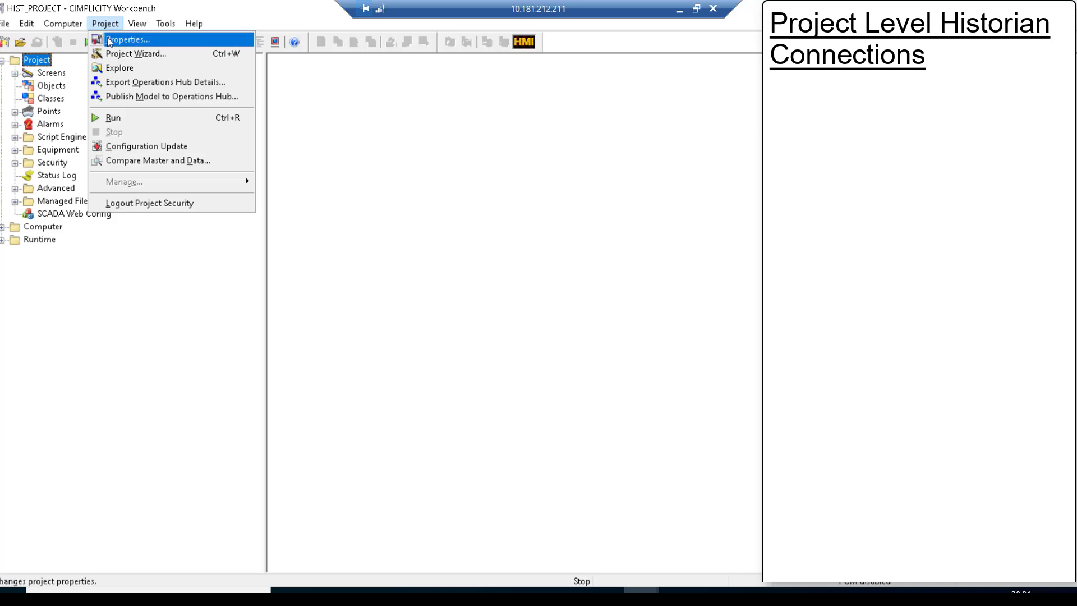
{"action": "left_click", "coordinate": [492, 256]}
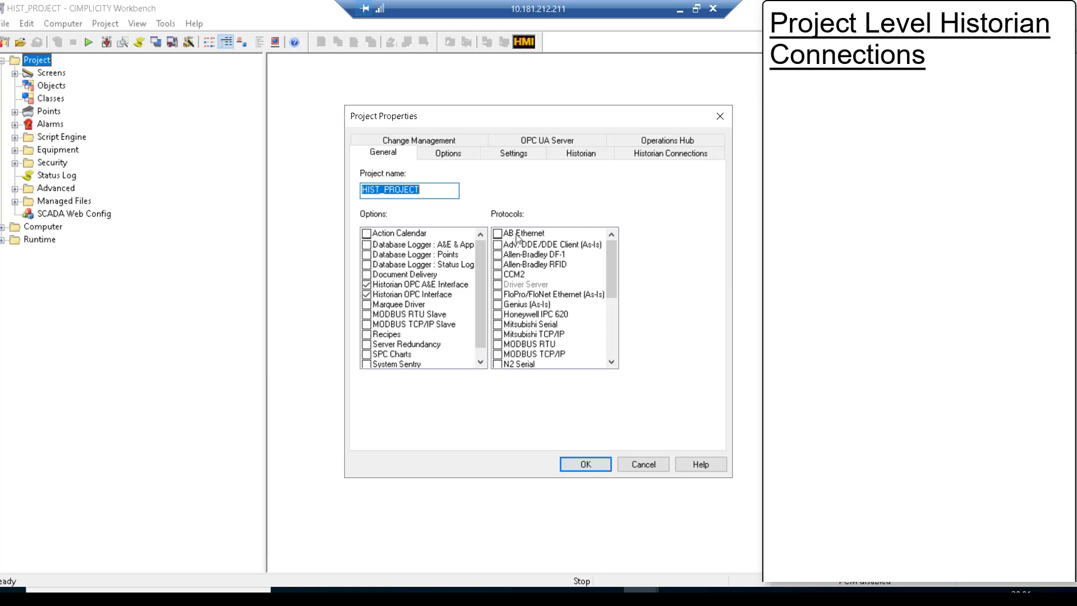
{"action": "mouse_move", "coordinate": [669, 153]}
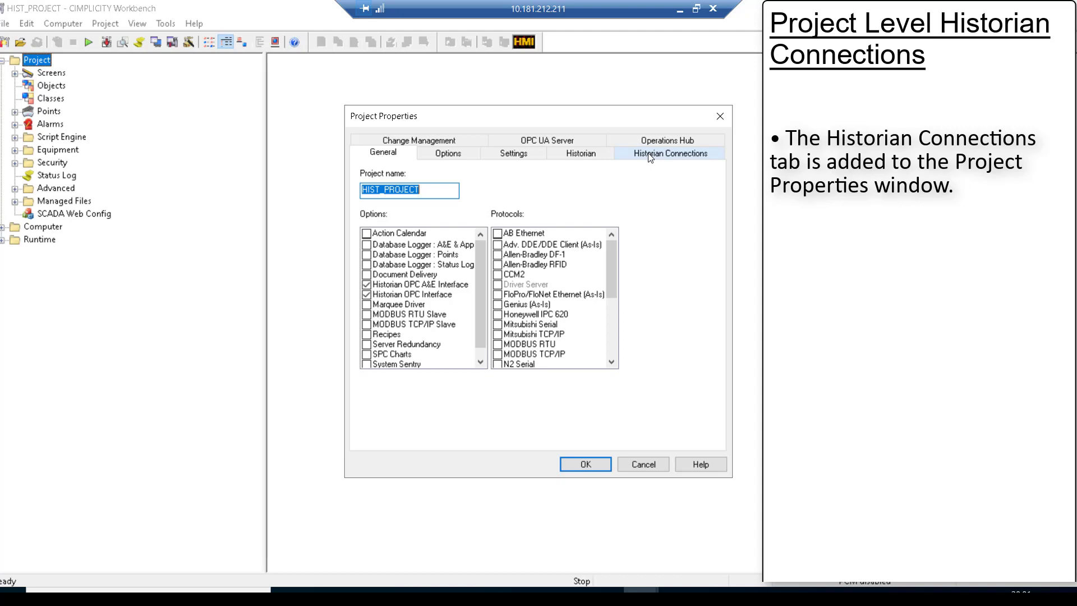
{"action": "left_click", "coordinate": [669, 153]}
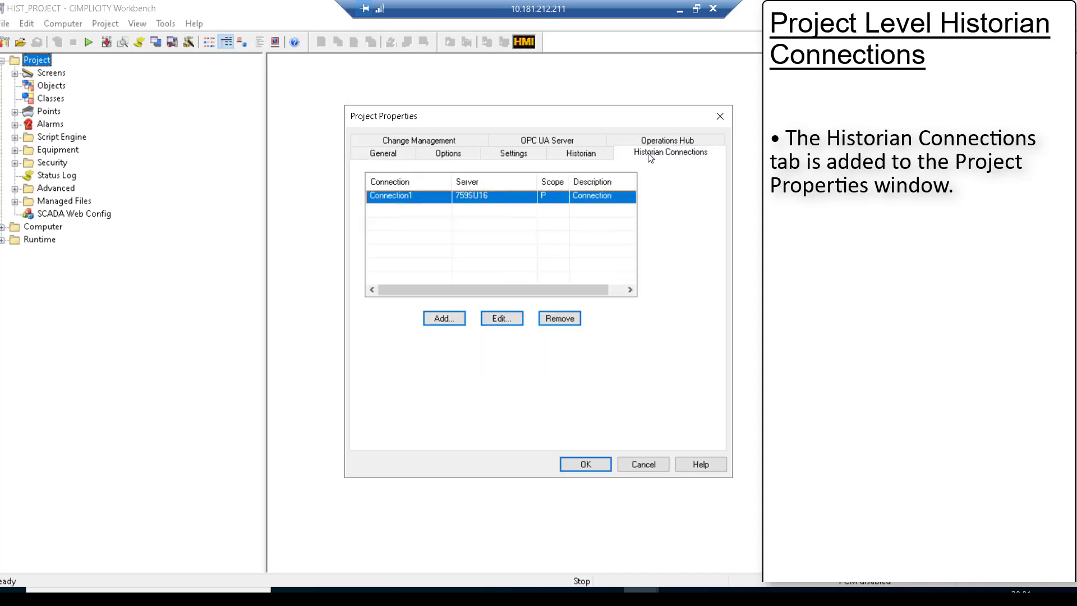
{"action": "mouse_move", "coordinate": [546, 207]}
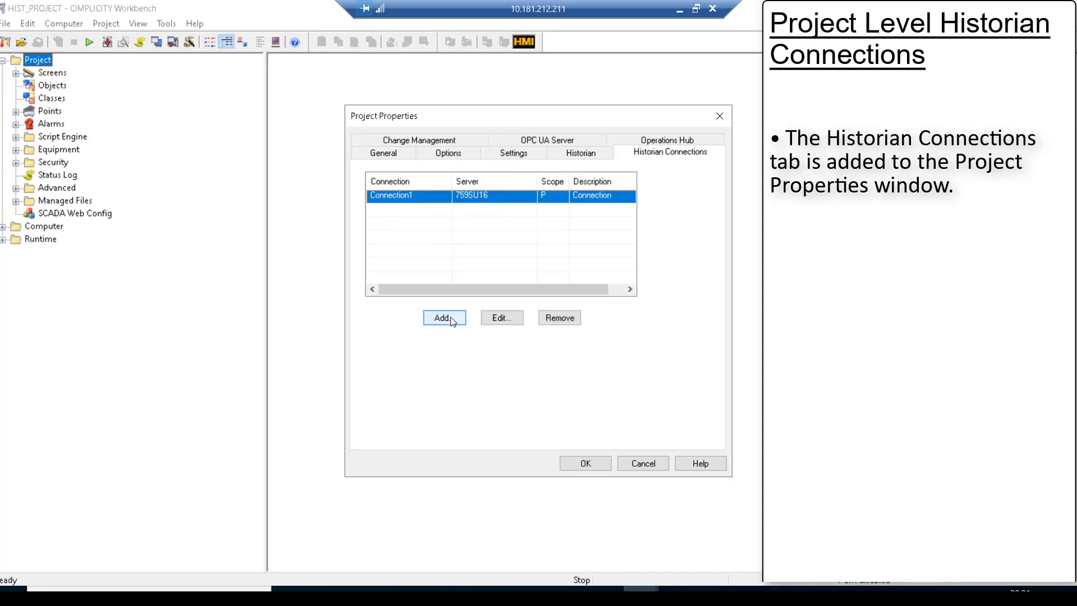
{"action": "left_click", "coordinate": [443, 317]}
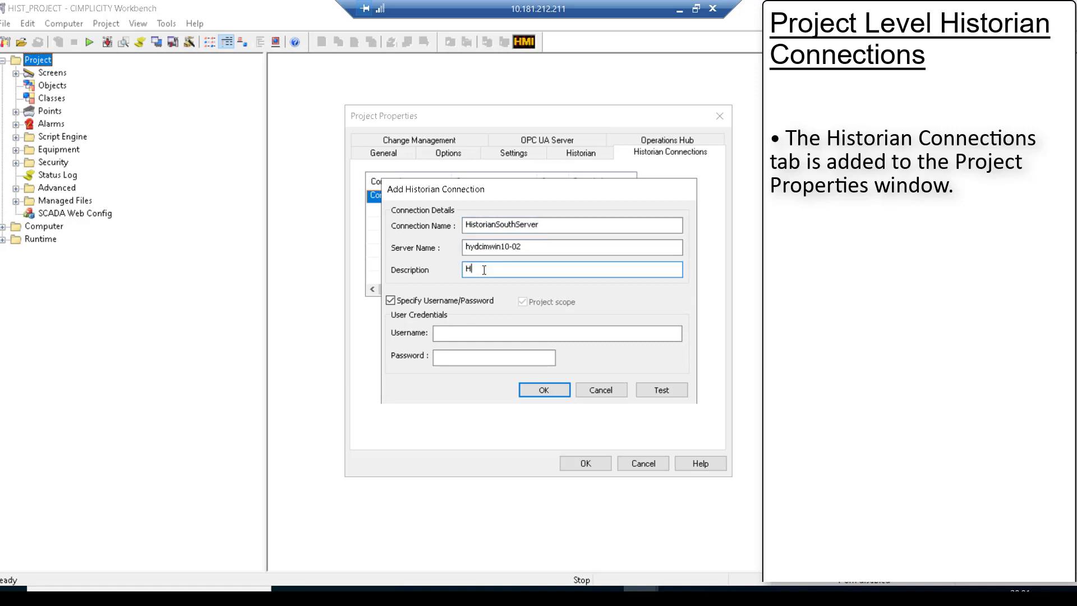
{"action": "type", "text": "Historian Connection"}
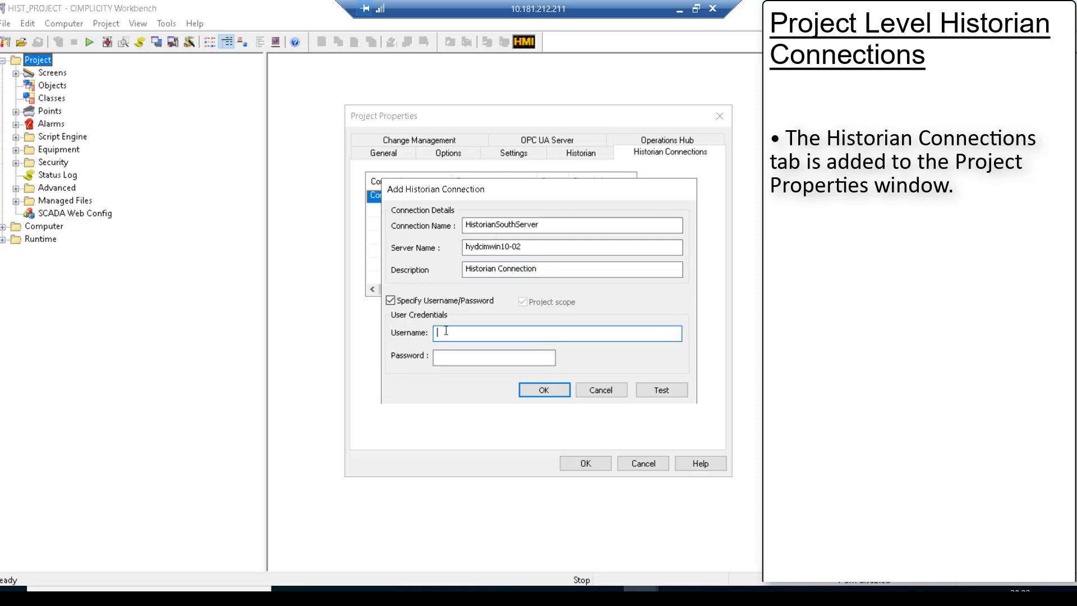
{"action": "type", "text": "Admin"}
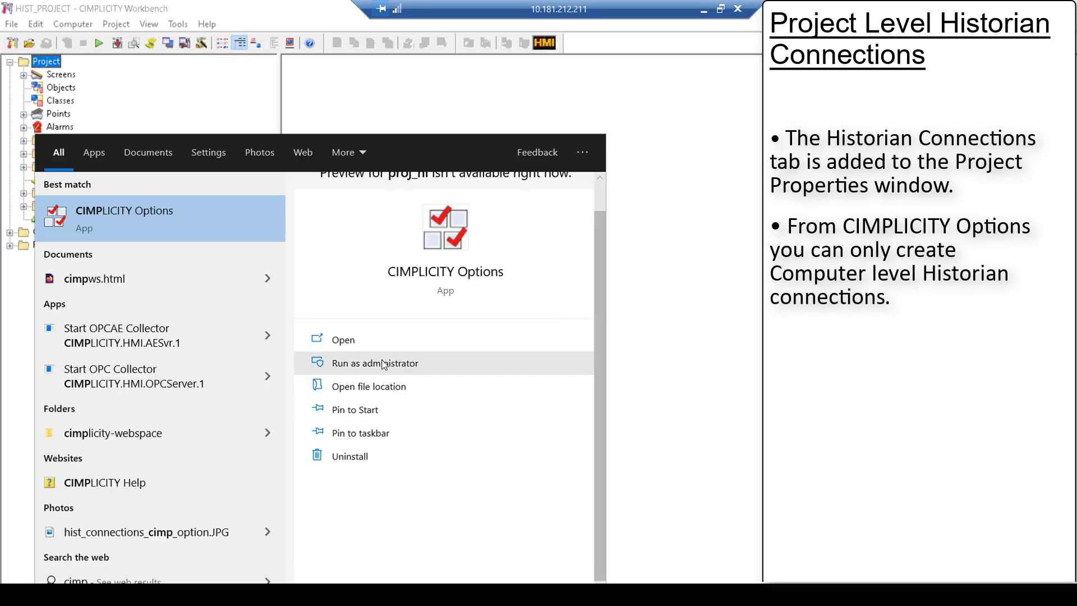
As administrator, view EASTSERVER, HistComp and Historian_Computer connections and try adding another
{"action": "left_click", "coordinate": [375, 363]}
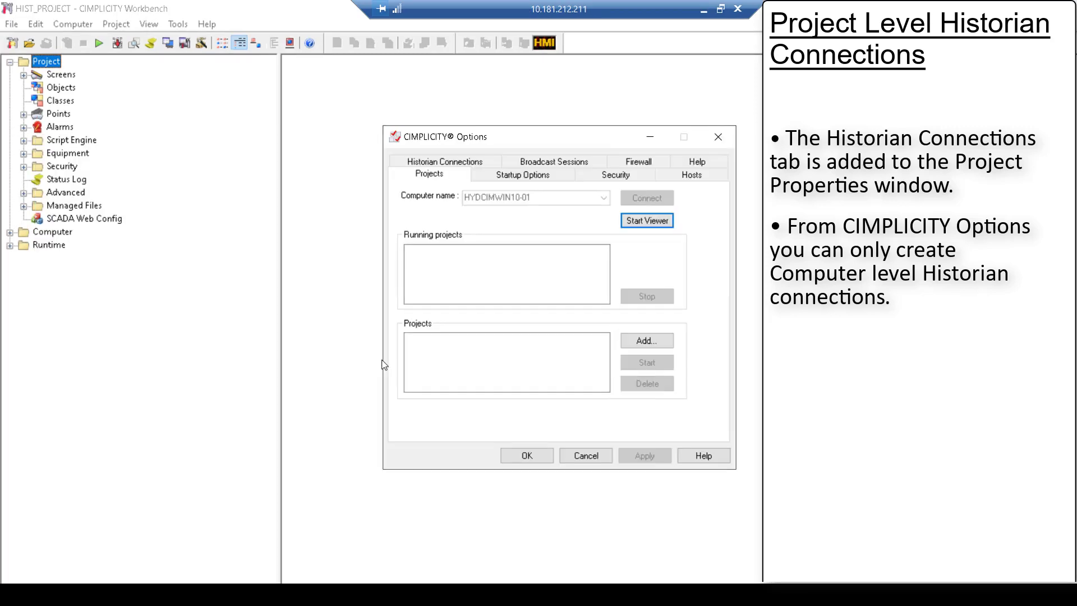
{"action": "left_click", "coordinate": [446, 162]}
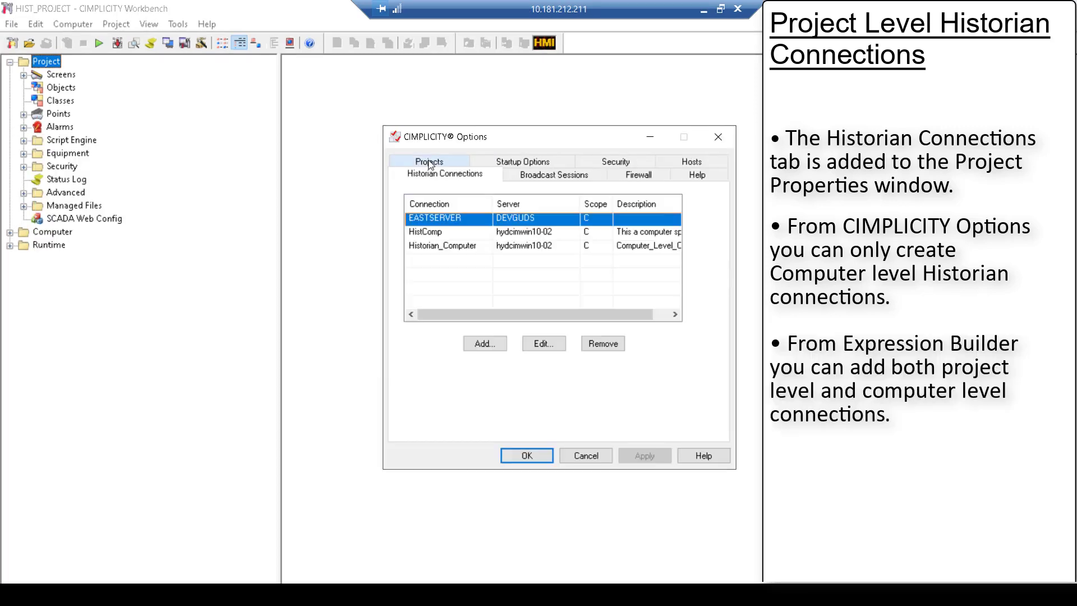
{"action": "mouse_move", "coordinate": [484, 344]}
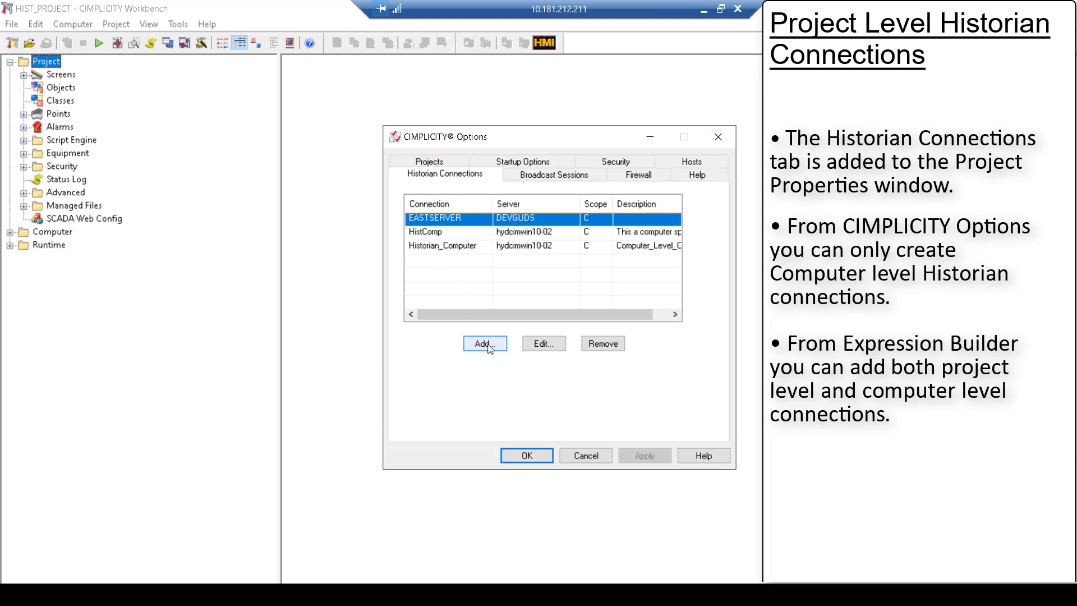
{"action": "left_click", "coordinate": [484, 343]}
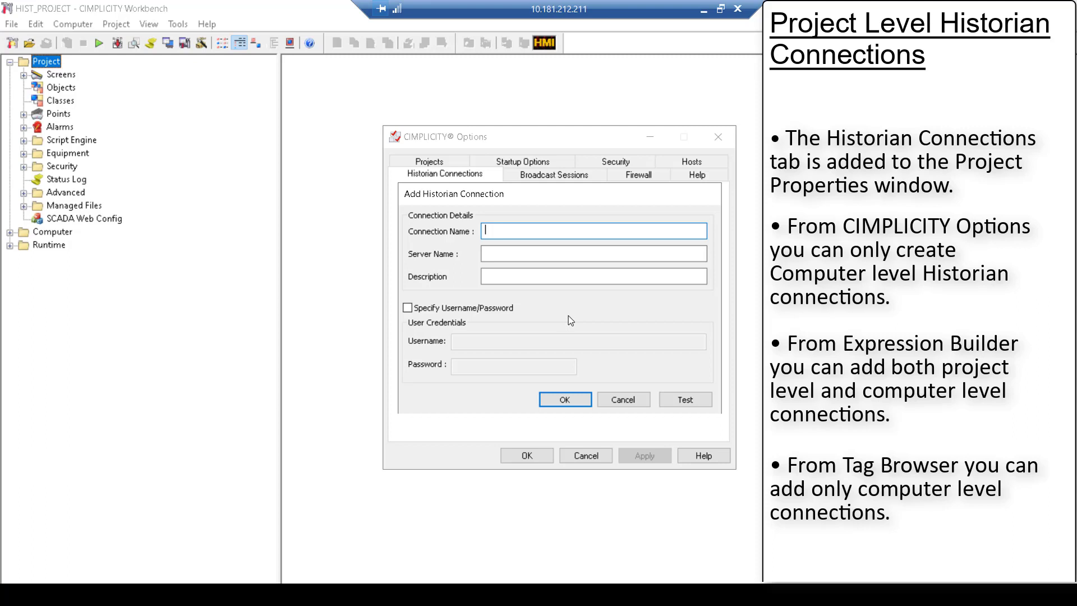
{"action": "mouse_move", "coordinate": [565, 400]}
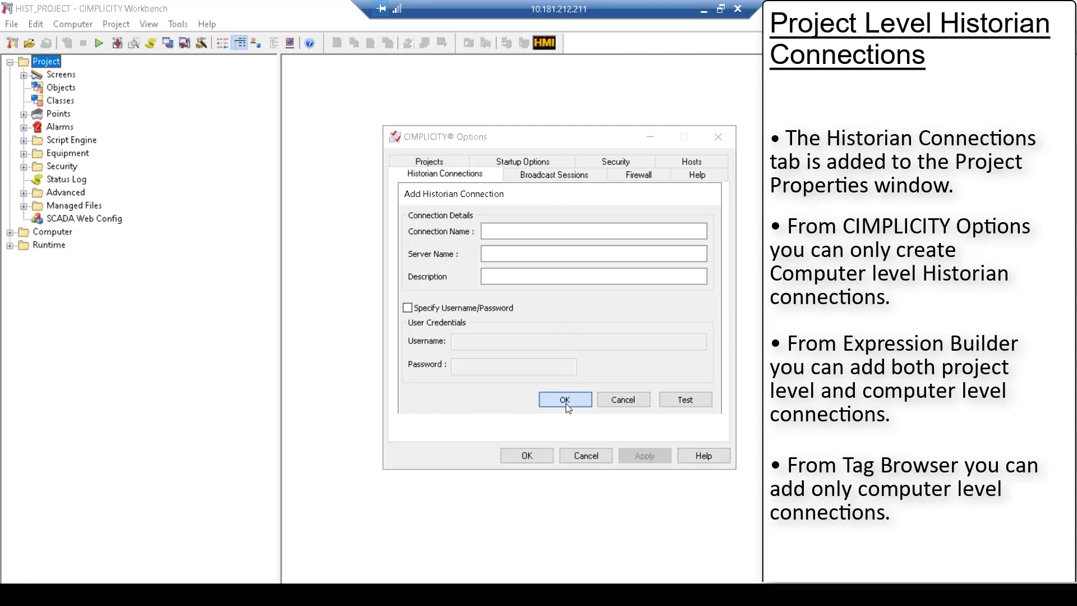
{"action": "left_click", "coordinate": [565, 398]}
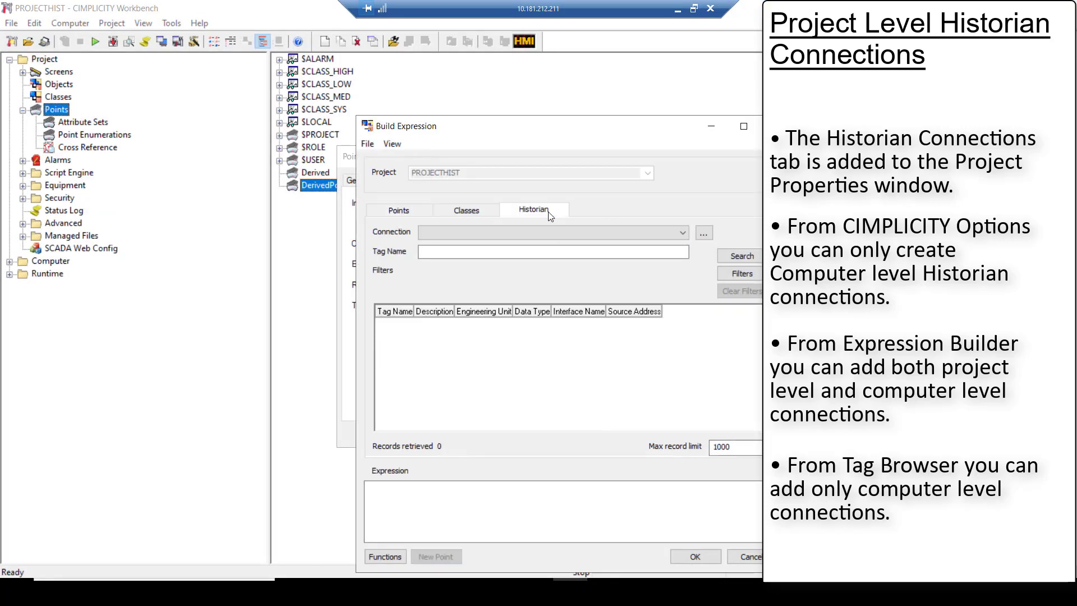
Start adding HistorianSouthServer from Build Expression's historian connections list, then right-click the trend object
{"action": "left_click", "coordinate": [703, 232]}
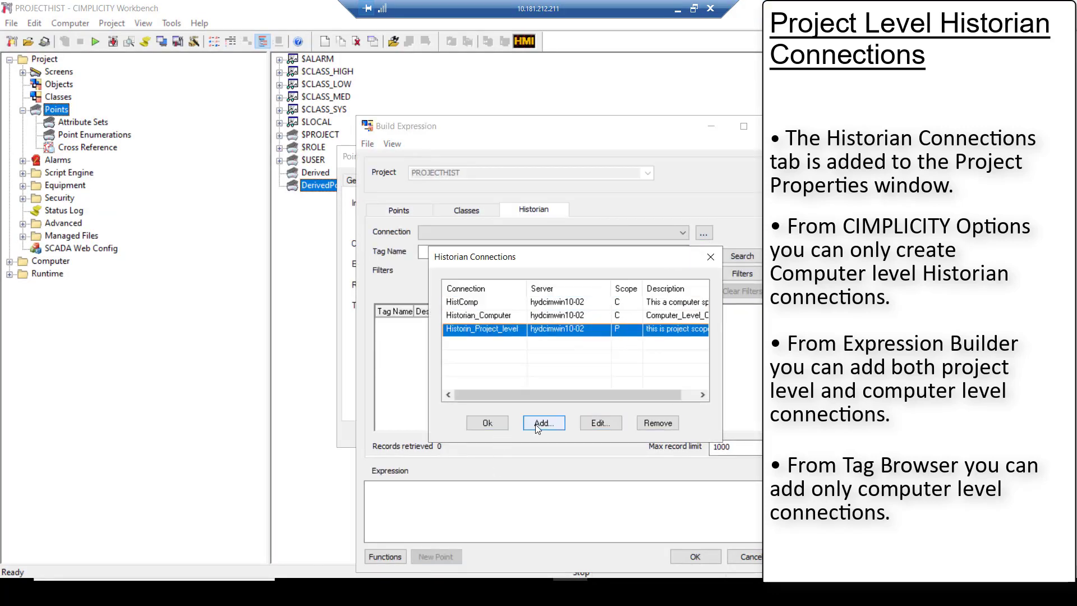
{"action": "left_click", "coordinate": [542, 422]}
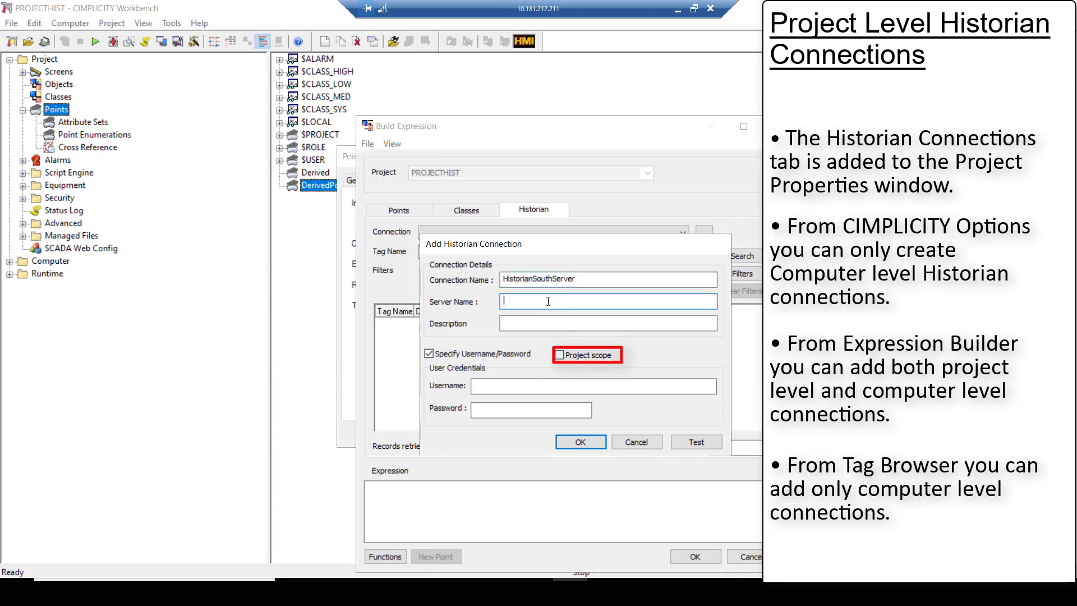
{"action": "left_click", "coordinate": [579, 441]}
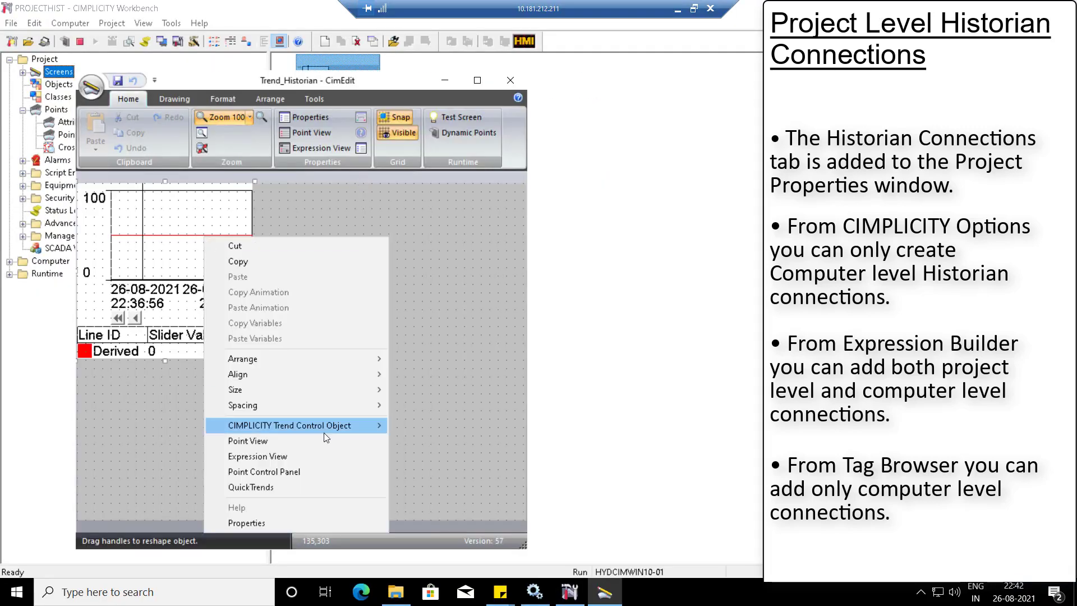
{"action": "left_click", "coordinate": [290, 425]}
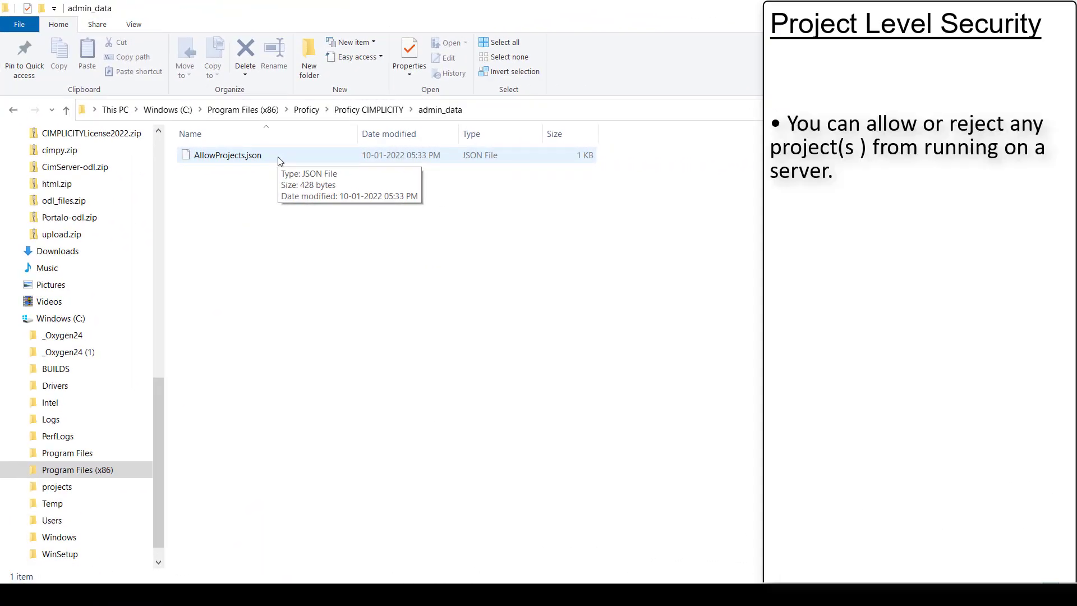
{"action": "mouse_move", "coordinate": [247, 211]}
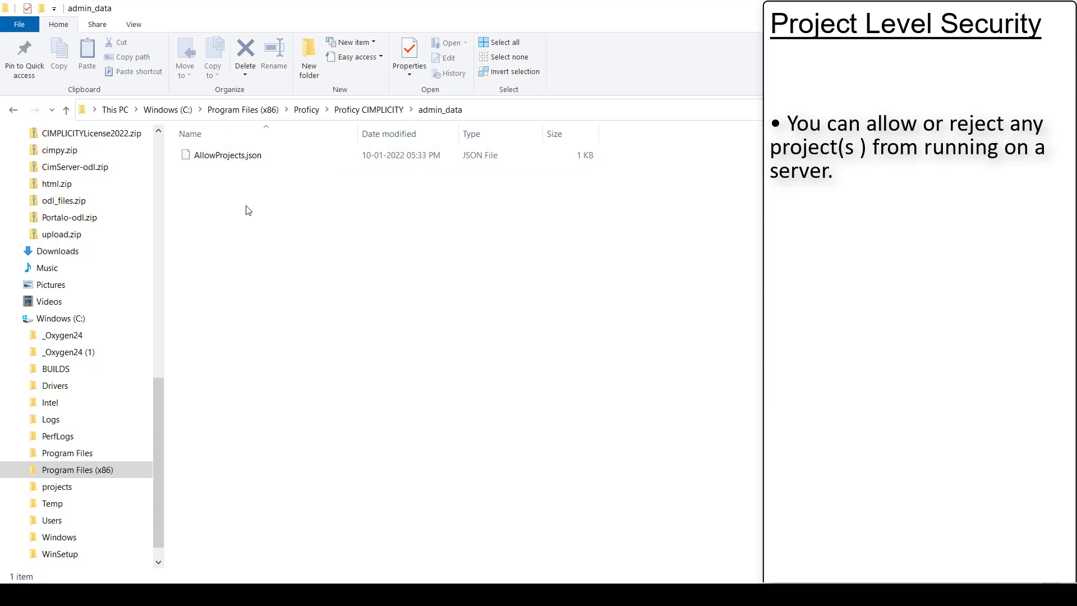
{"action": "mouse_move", "coordinate": [246, 202]}
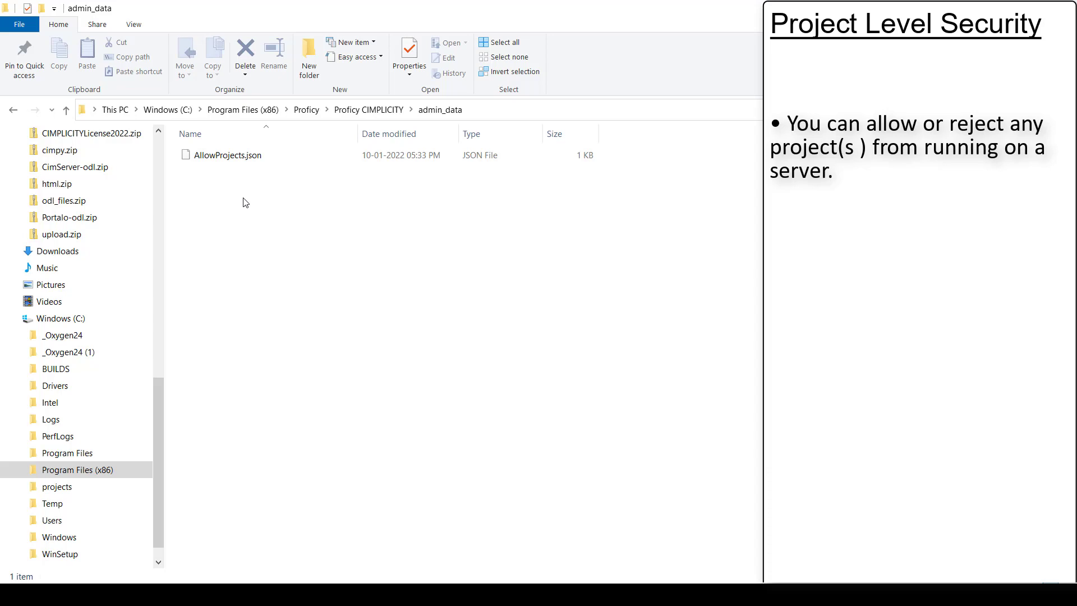
Bring up the context menu for AllowProjects.json in the admin_data folder
{"action": "right_click", "coordinate": [229, 154]}
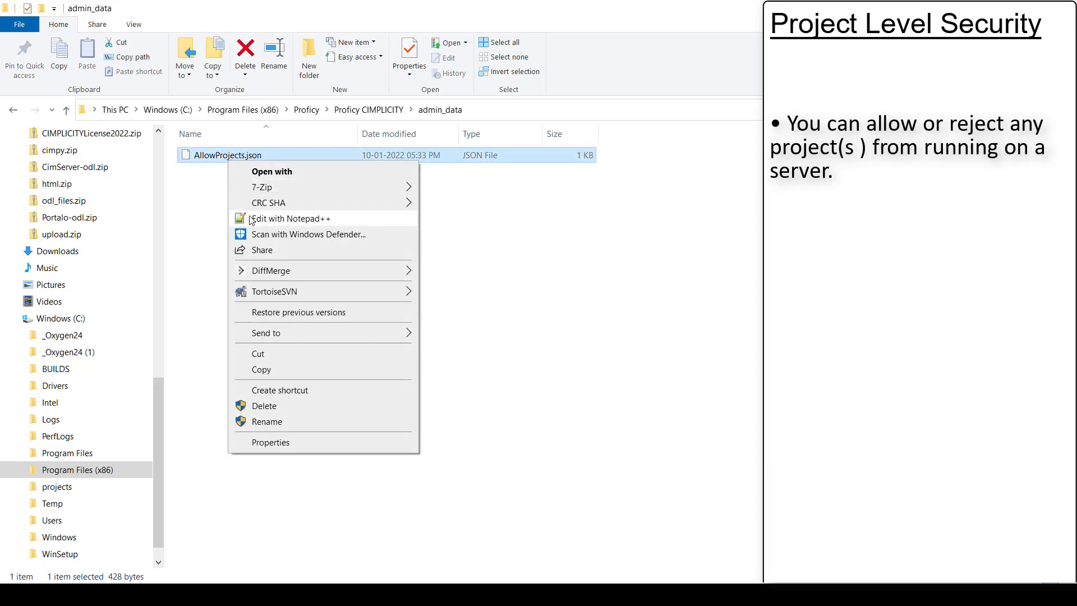
Open AllowProjects.json in Notepad++ and change allow_all from true to false
{"action": "left_click", "coordinate": [292, 218]}
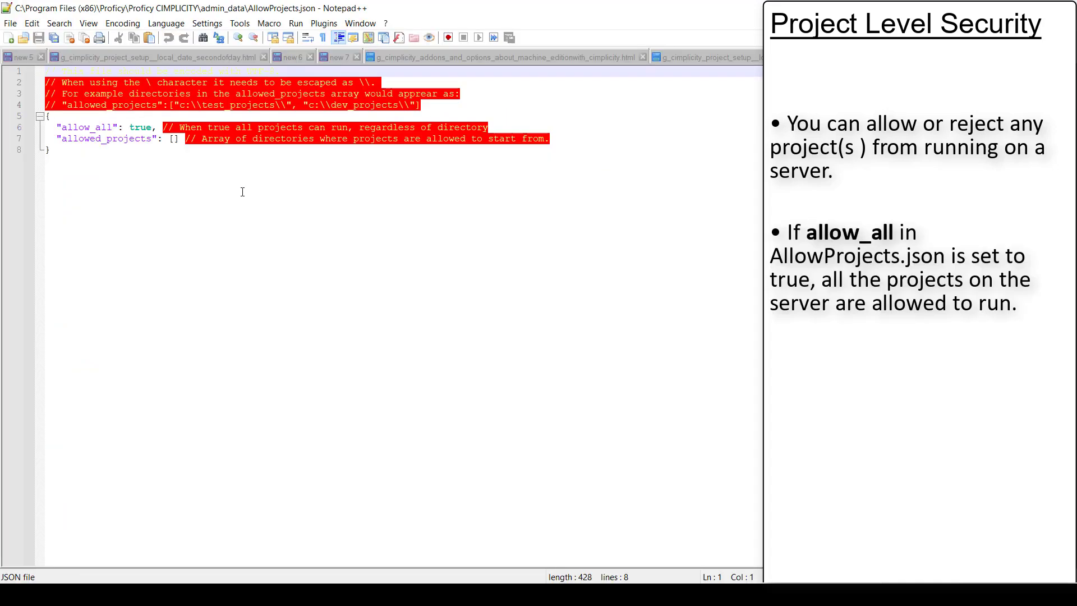
{"action": "mouse_move", "coordinate": [237, 179]}
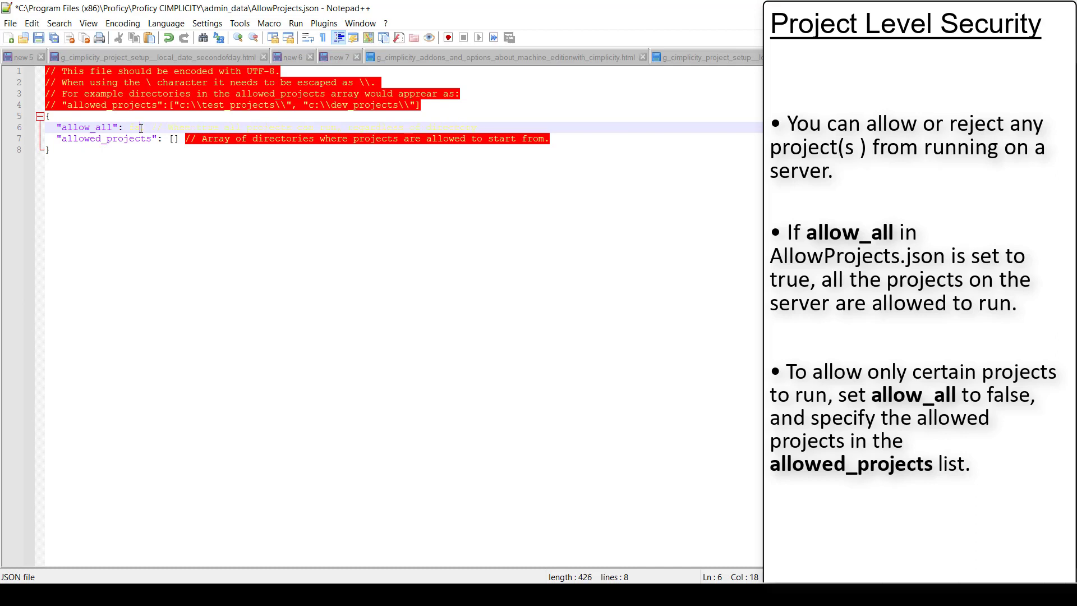
{"action": "type", "text": "false,"}
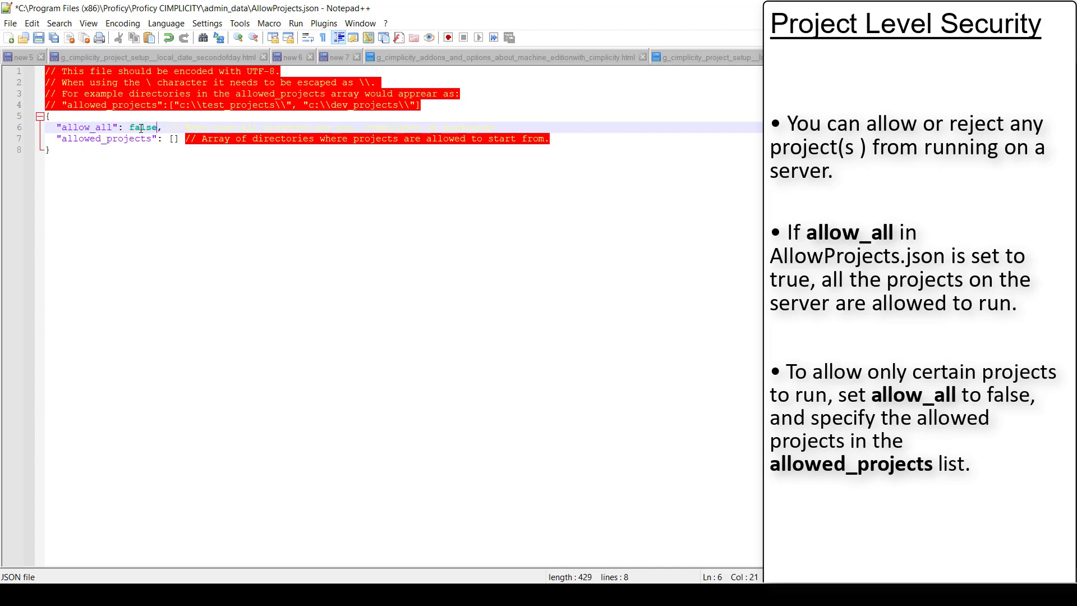